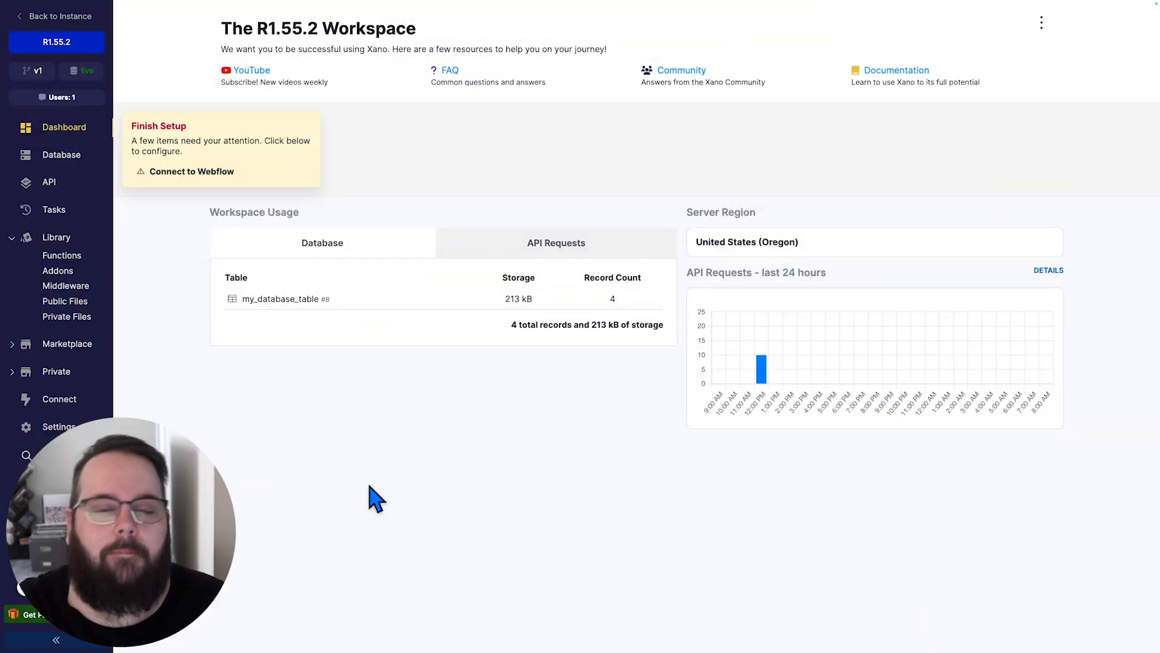
mouse_move(248, 381)
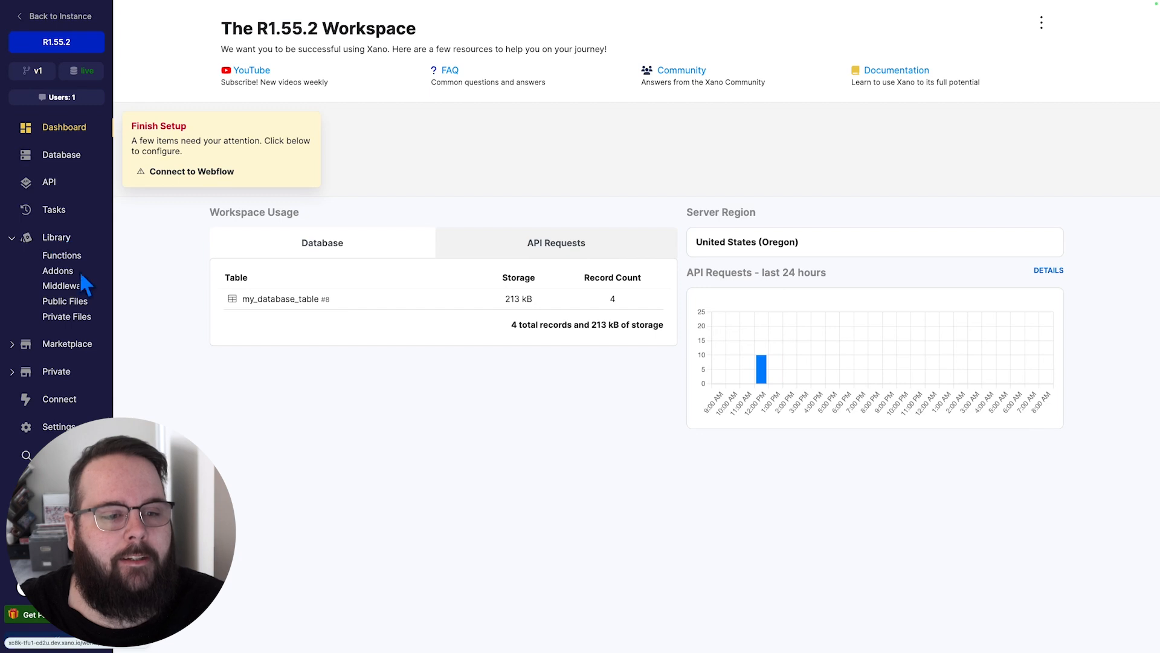
mouse_move(81, 302)
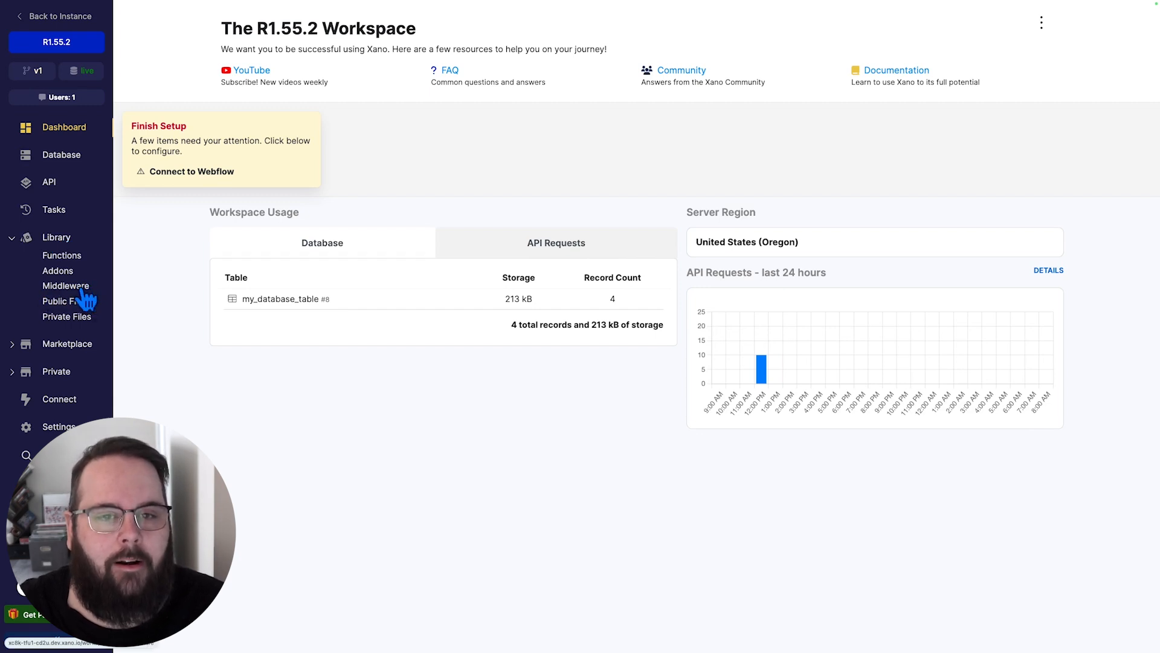
Step: Show the workspace's Middleware library listing validate_inputs
click(65, 286)
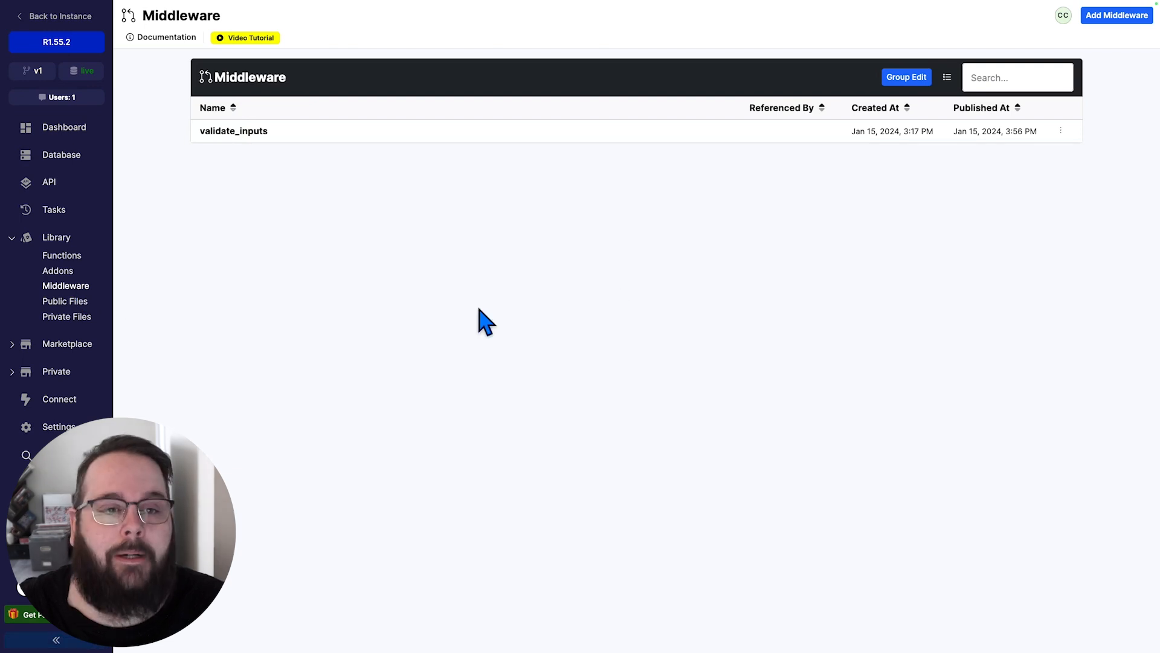
mouse_move(844, 355)
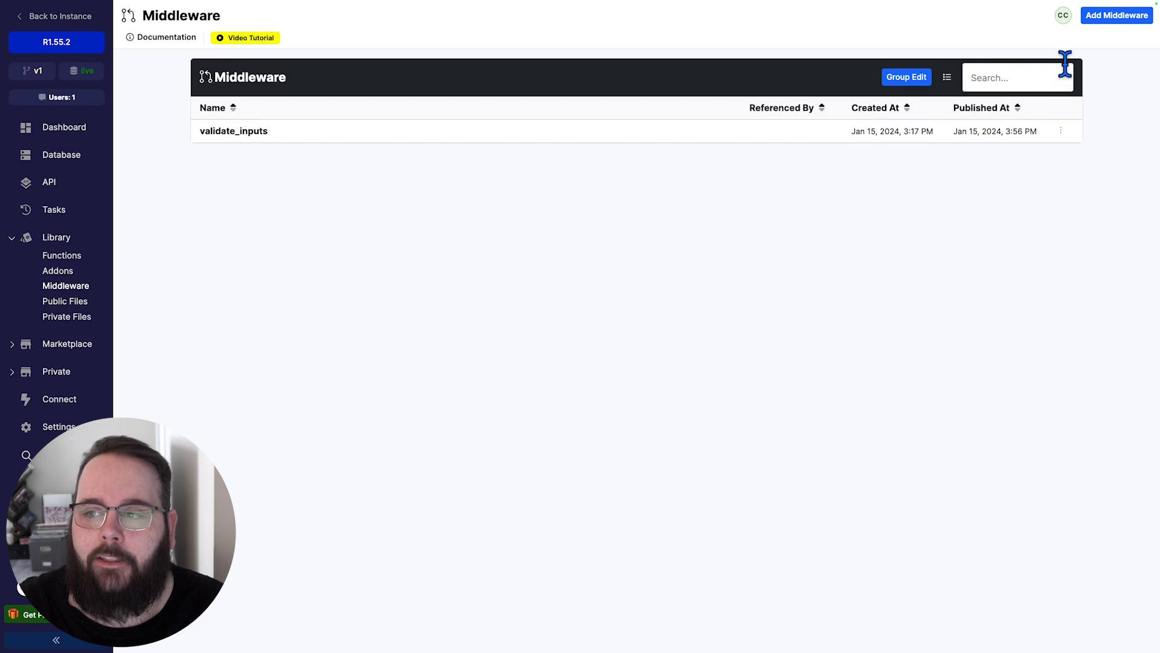
mouse_move(1088, 35)
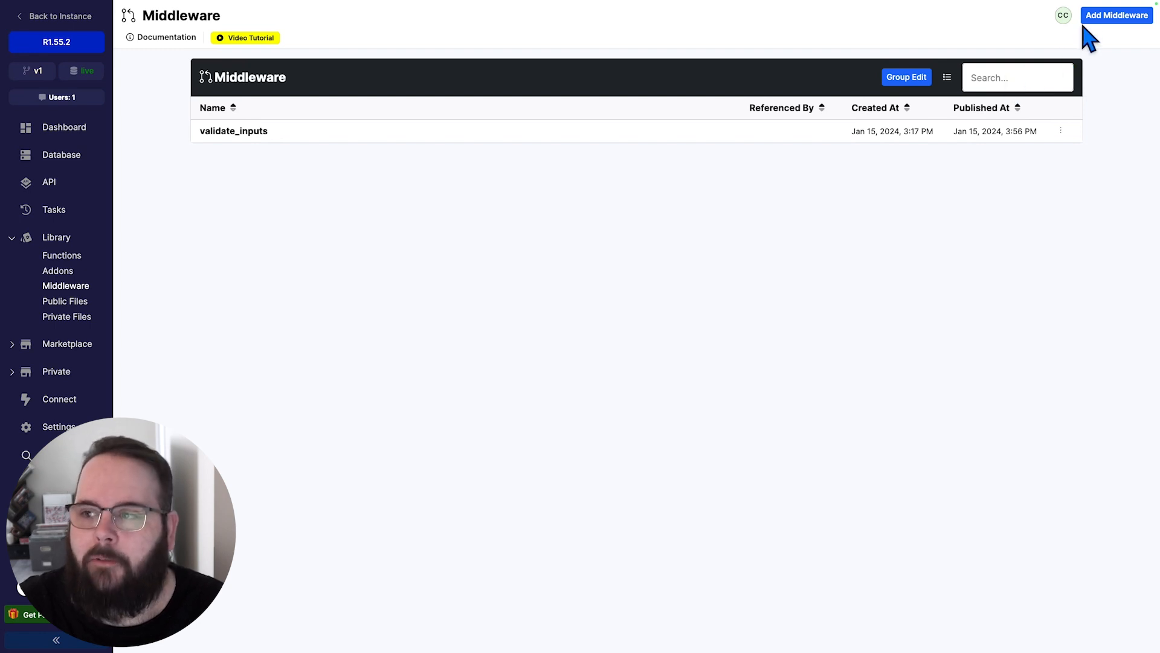
Step: Create a new middleware named 'my new middleware' and save it
click(1115, 14)
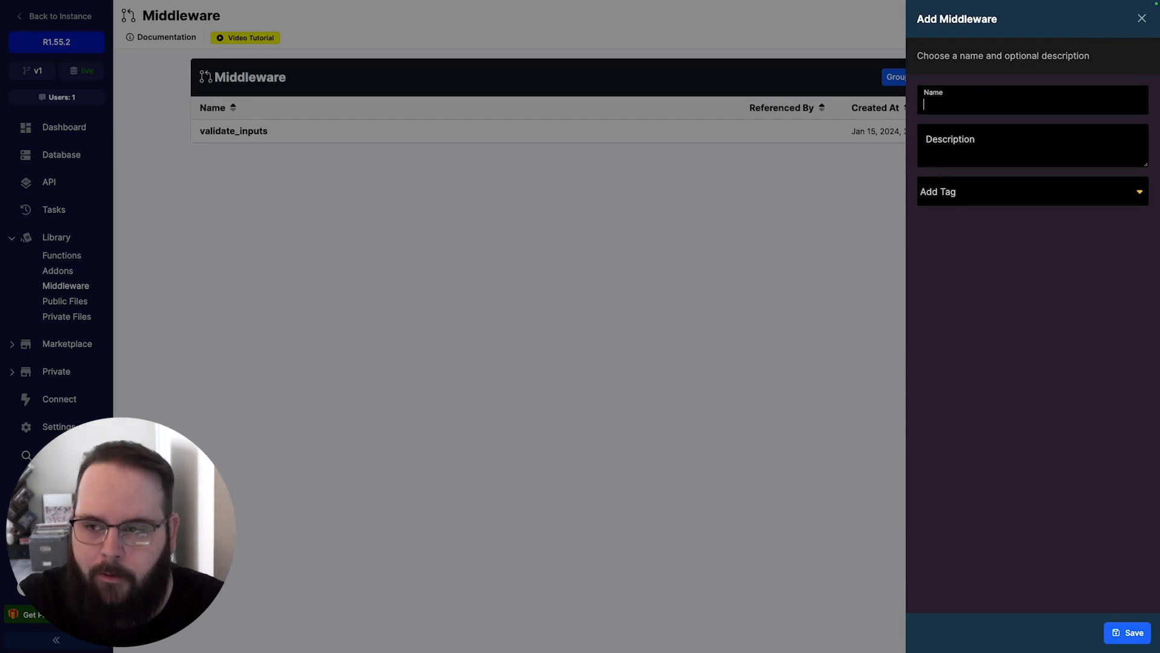
text(my new middle)
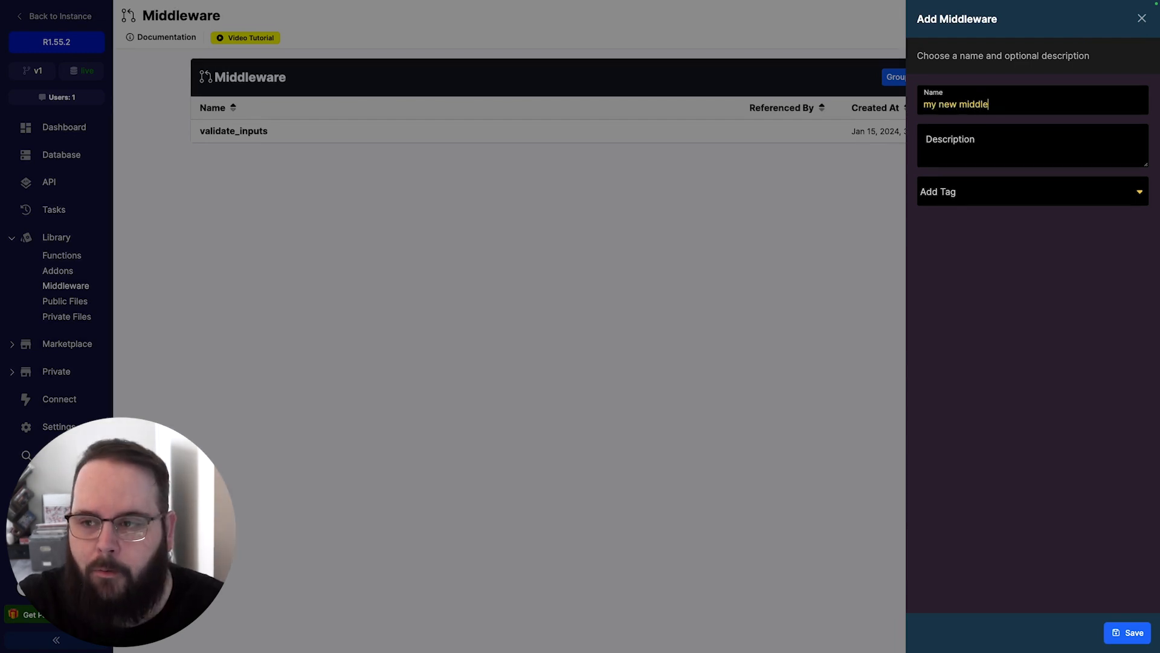
click(1131, 632)
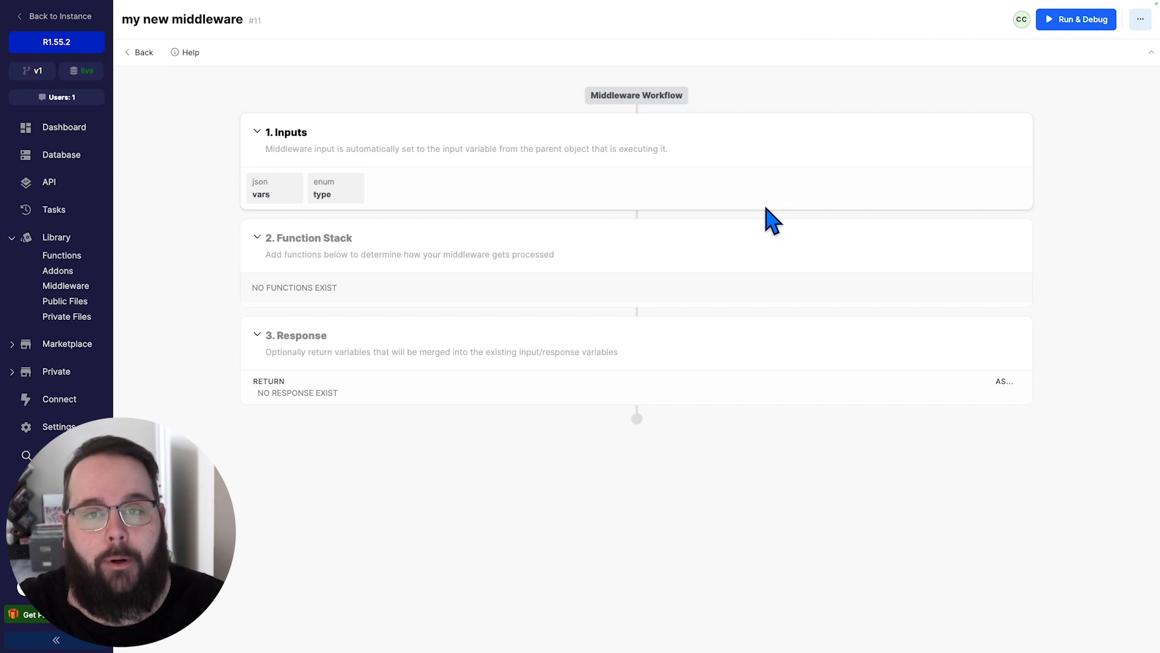
mouse_move(377, 185)
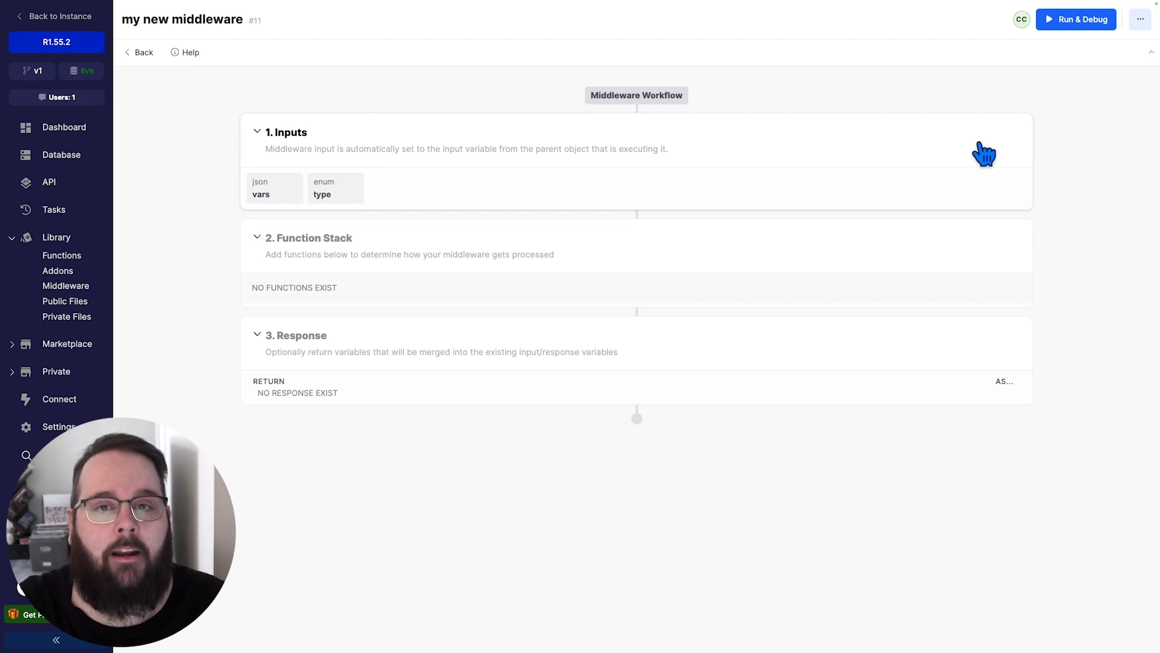
mouse_move(1053, 182)
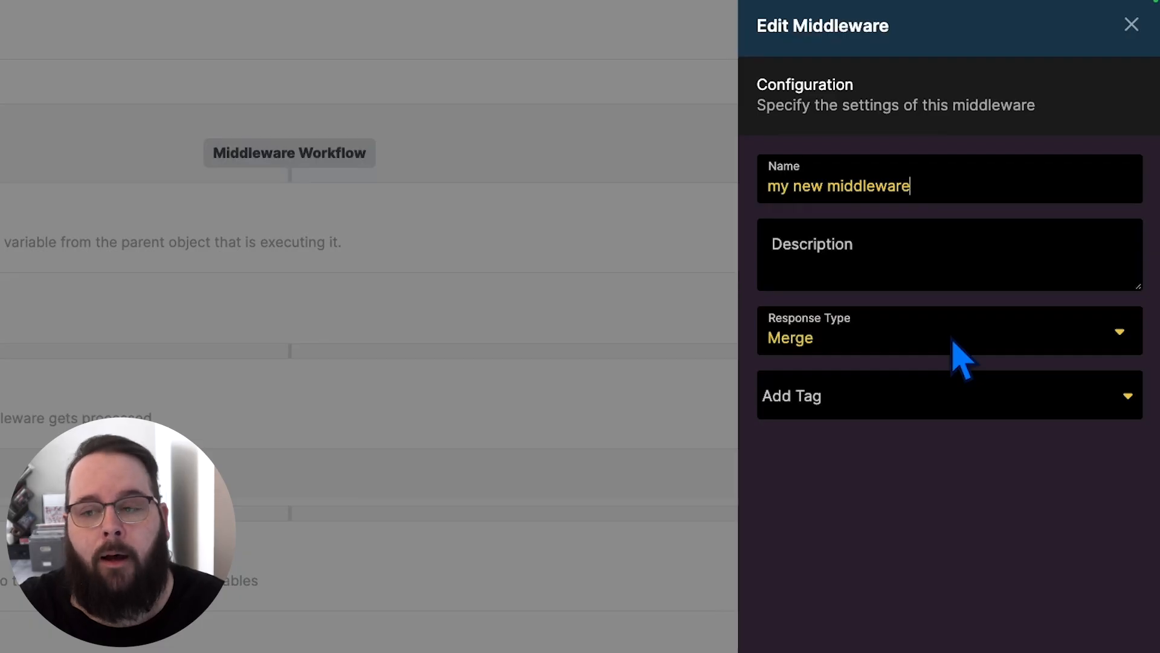
Step: View the middleware's Response Type choices, leaving Merge set
click(950, 331)
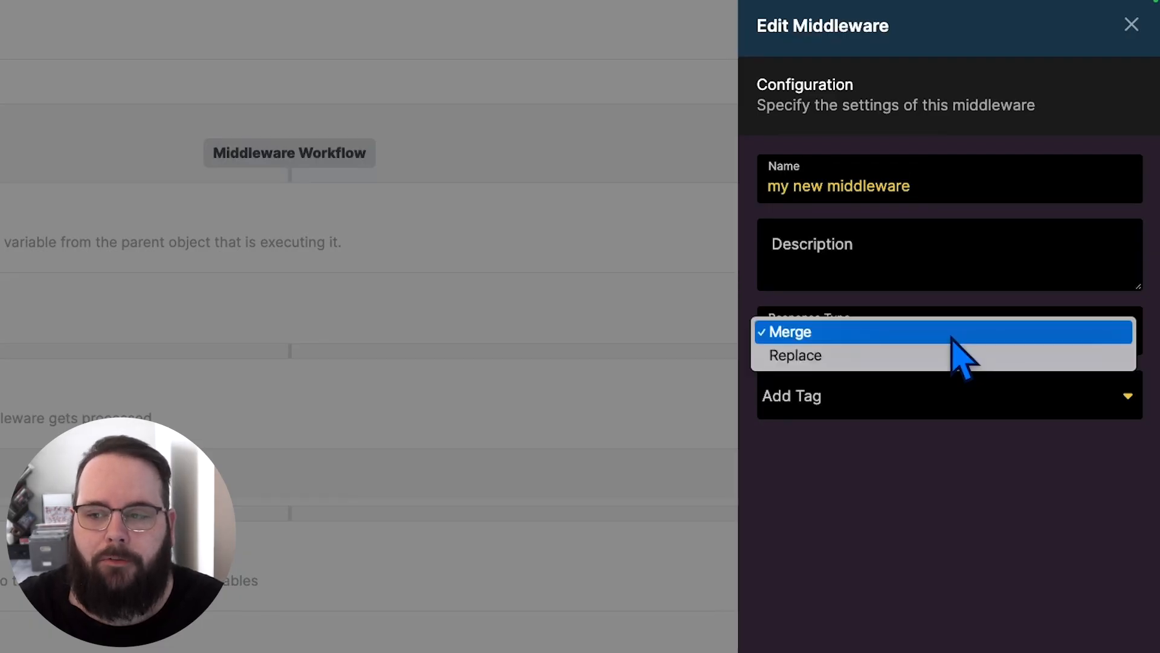
mouse_move(797, 355)
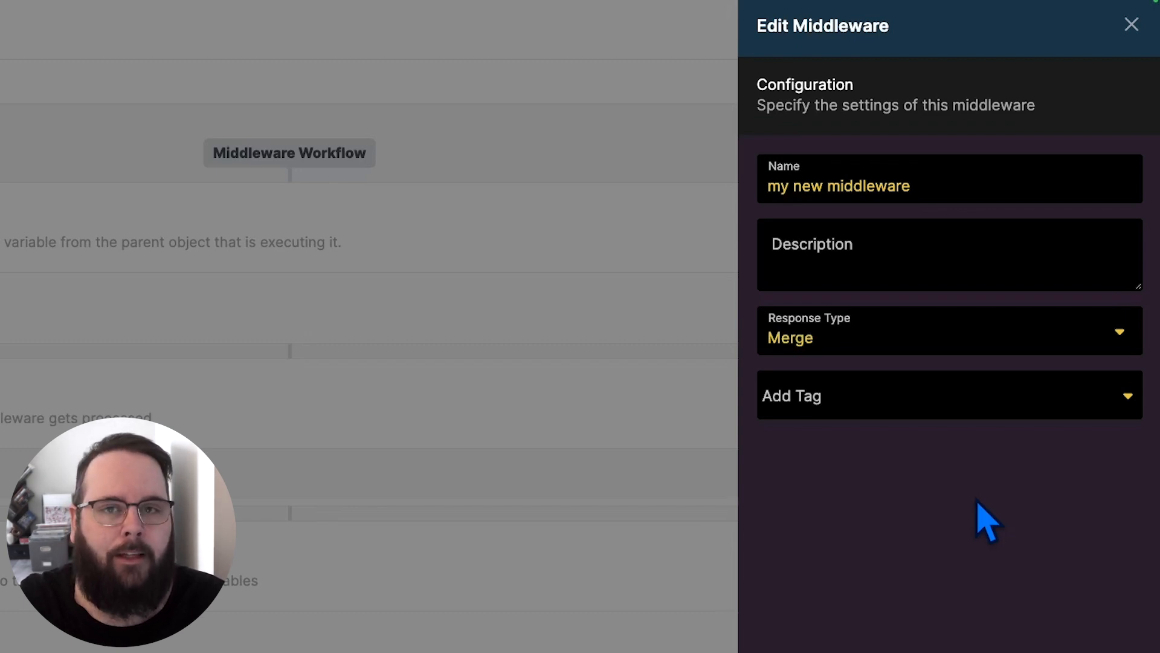
mouse_move(928, 345)
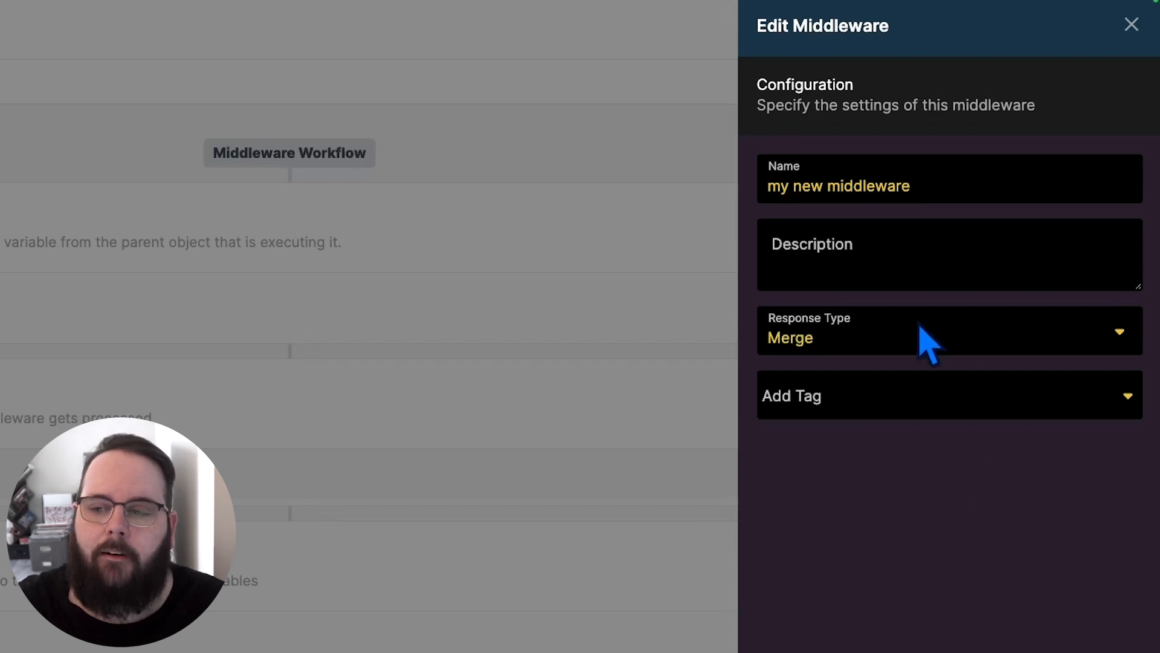
mouse_move(969, 518)
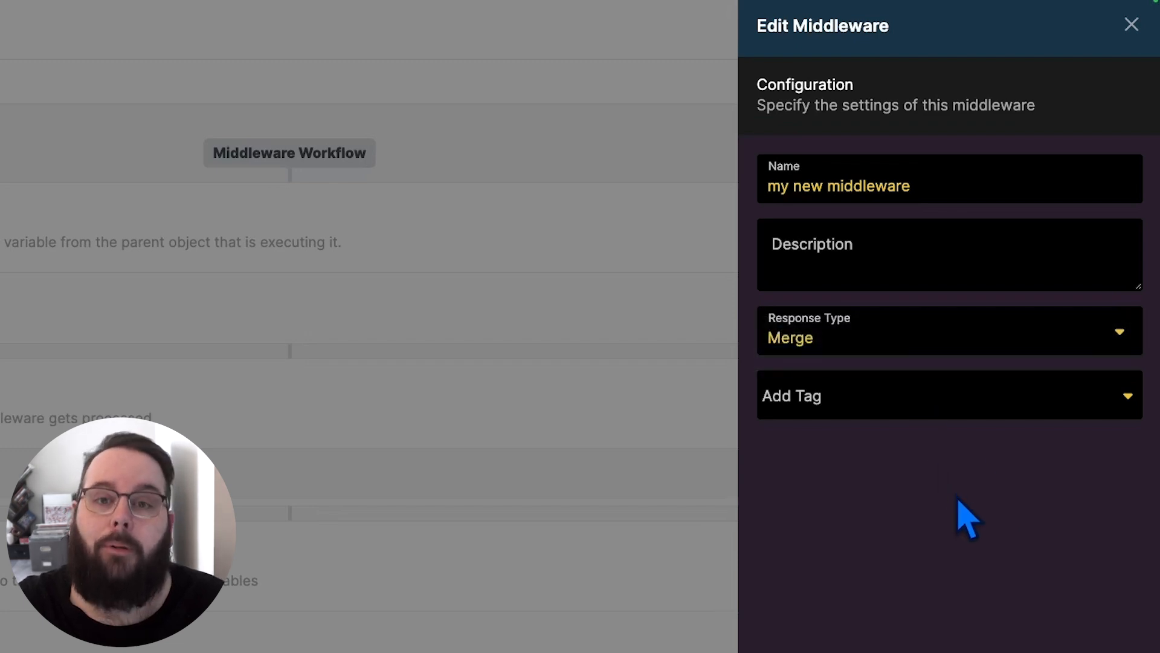
Step: Close the middleware settings and view the /middleware GET endpoint
click(950, 329)
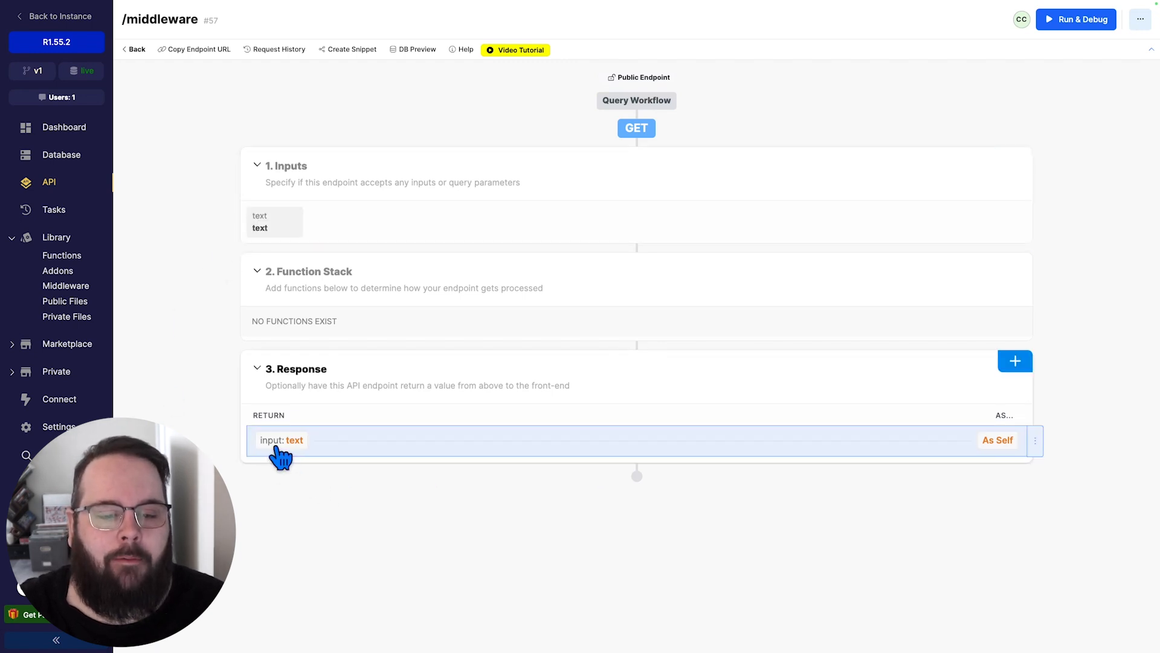
mouse_move(467, 467)
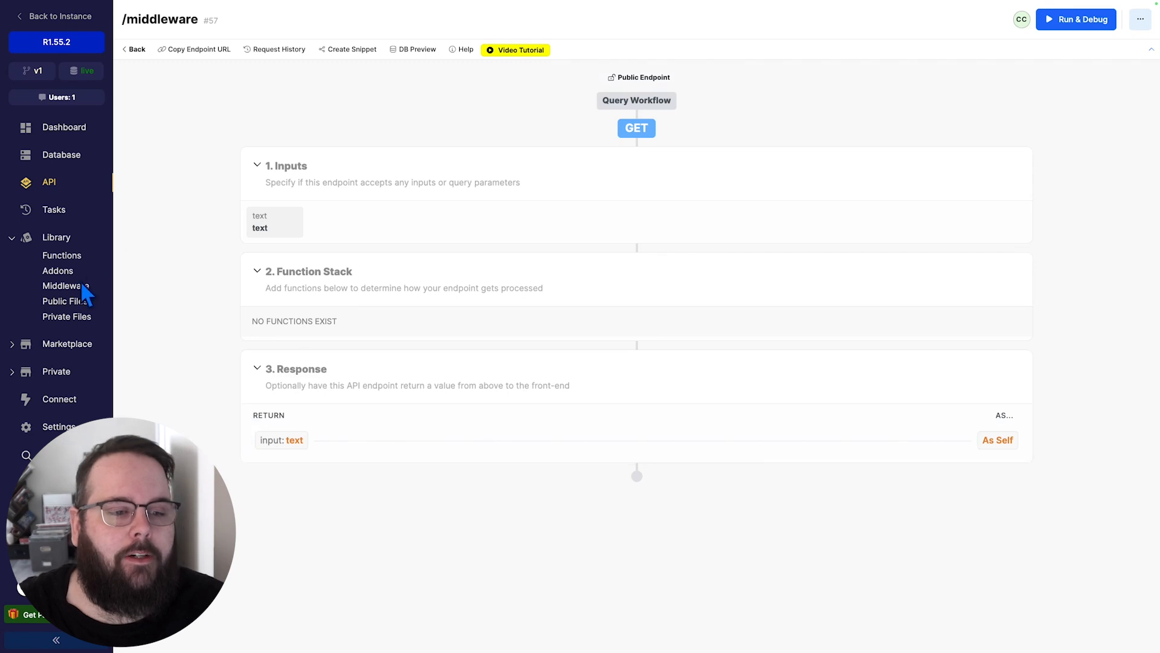
Step: Create a middleware named 'input validate' and add a Precondition to its function stack
click(65, 285)
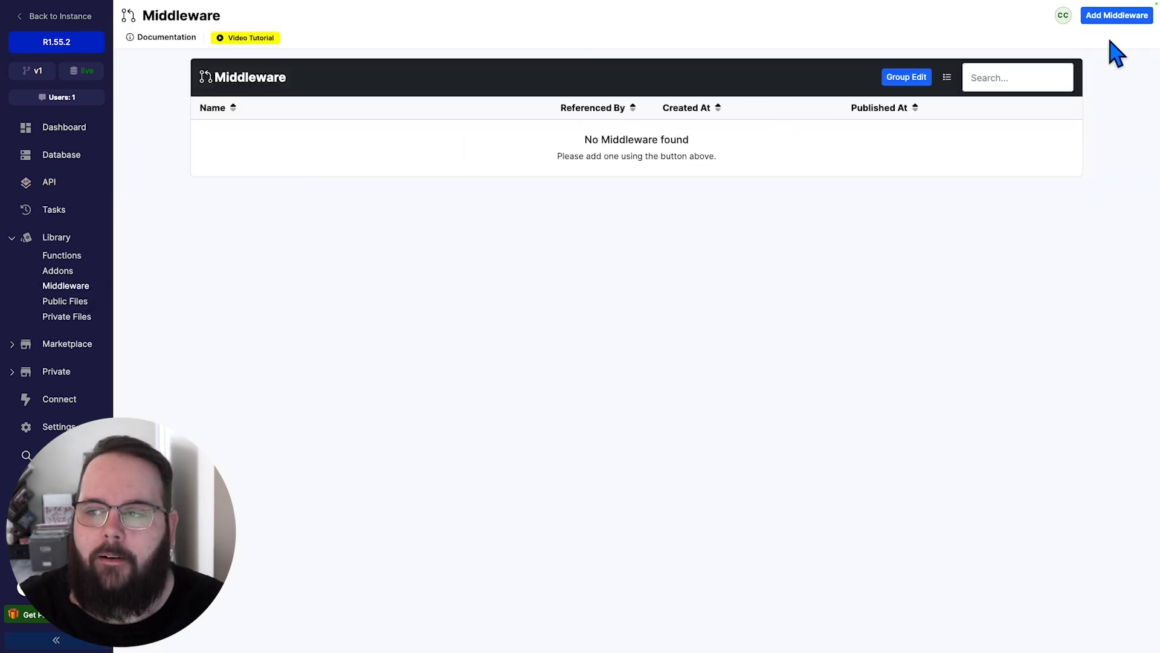
click(1115, 15)
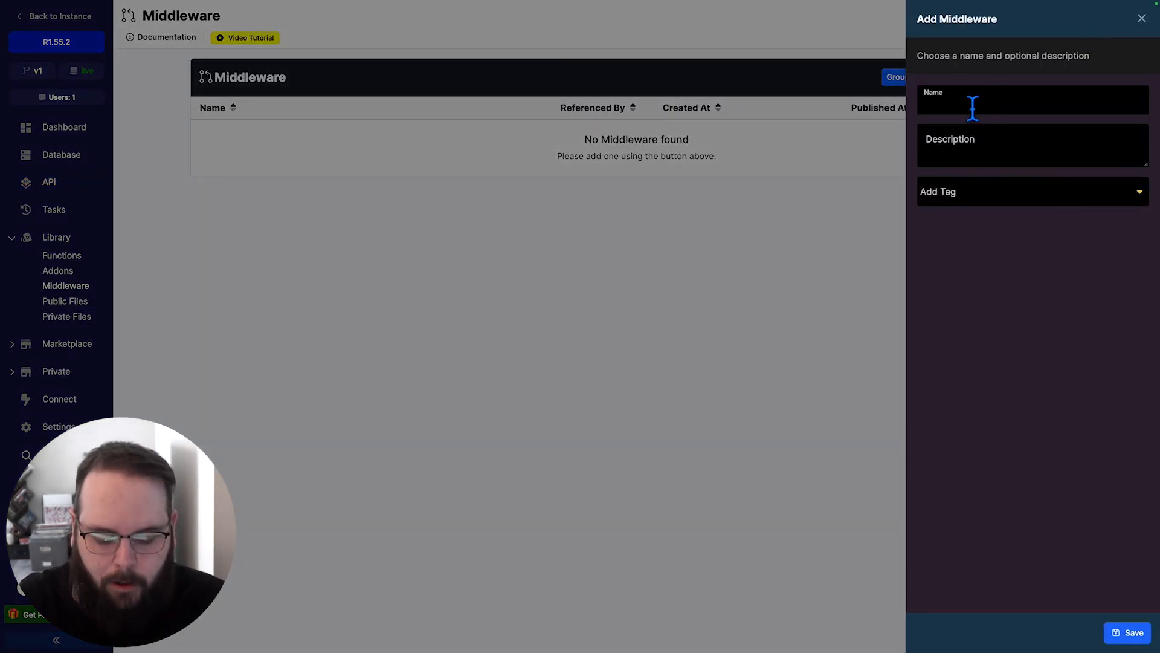
text(input validate)
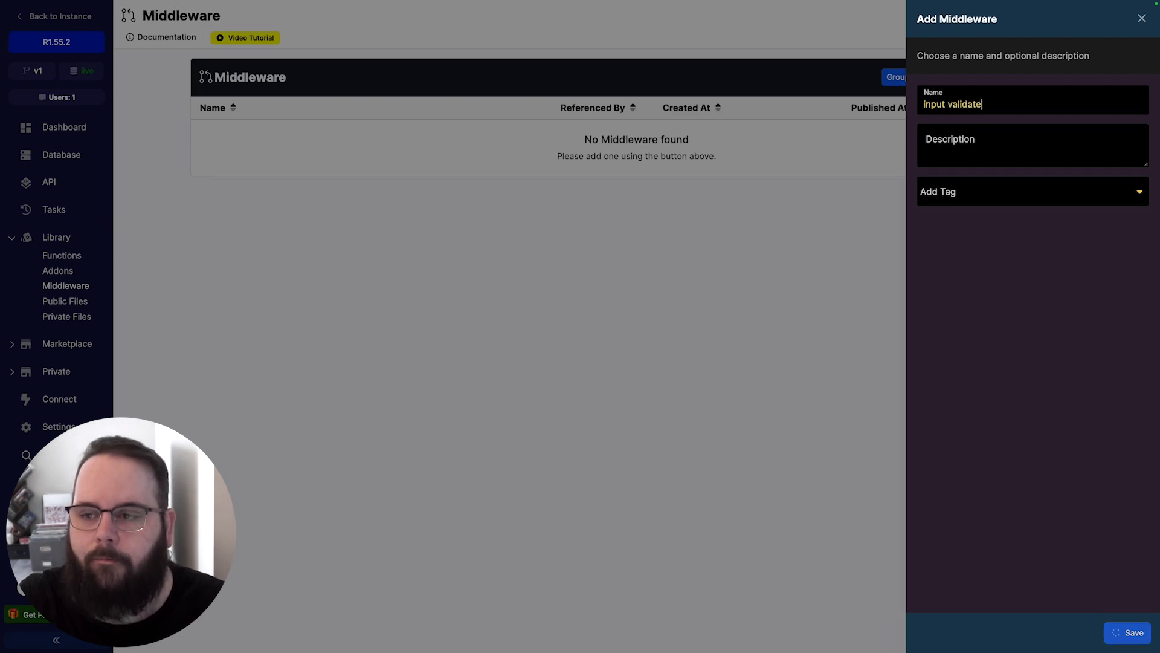
click(1128, 632)
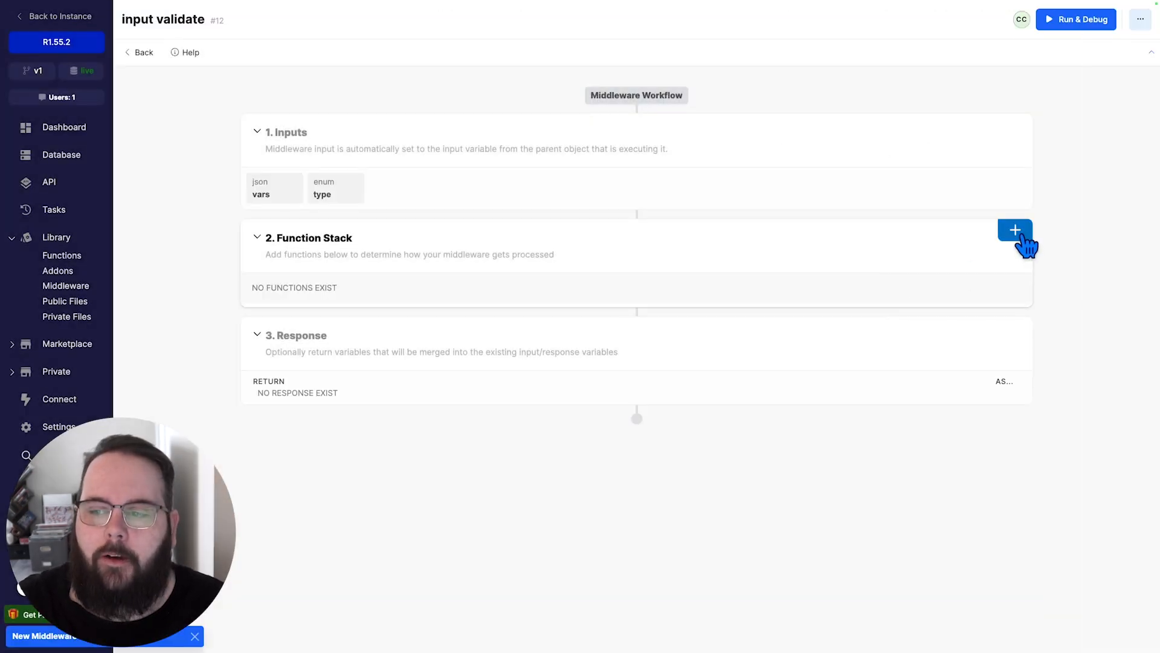
click(1014, 230)
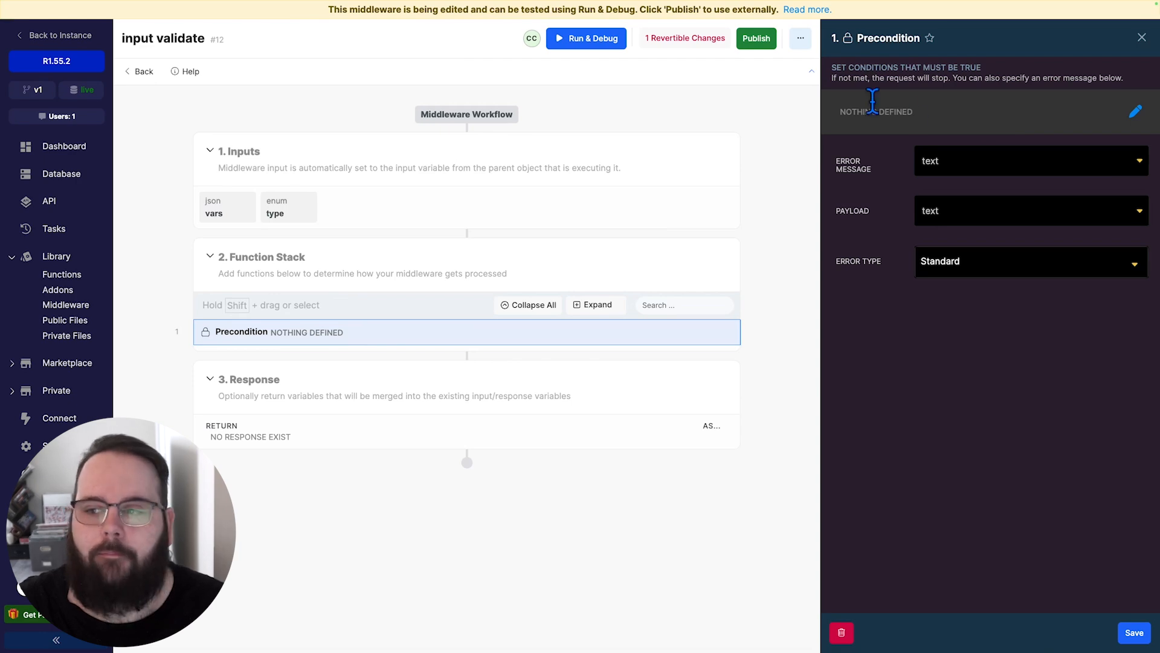
Step: Define the precondition as vars.text == Hello, save it, and return to the dashboard
click(1135, 111)
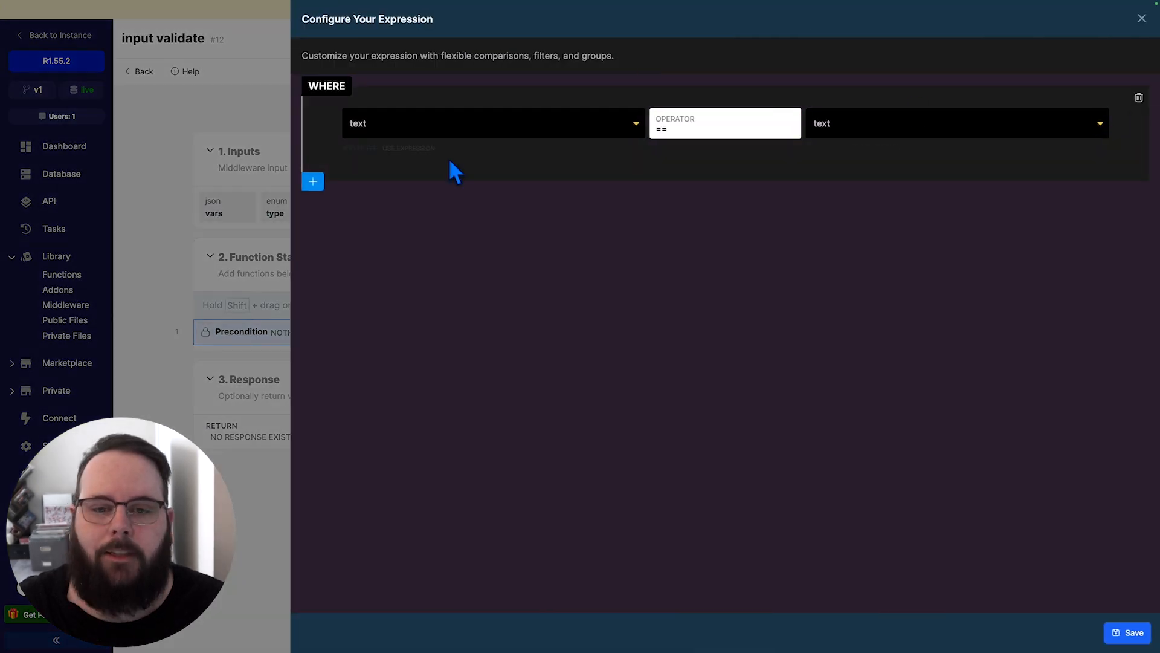
click(492, 123)
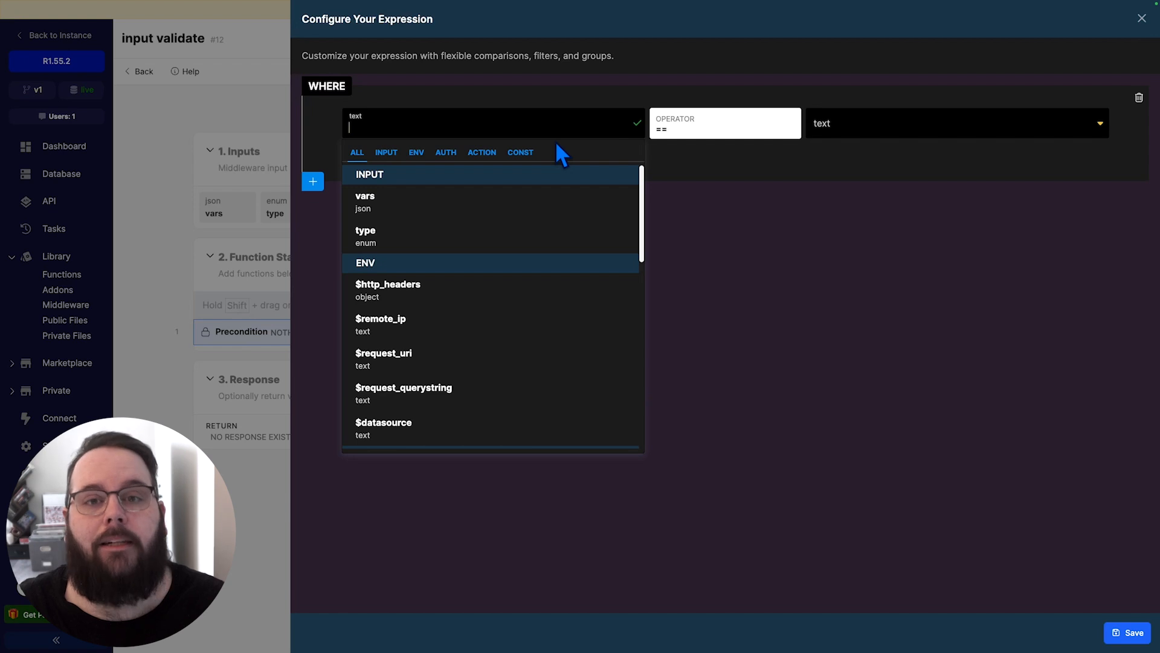
mouse_move(429, 201)
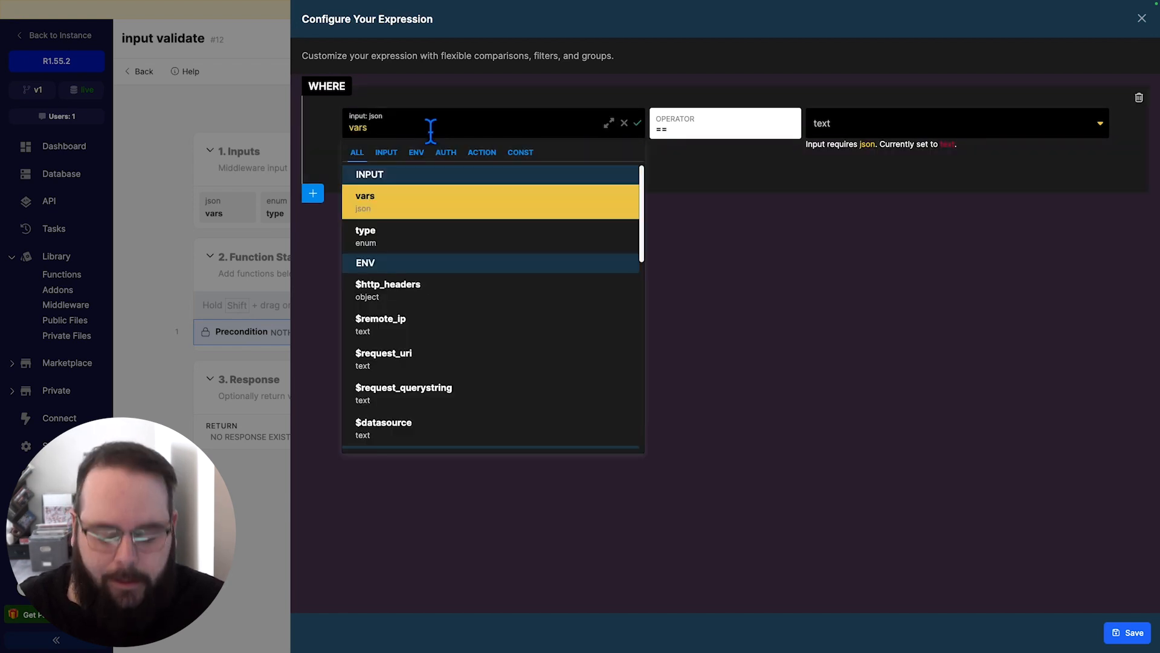
text(.text)
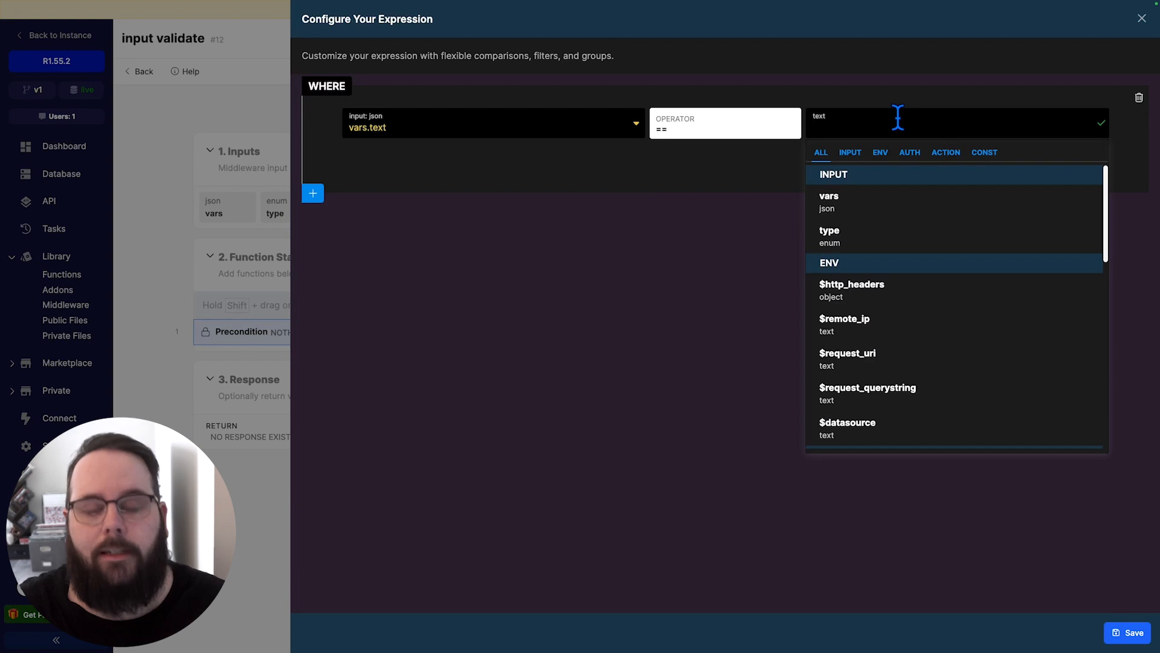
text(Hell)
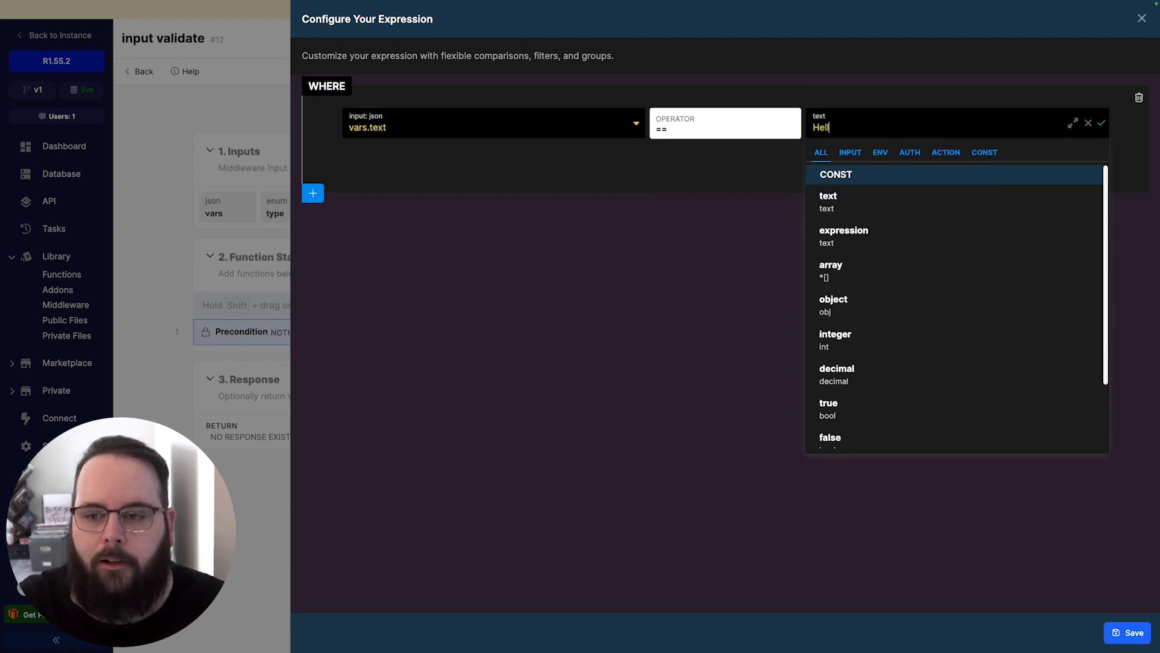
text(o)
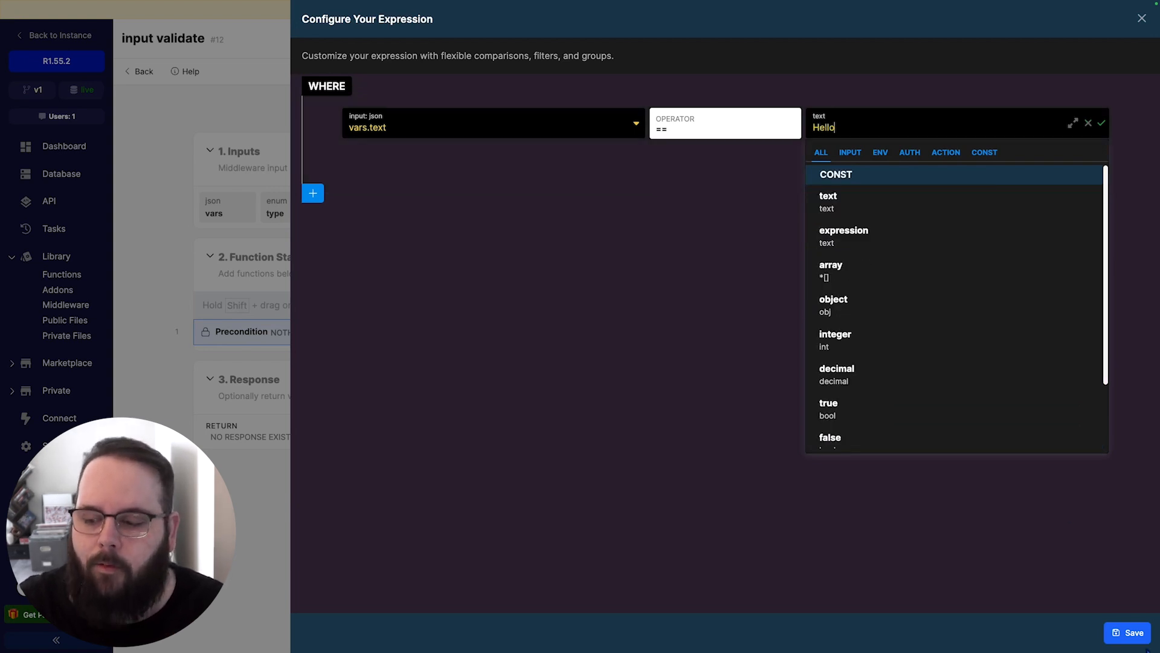
click(1102, 123)
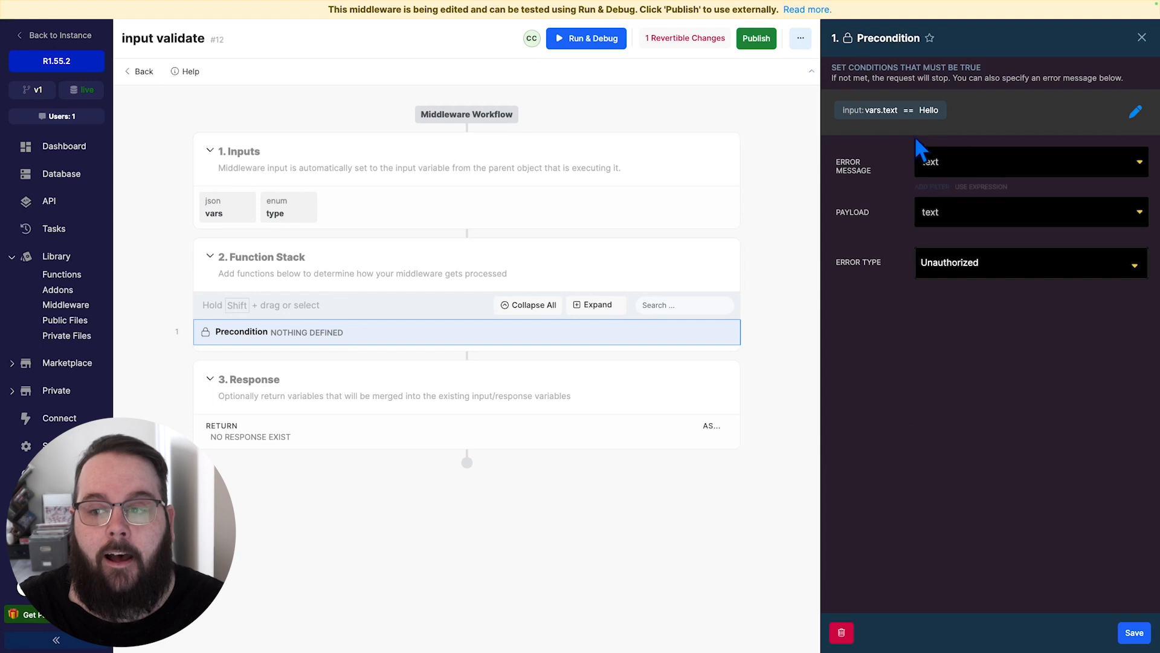
click(1132, 632)
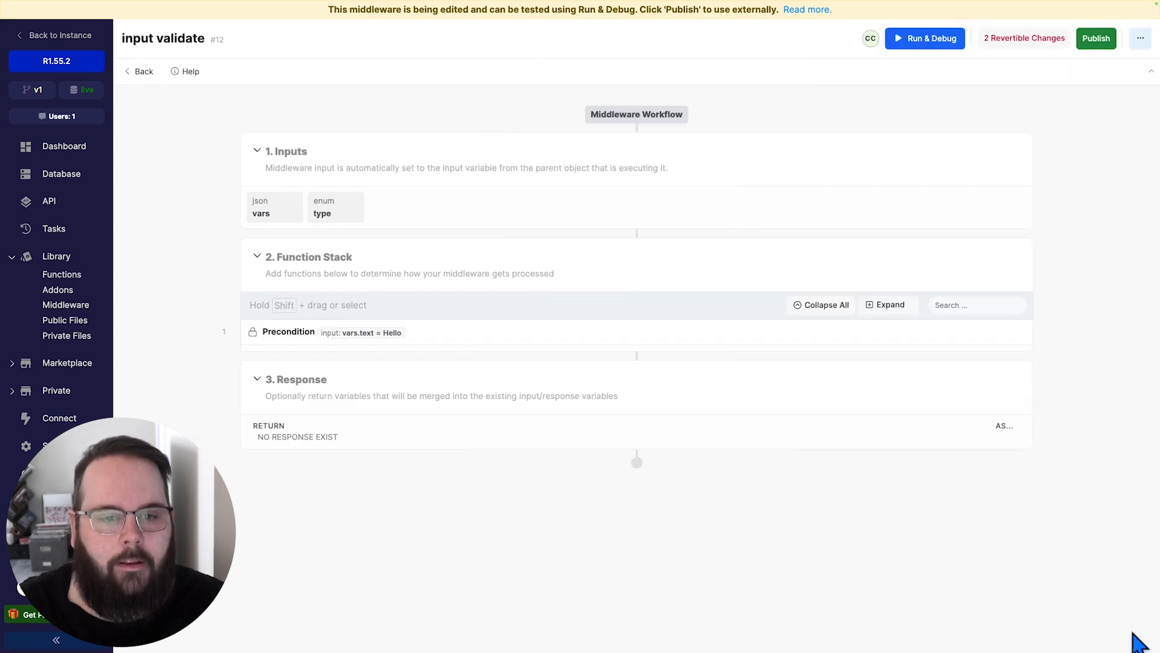
click(1096, 37)
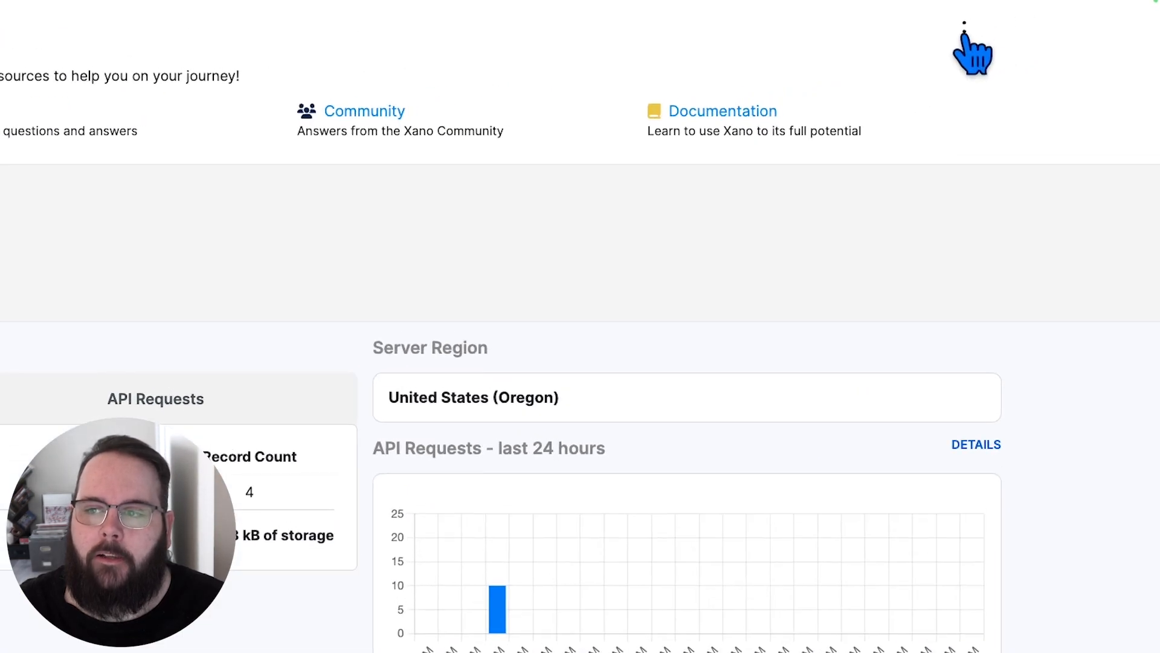
Step: Add input validate as workspace-wide pre-middleware from the workspace menu
click(965, 31)
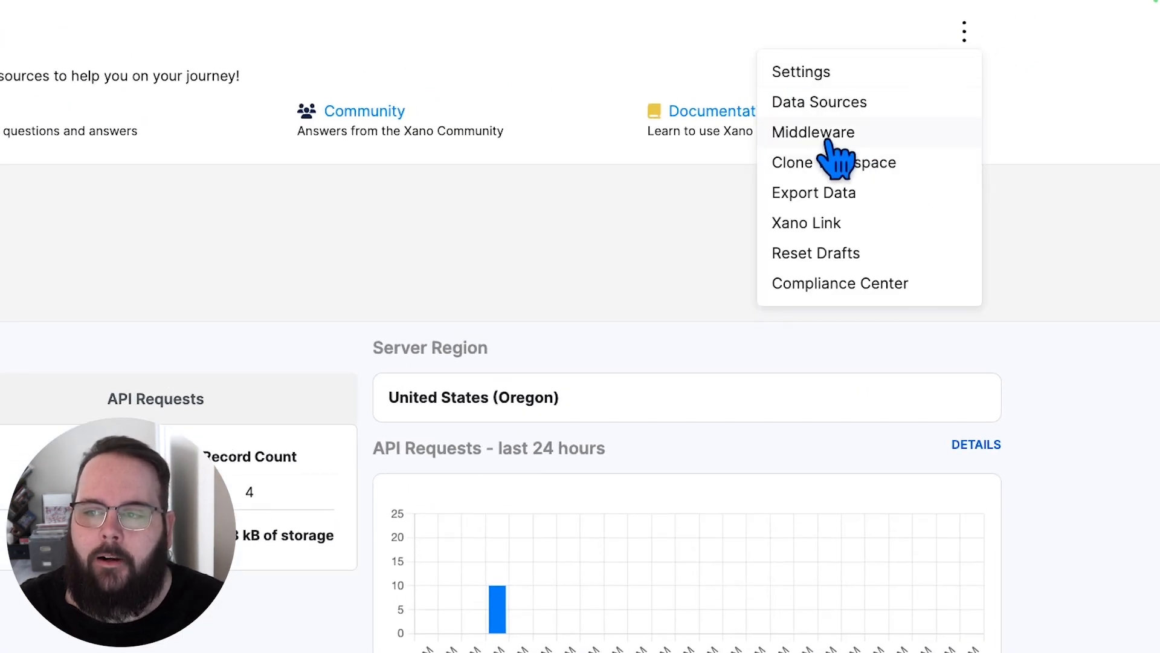
click(812, 132)
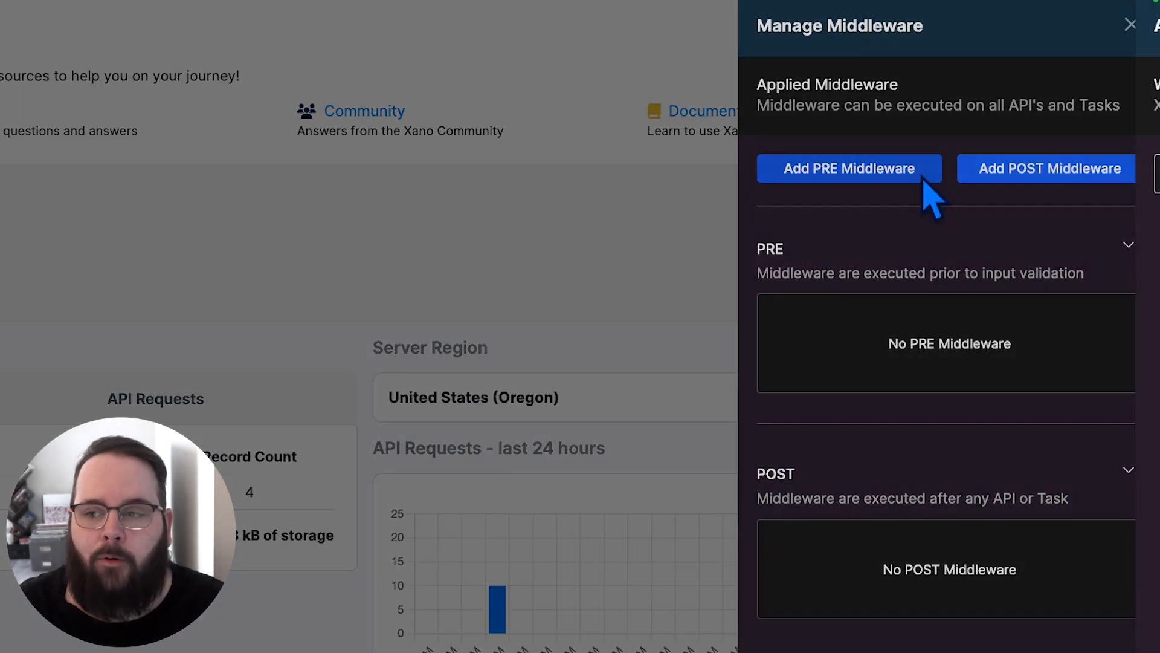
click(850, 168)
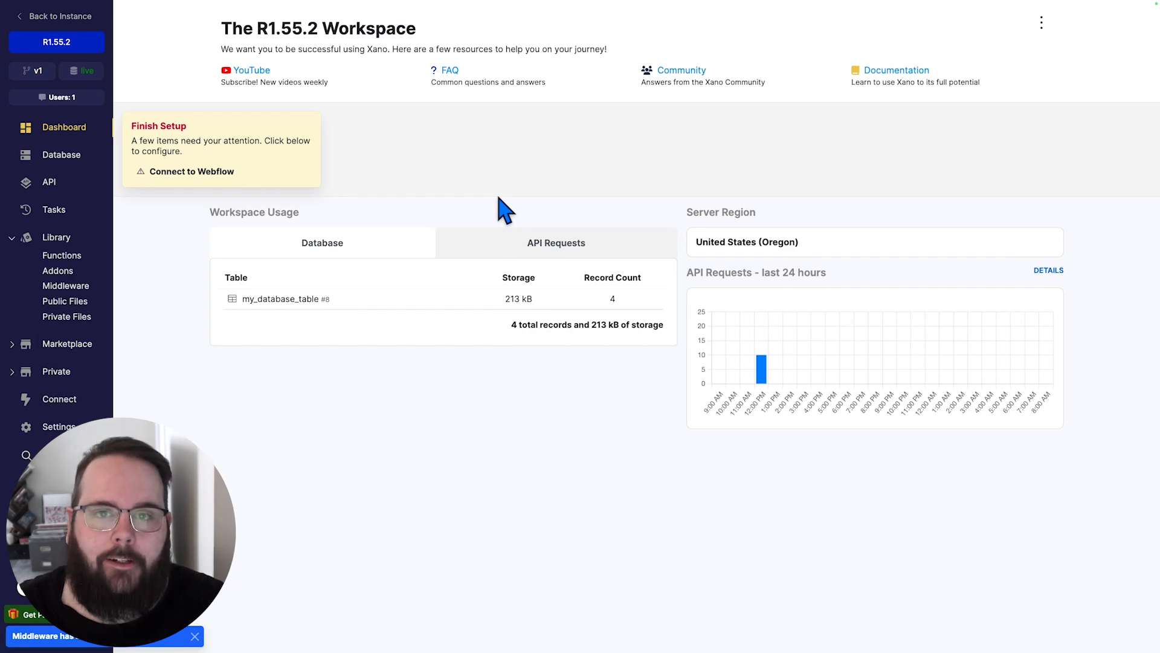
Step: Run /middleware with text Hello, then Goodbye, which fails the precondition
click(48, 182)
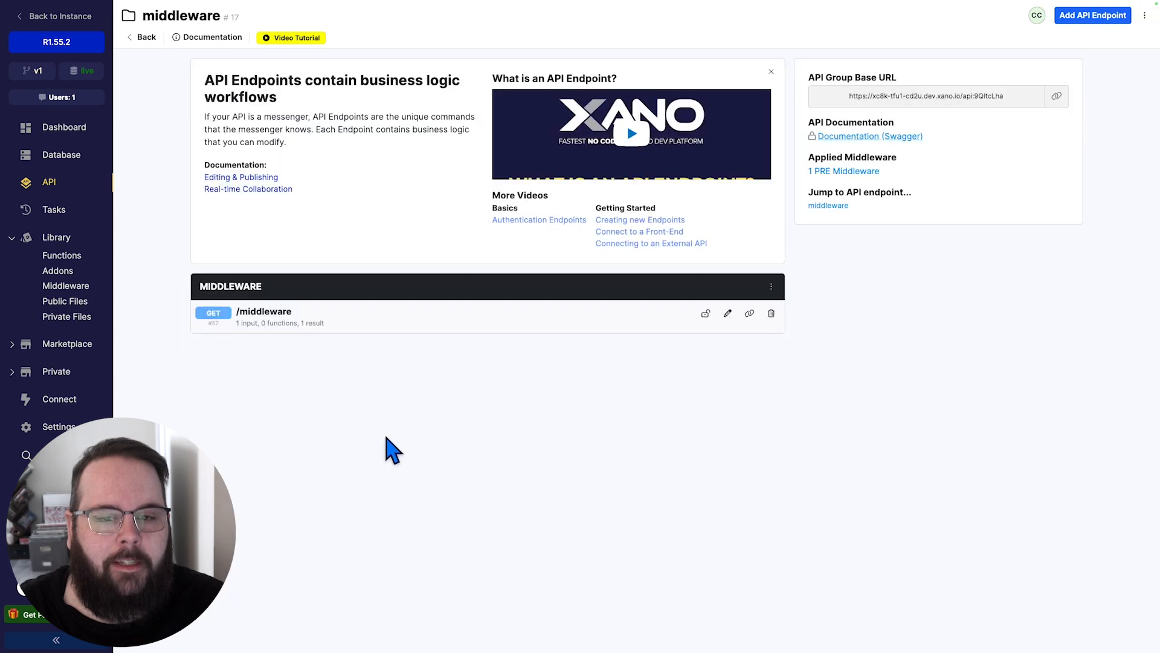
click(264, 312)
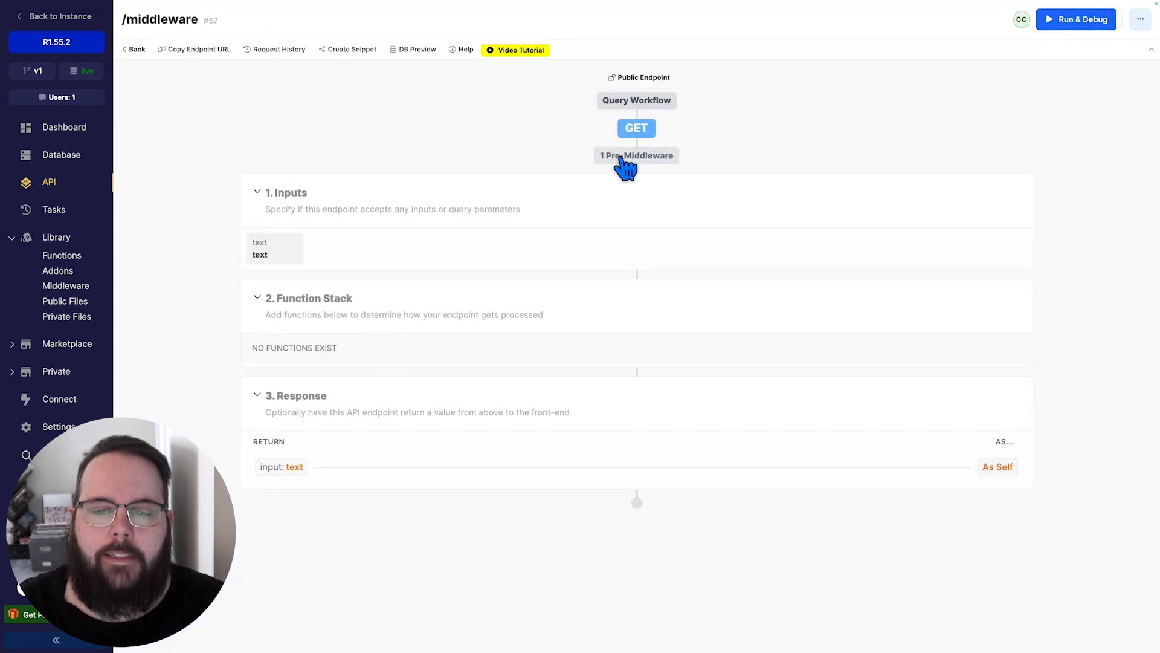
mouse_move(668, 167)
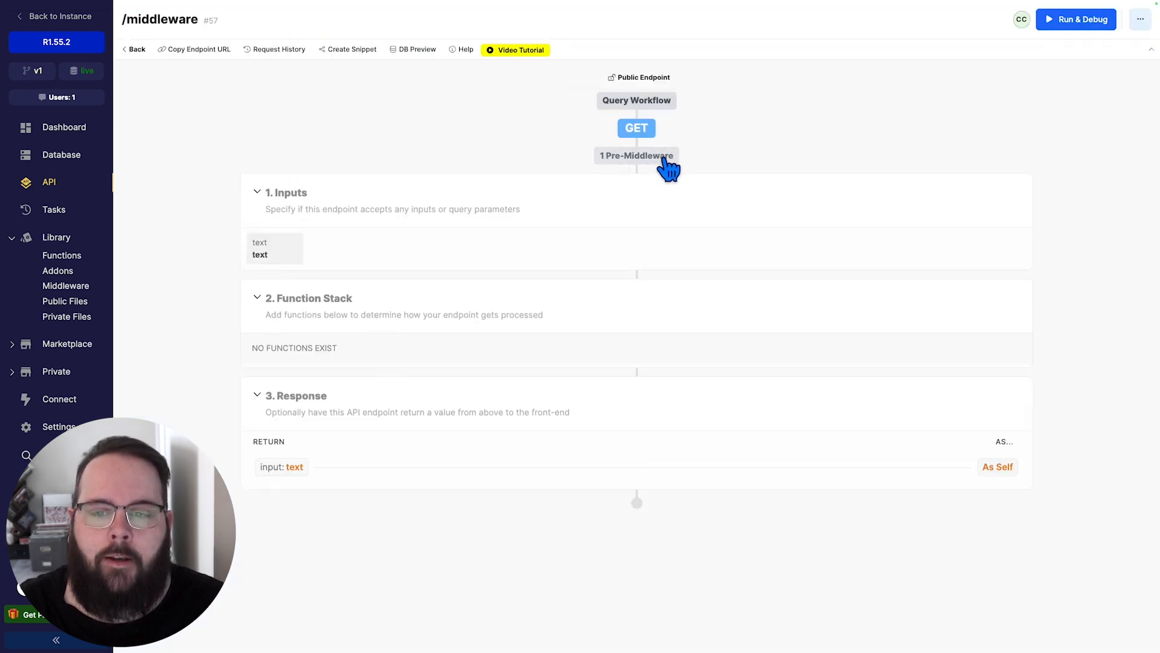
click(635, 156)
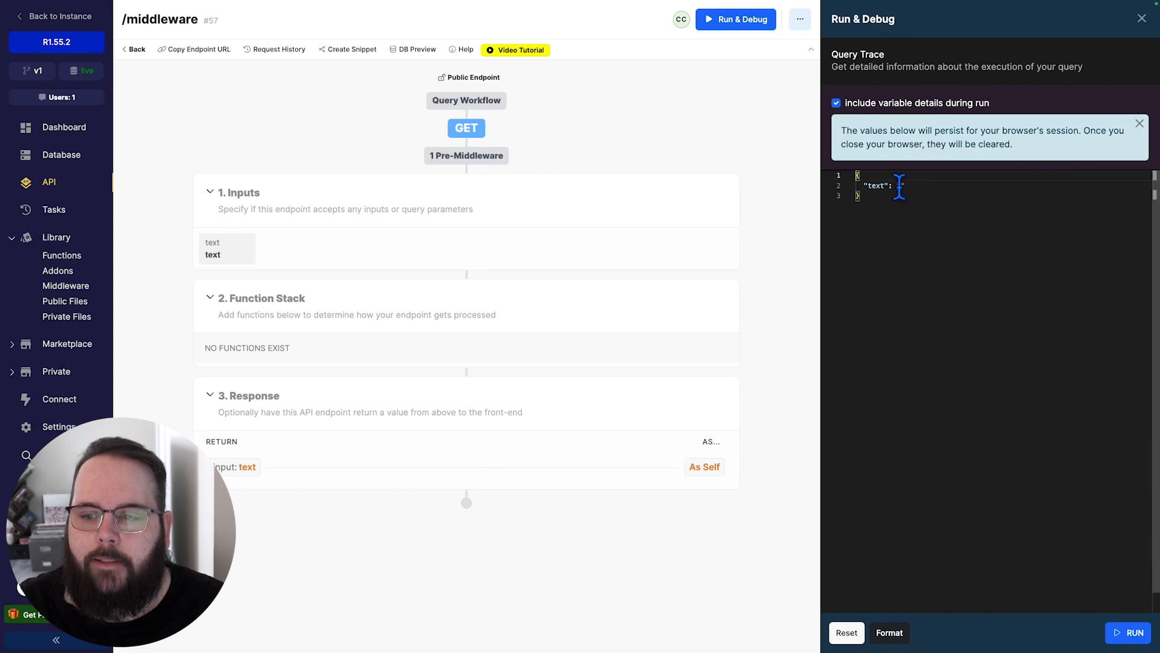
text(Hello)
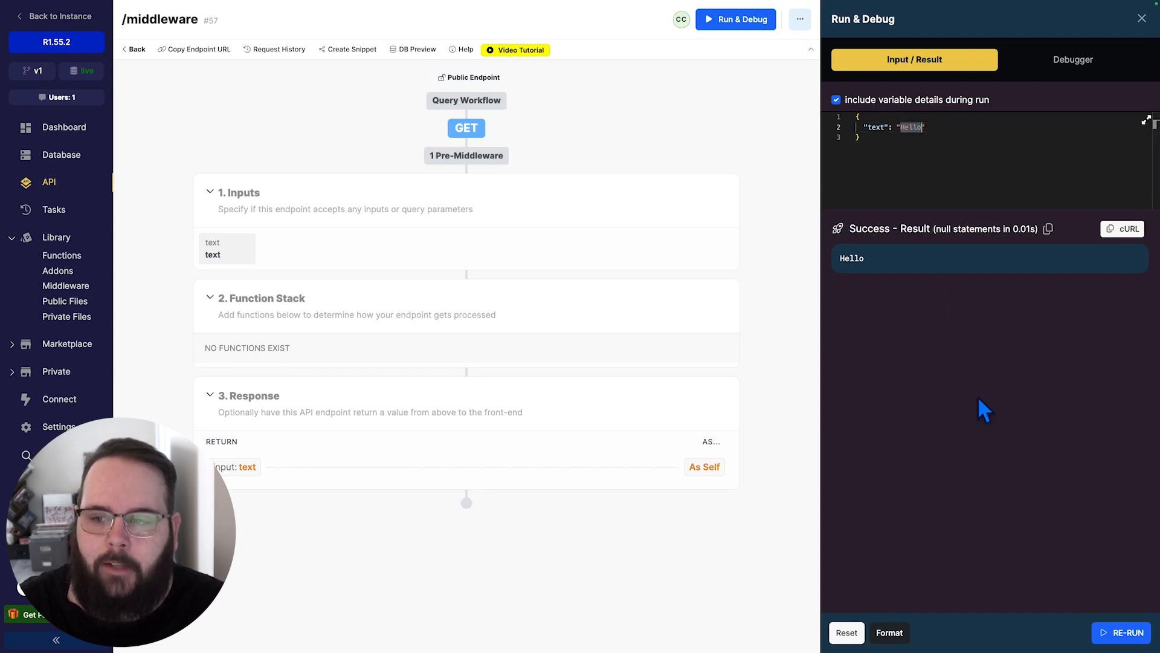
text(Goodbye)
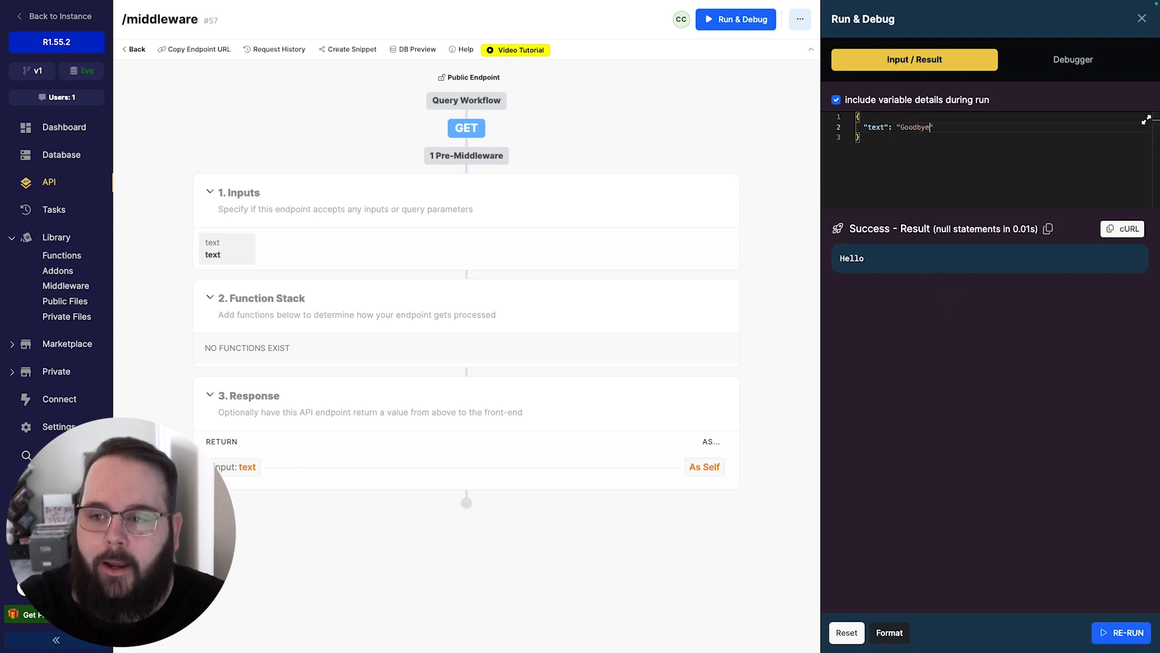
click(1126, 632)
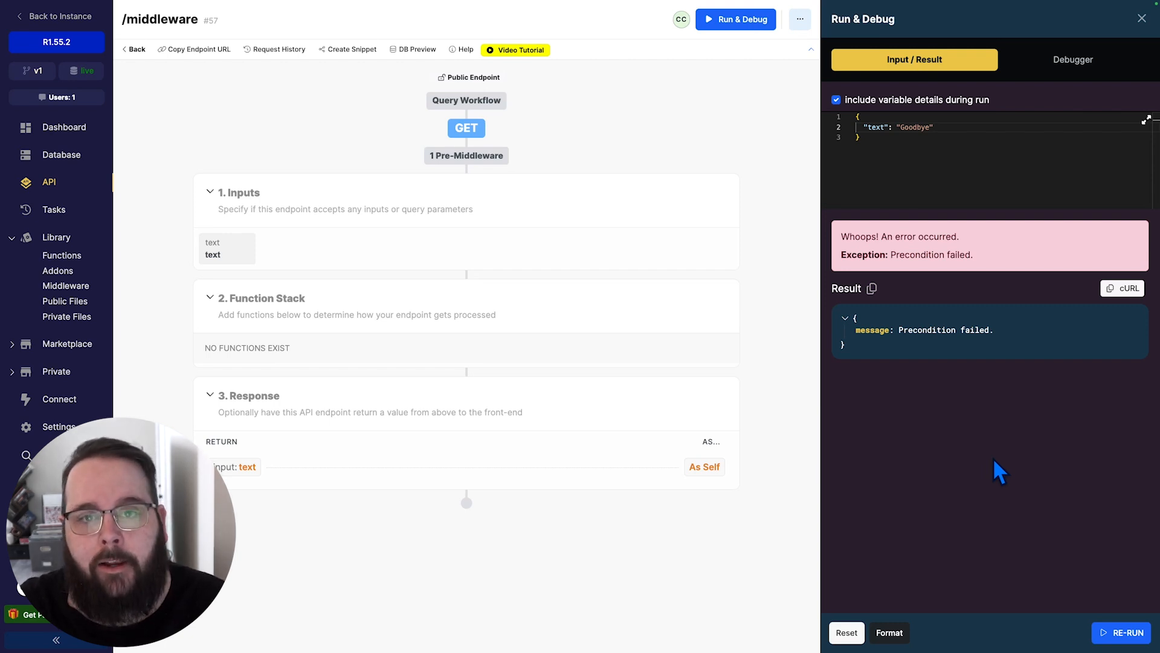
Step: Customize the default API group's pre-middleware to none in Manage Middleware
click(137, 49)
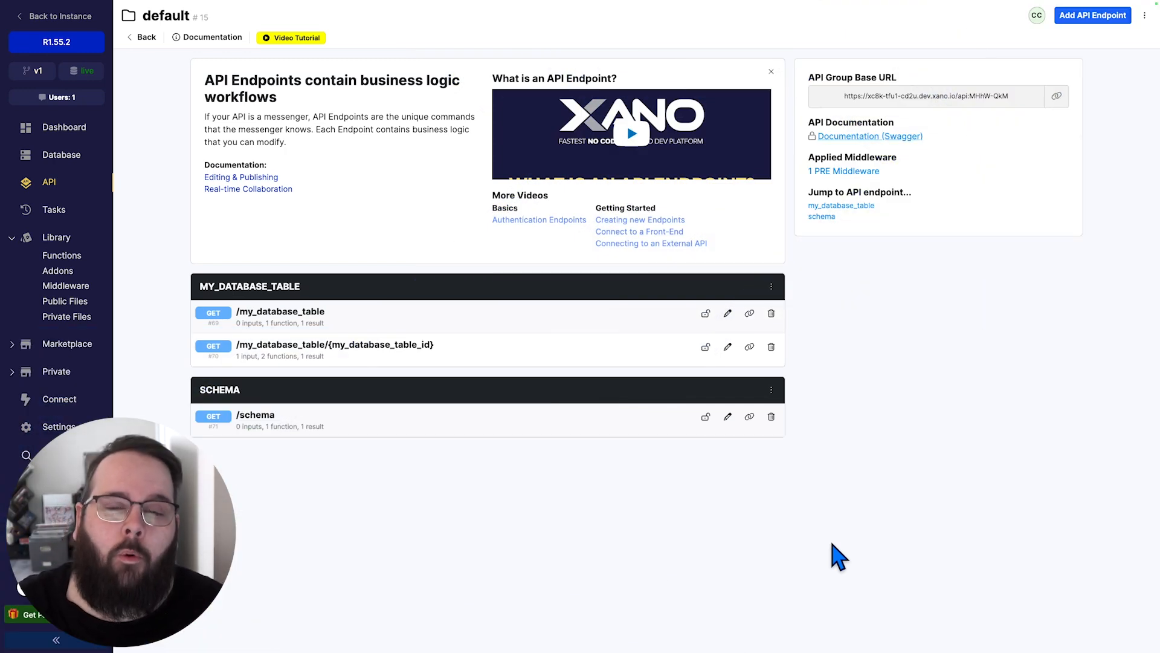
mouse_move(1145, 15)
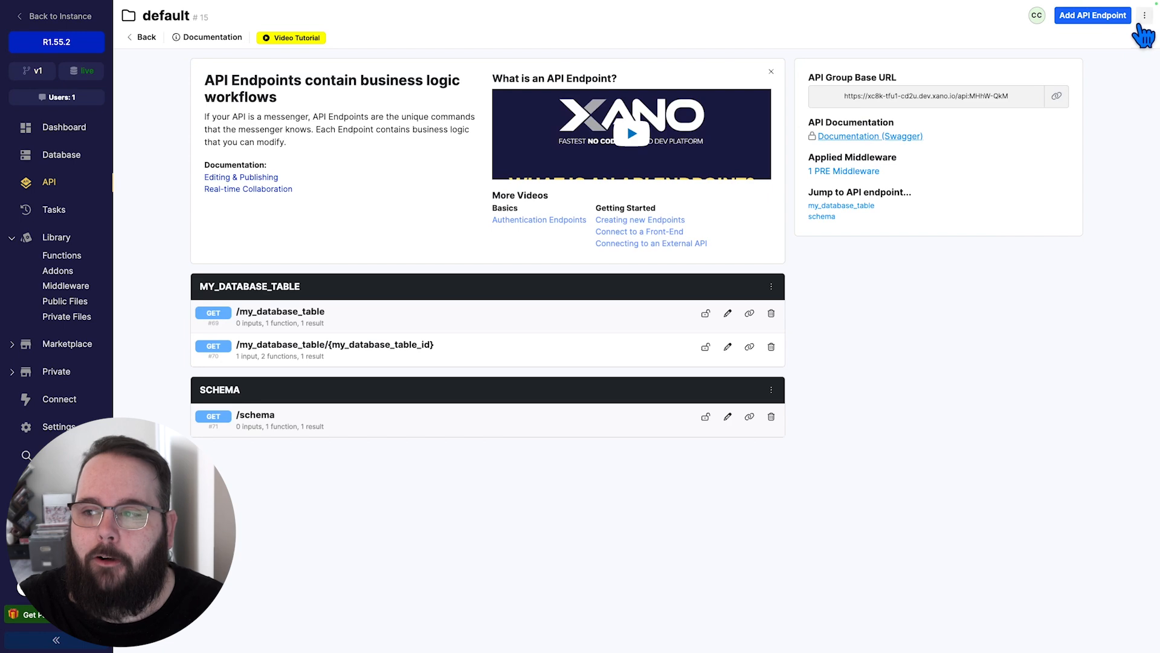
click(843, 170)
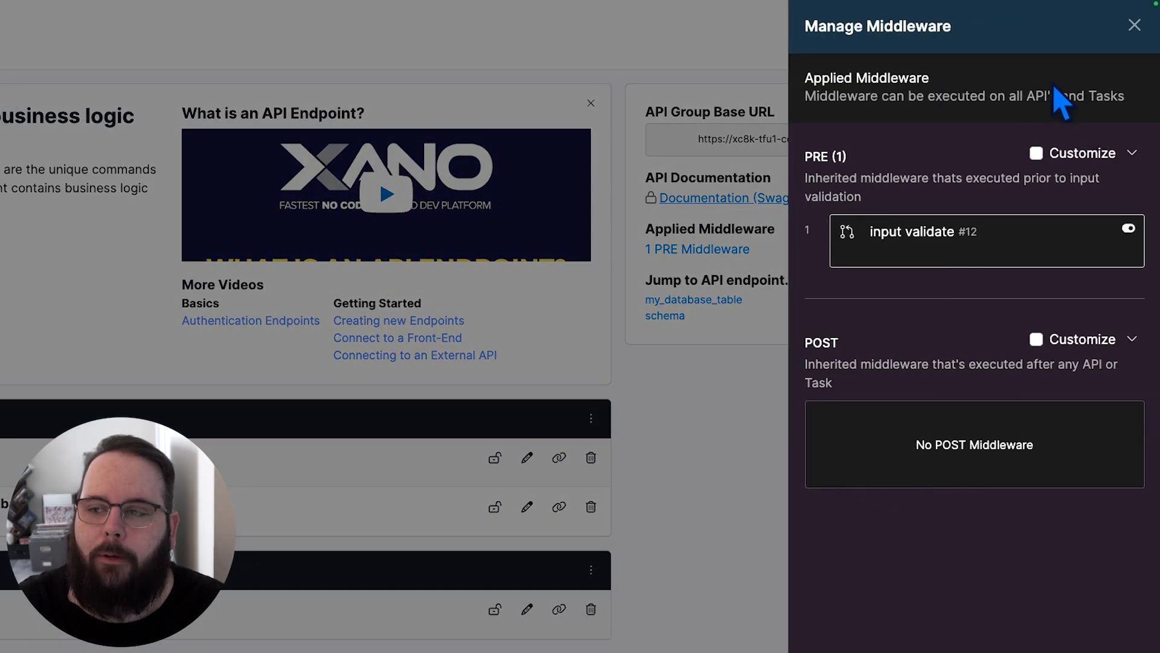
click(1031, 154)
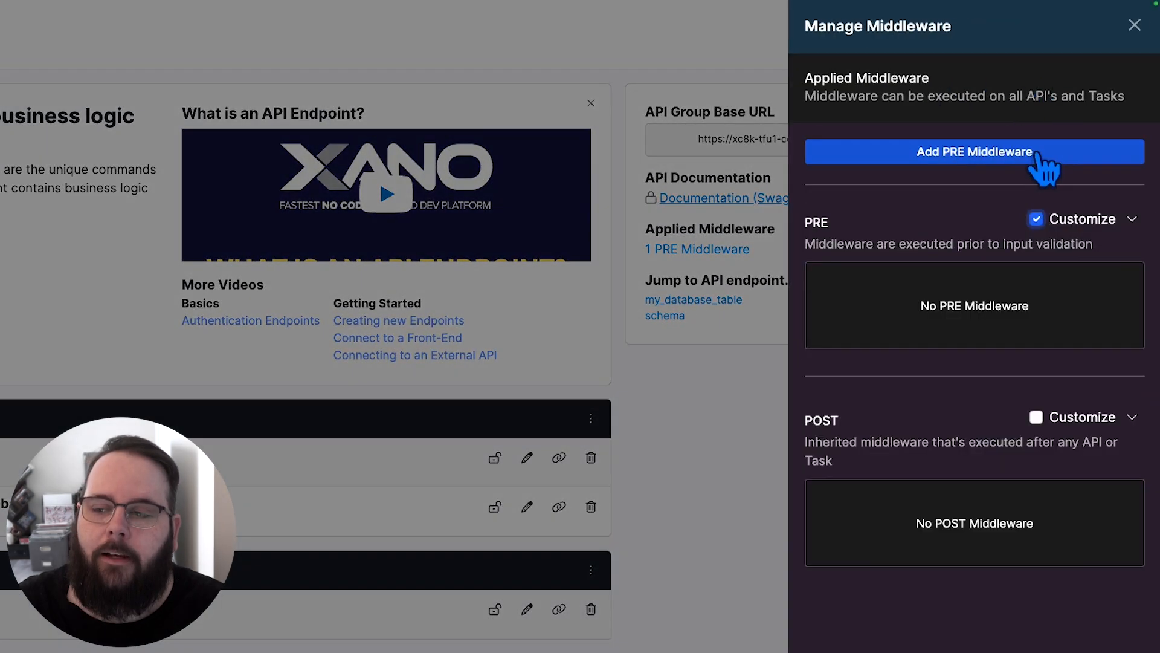
mouse_move(910, 311)
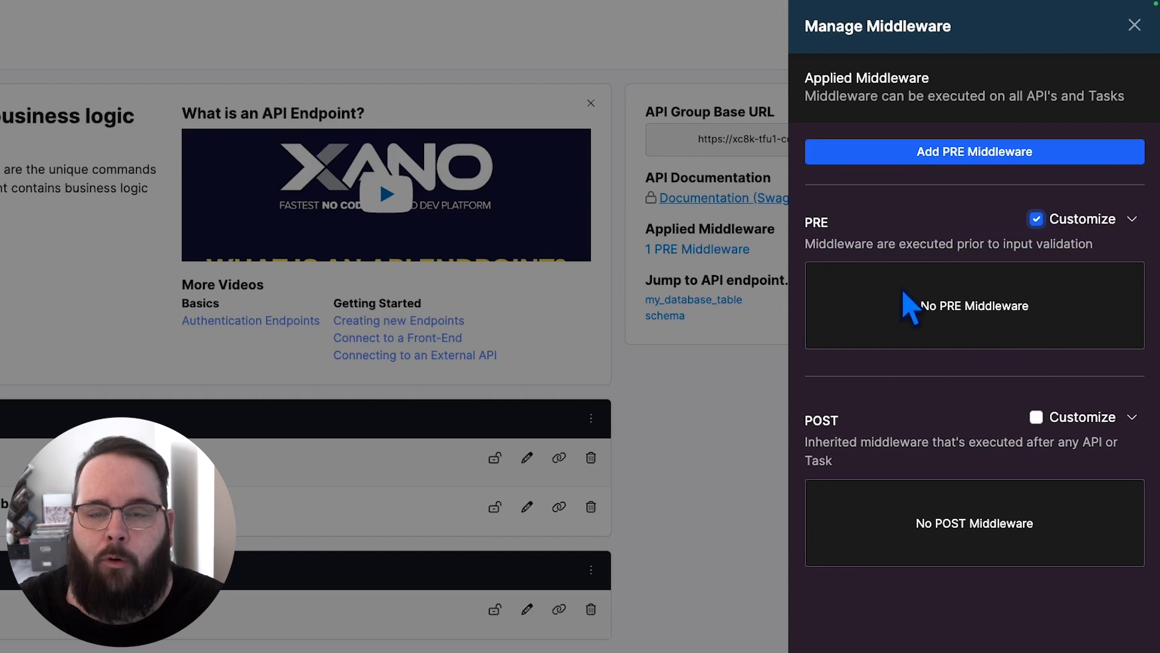
mouse_move(889, 359)
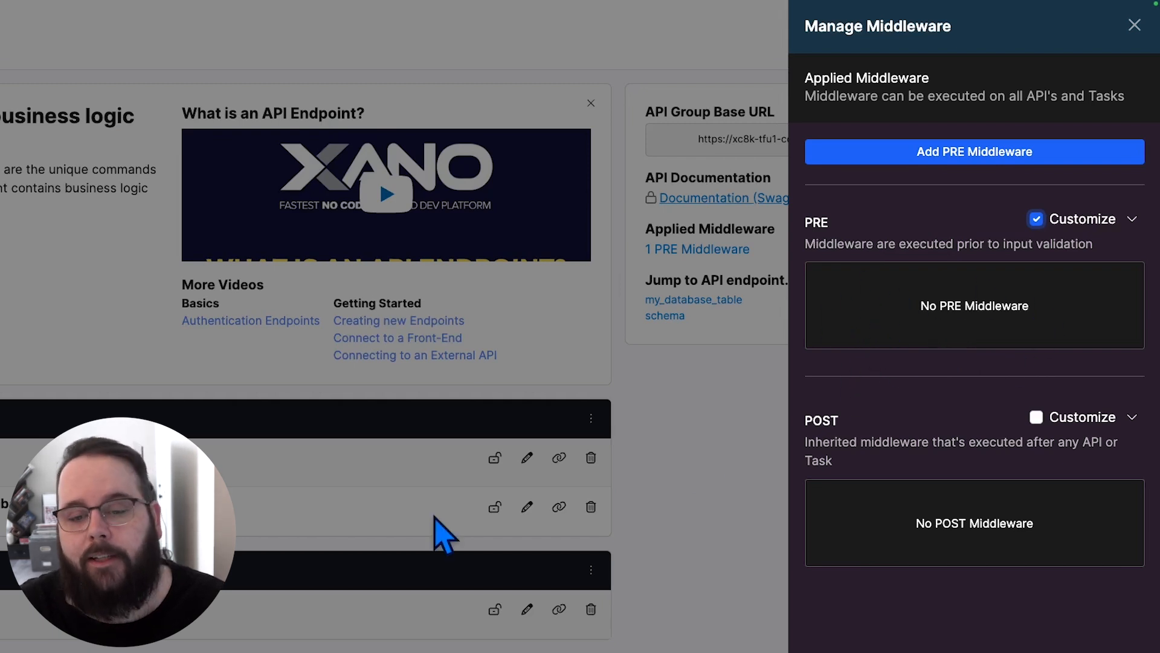
mouse_move(407, 636)
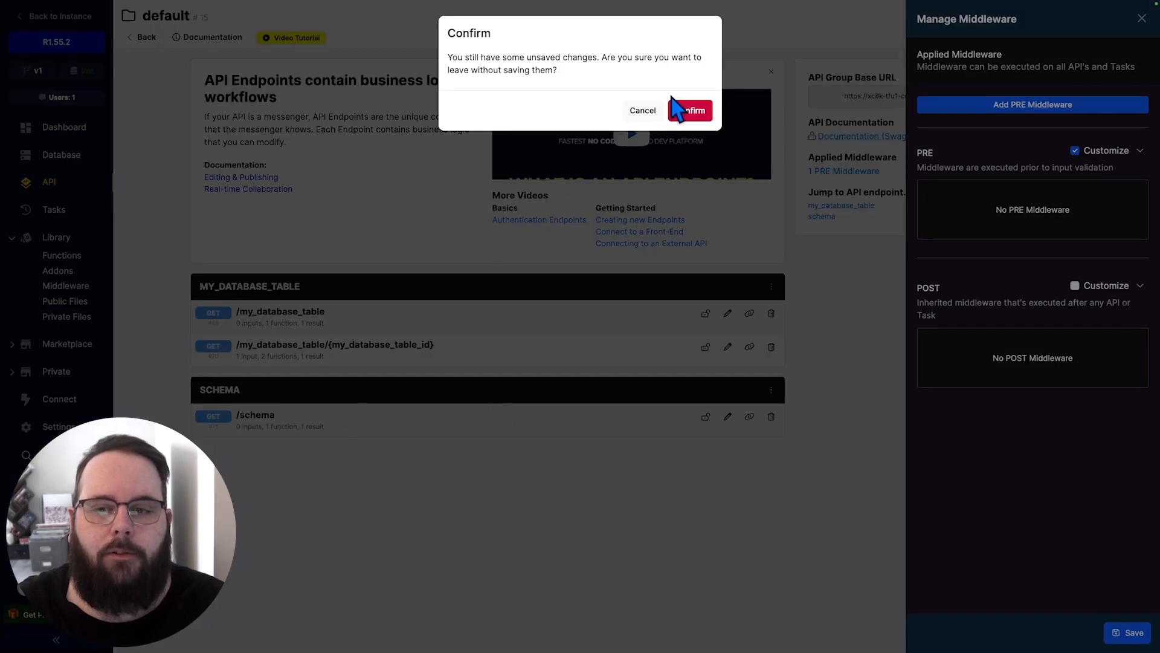
Step: Discard the group changes and check an endpoint's inherited input validate middleware
click(687, 110)
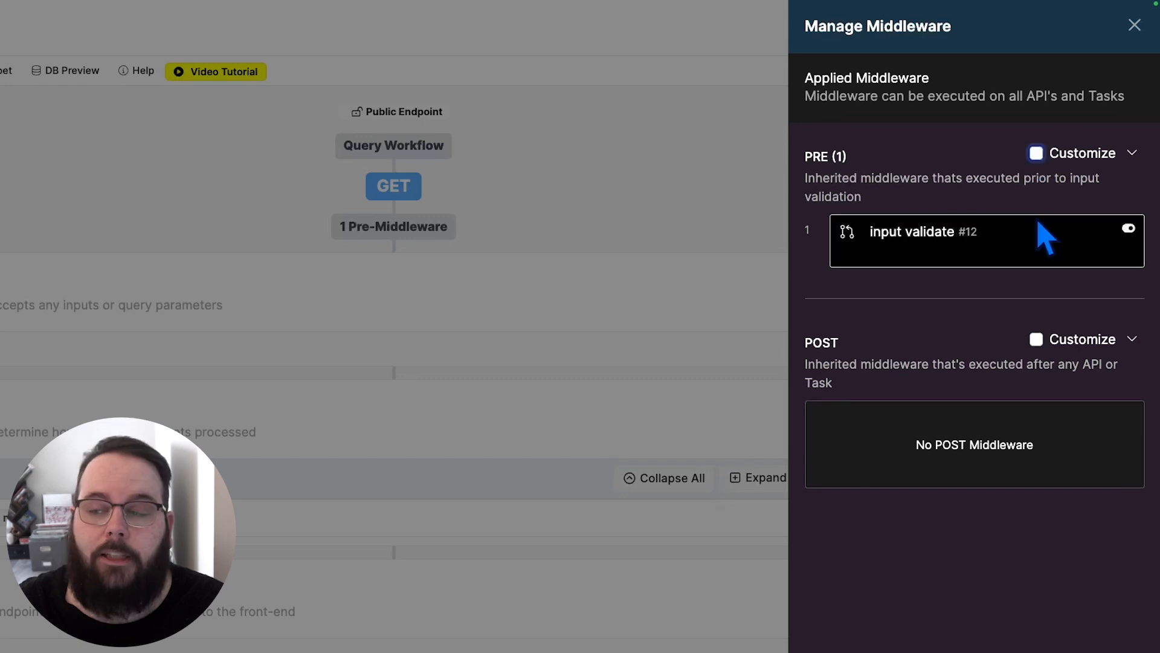
click(1036, 153)
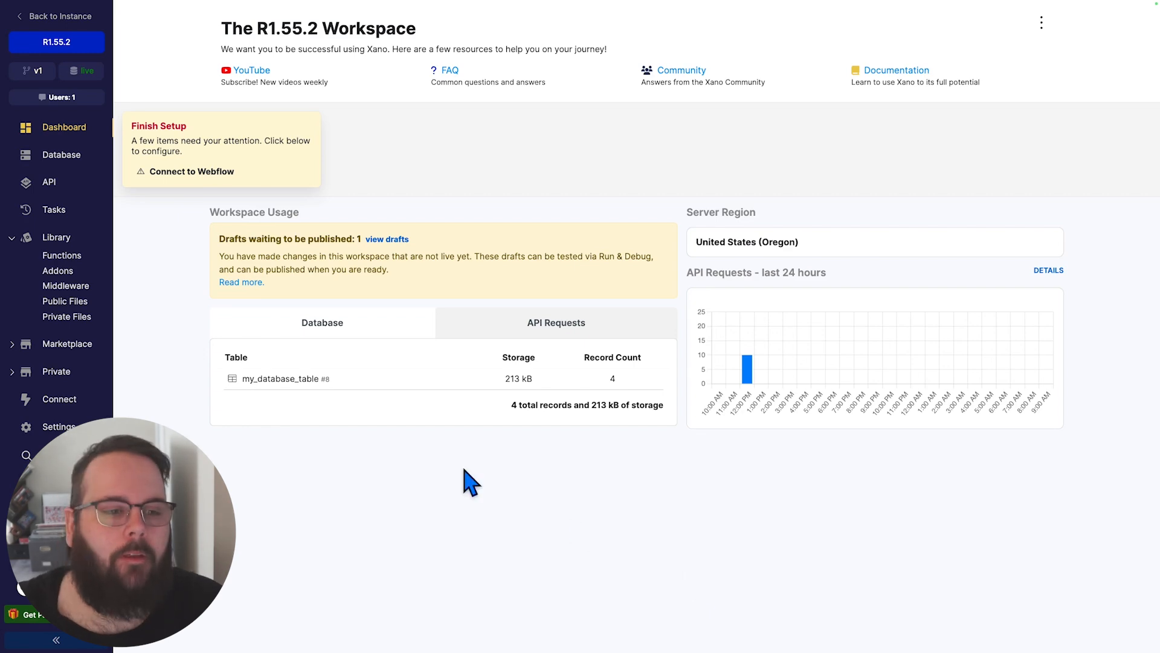
Step: Run /response_example to see it return my_other_variable "Hello", then go to the Middleware library
click(49, 182)
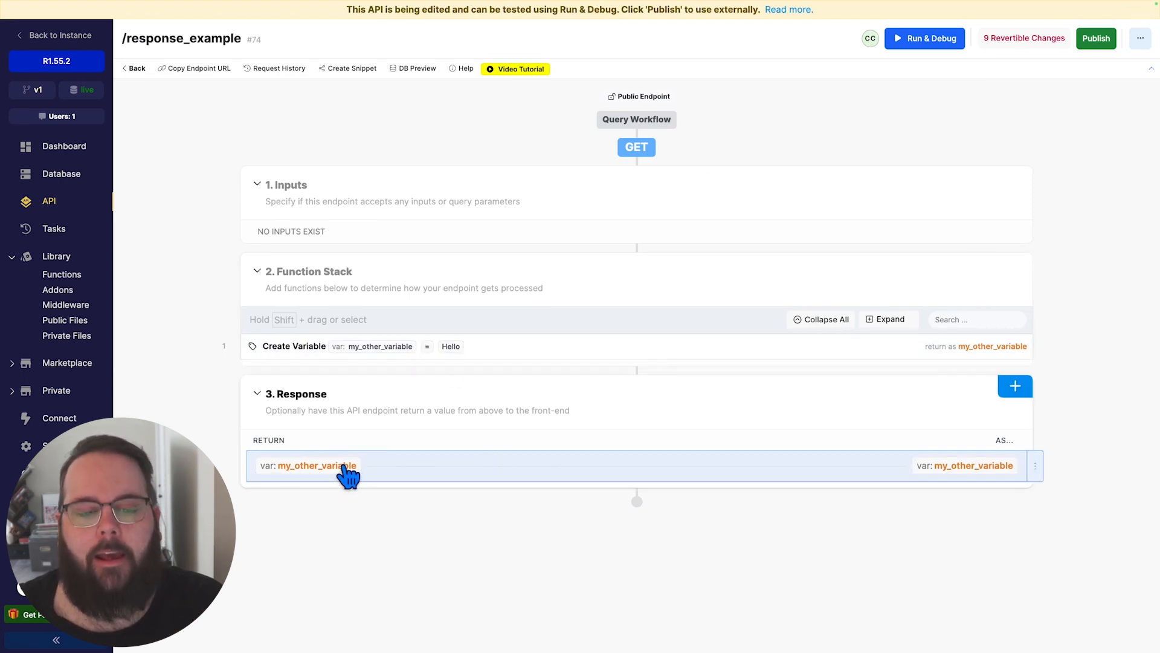
mouse_move(874, 479)
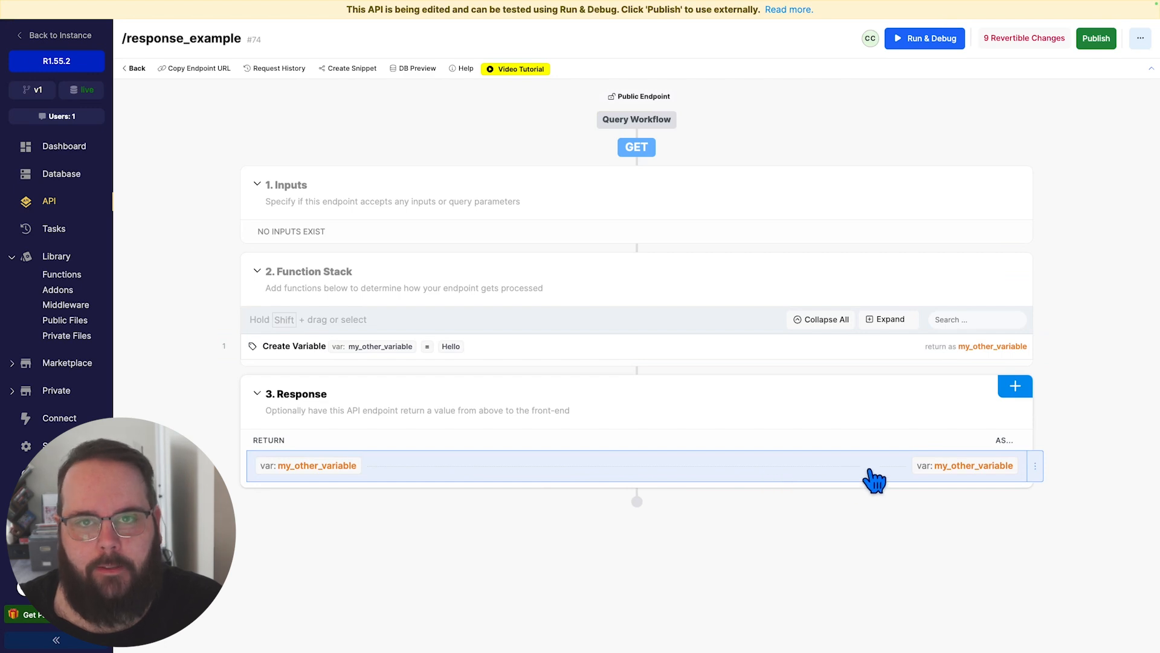
click(924, 37)
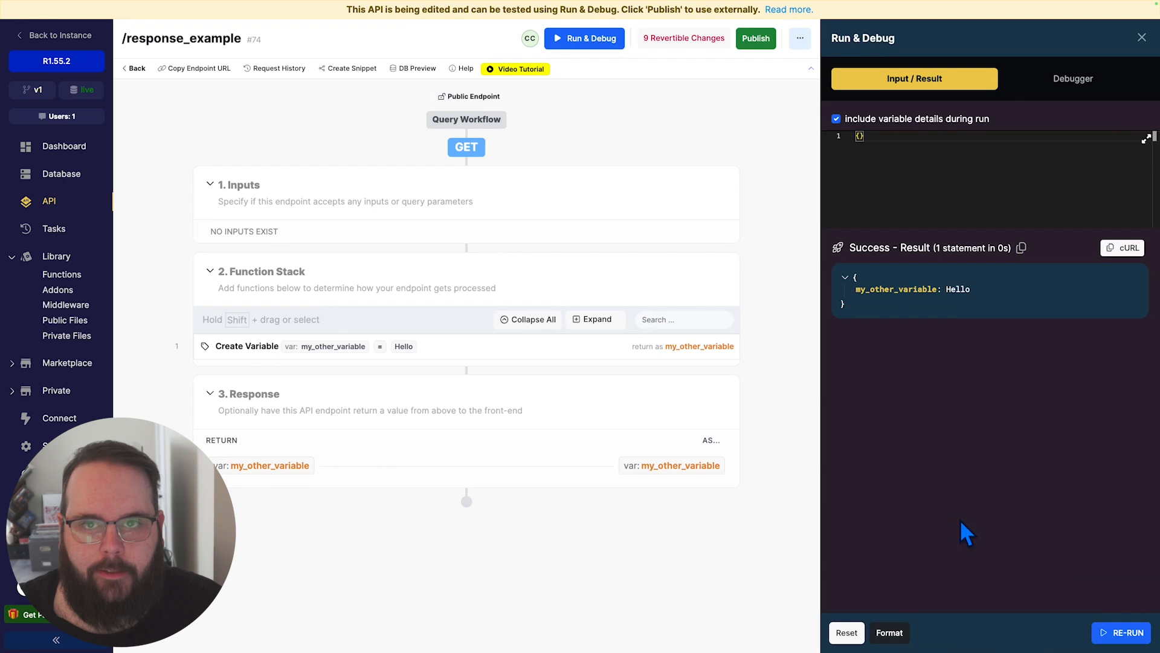
click(65, 285)
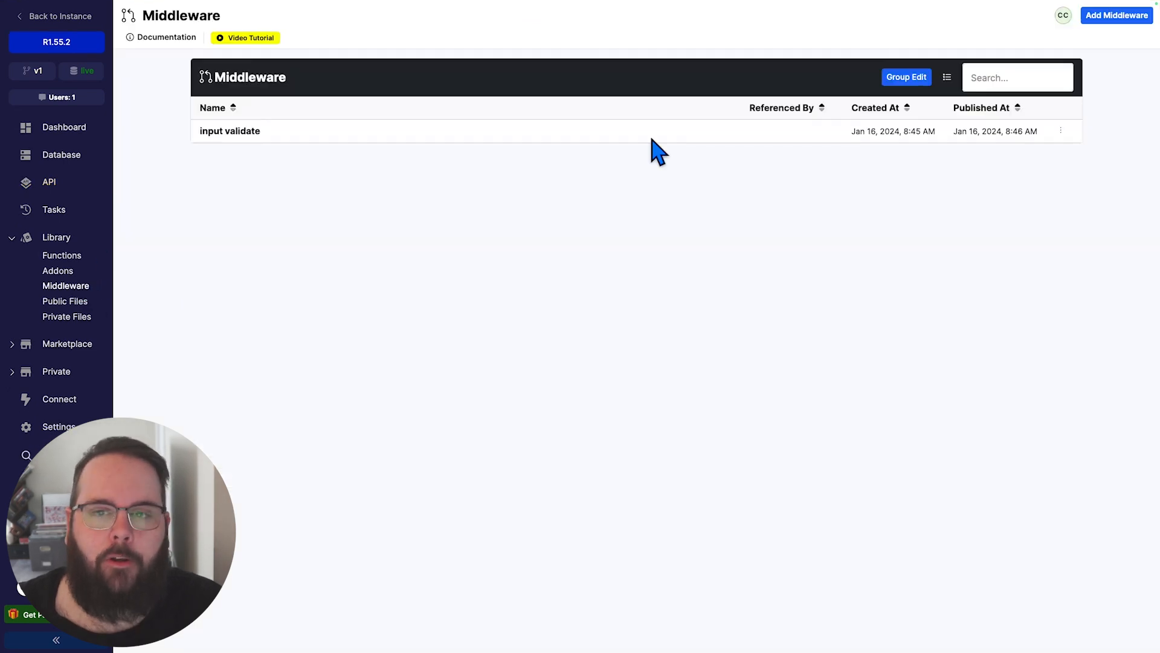
Step: Create a new middleware named response
click(1117, 15)
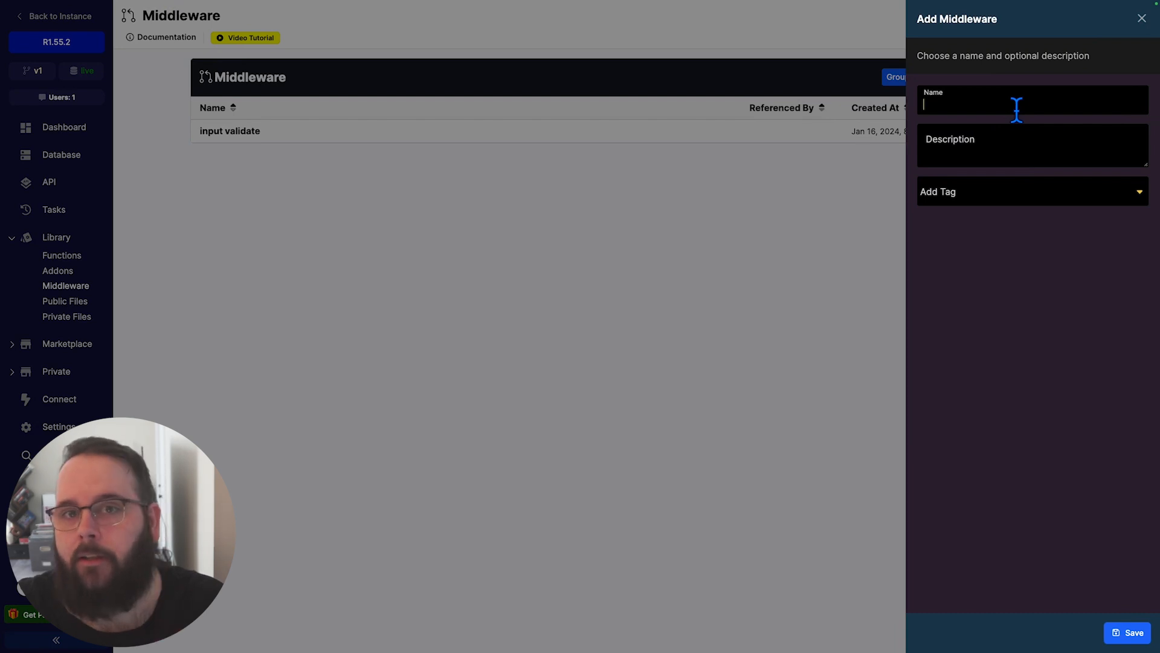
text(respo)
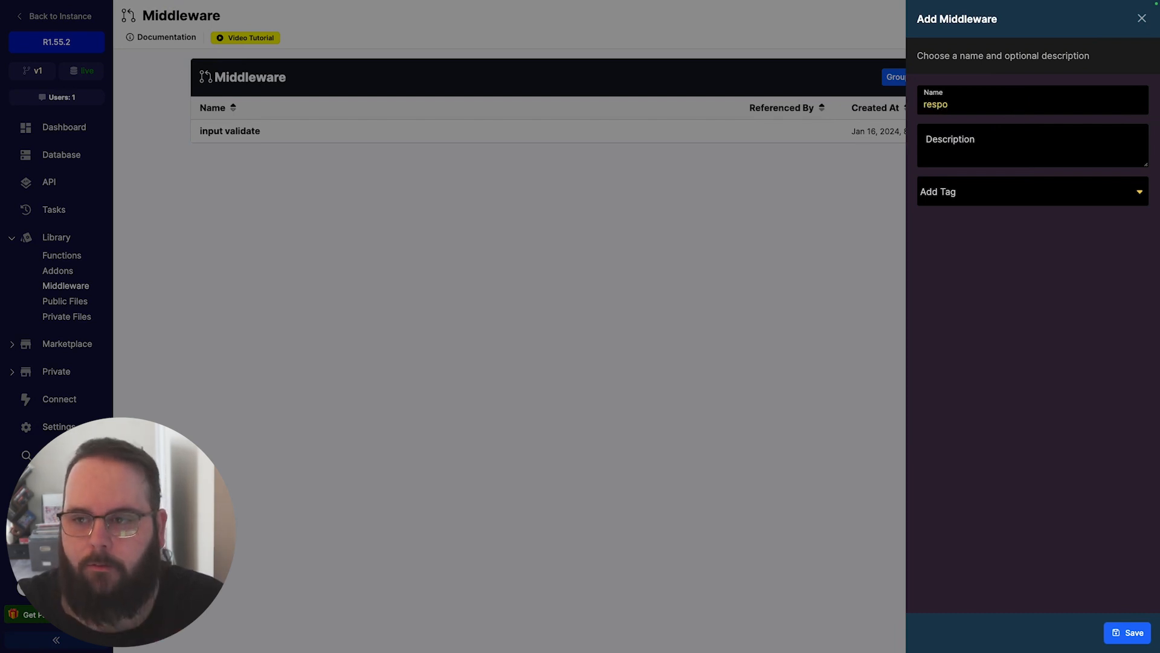
click(1130, 632)
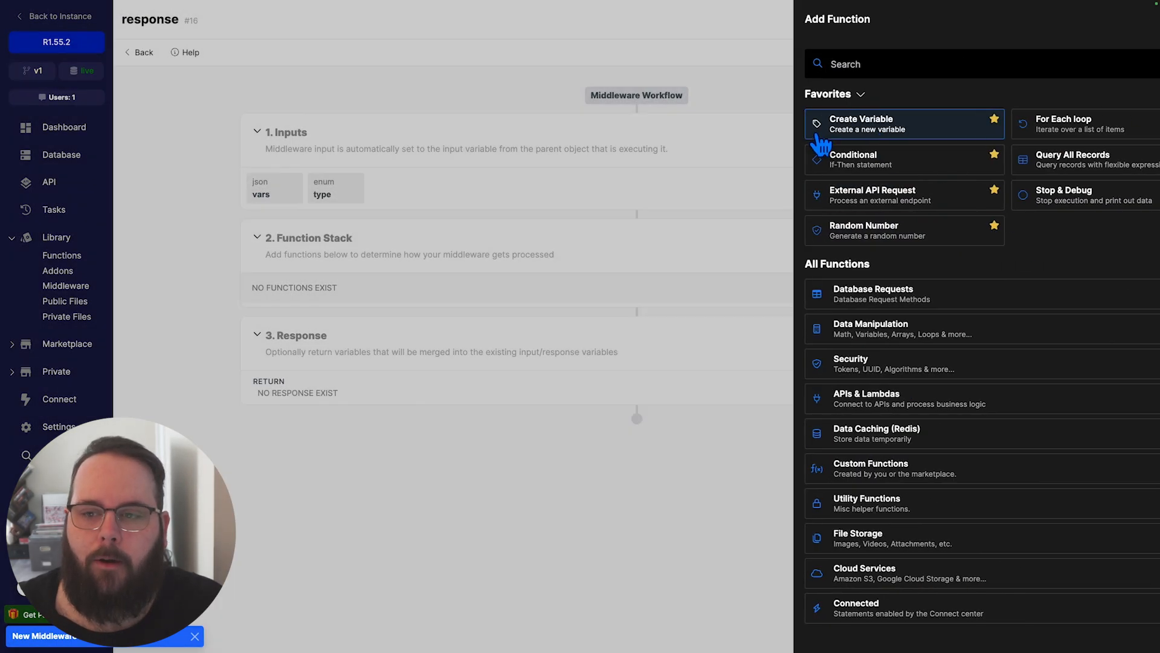
Step: Add a Create Variable function setting x1 to "Goodbye", returned as result1
click(859, 123)
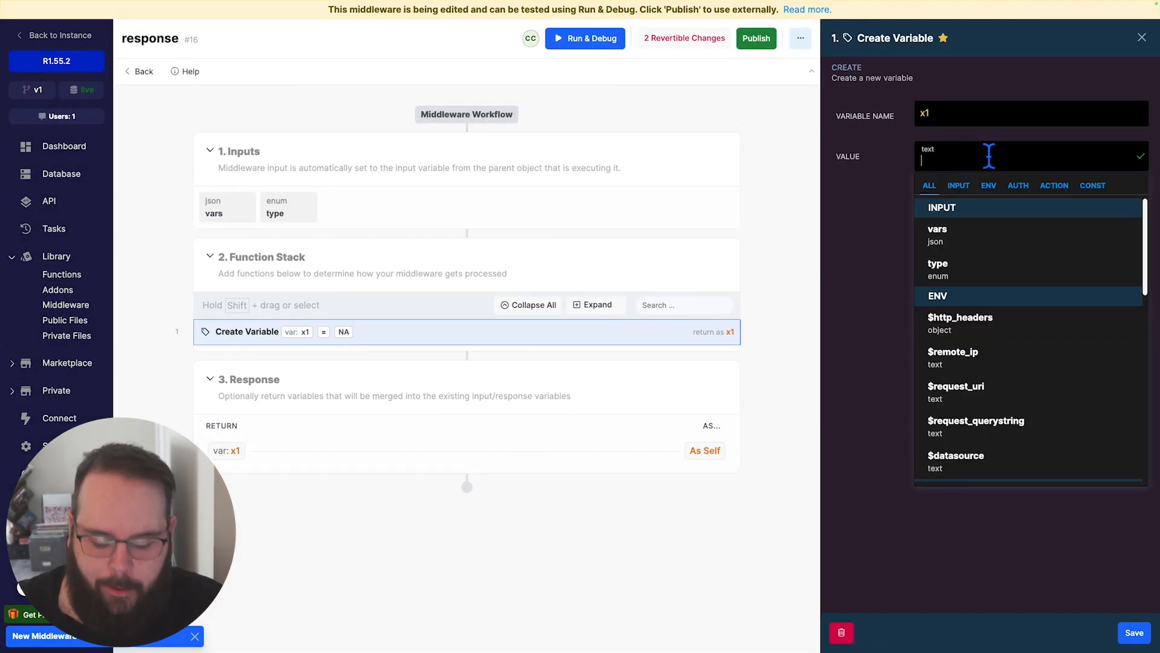
text(Goodbye)
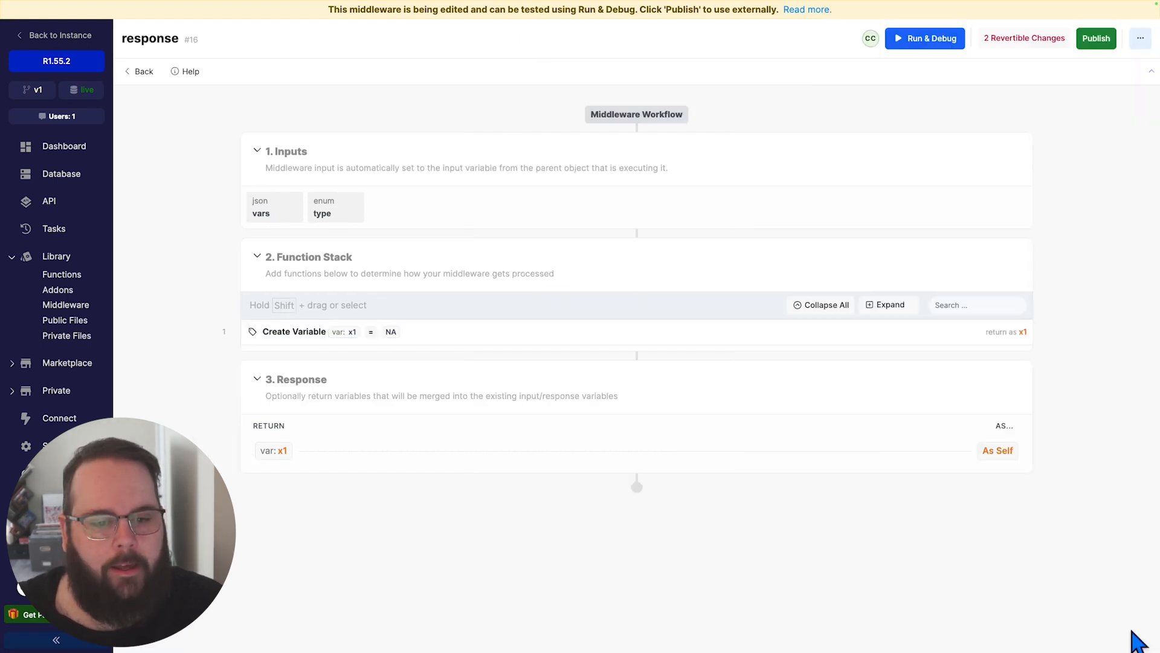
text(Goodbye)
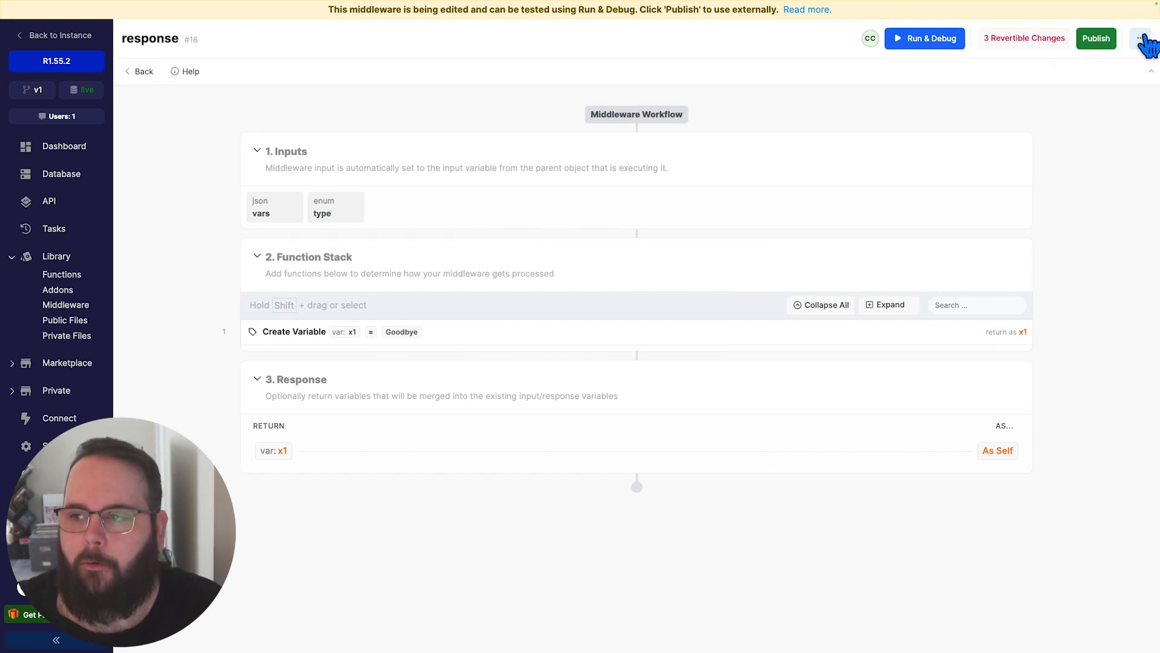
click(1145, 39)
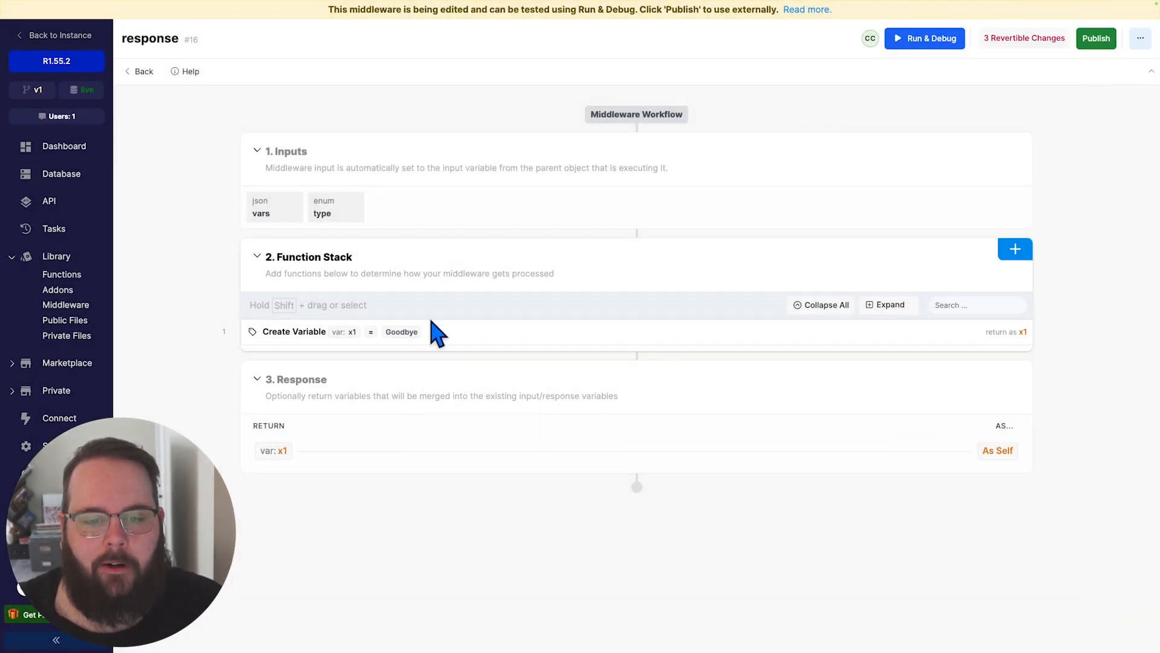
mouse_move(1069, 392)
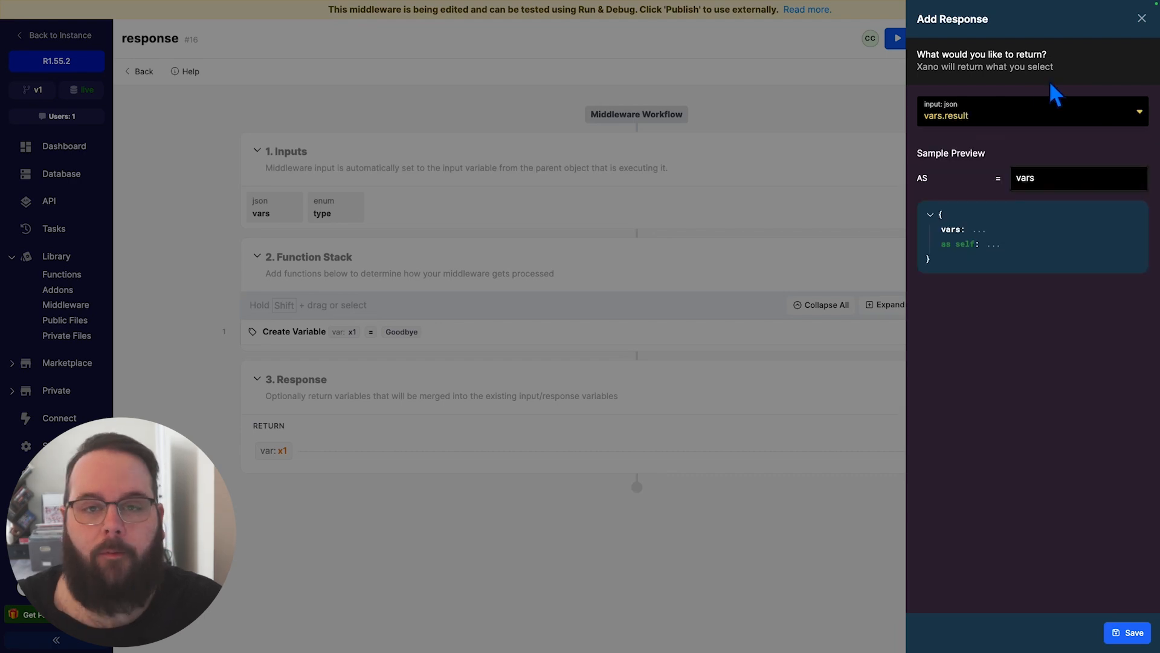
Step: Add the vars.result response entry as vars and publish the middleware
click(1131, 632)
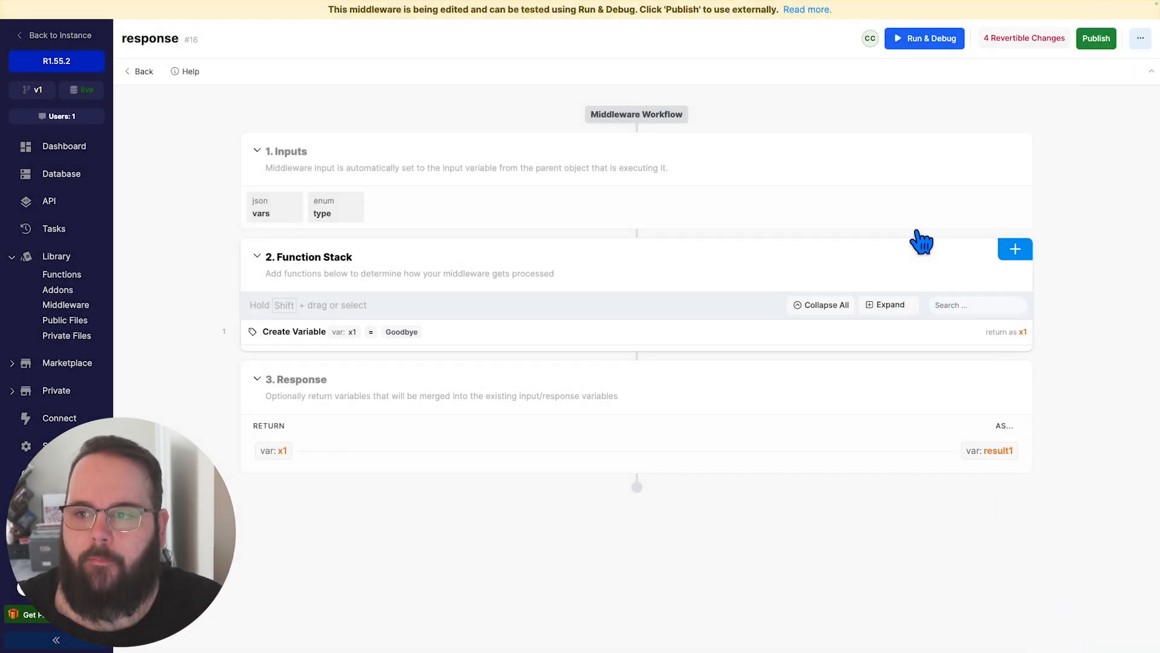
click(1096, 38)
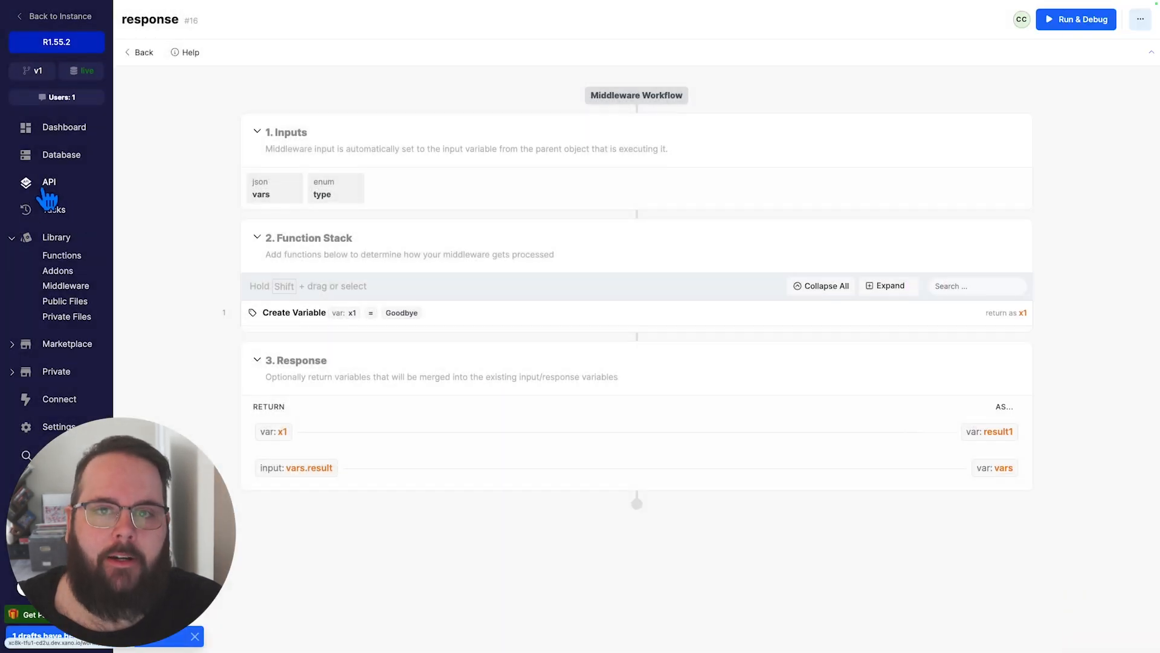
Step: Customize /response_example's POST middleware and add response #16 as post-middleware
click(49, 182)
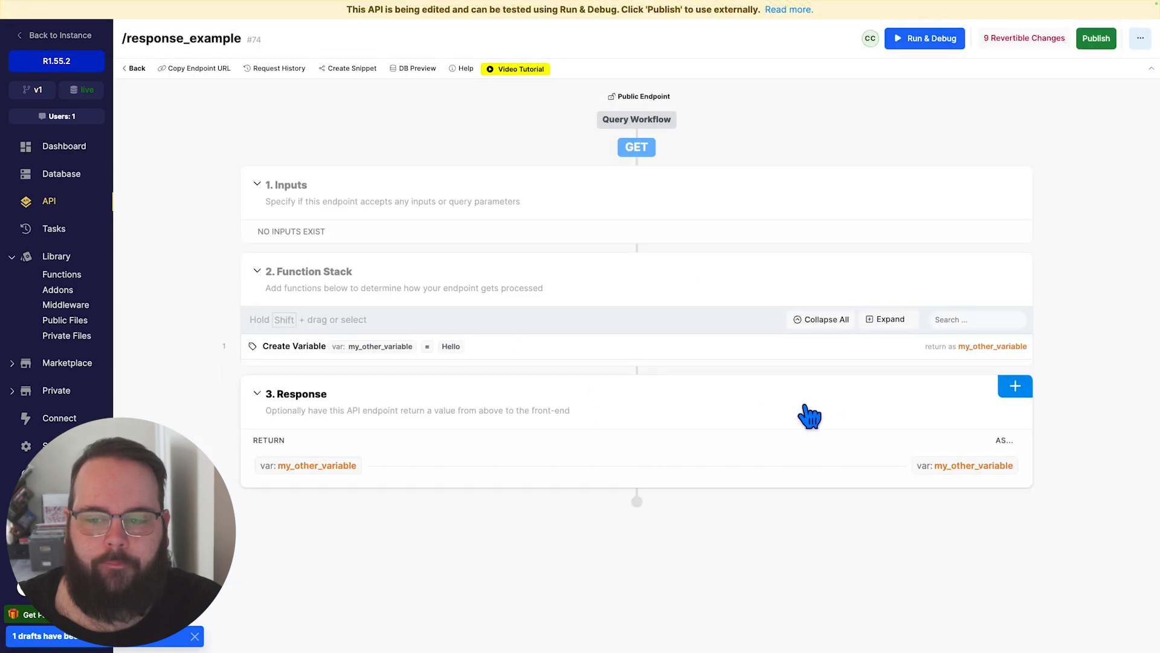
click(1139, 37)
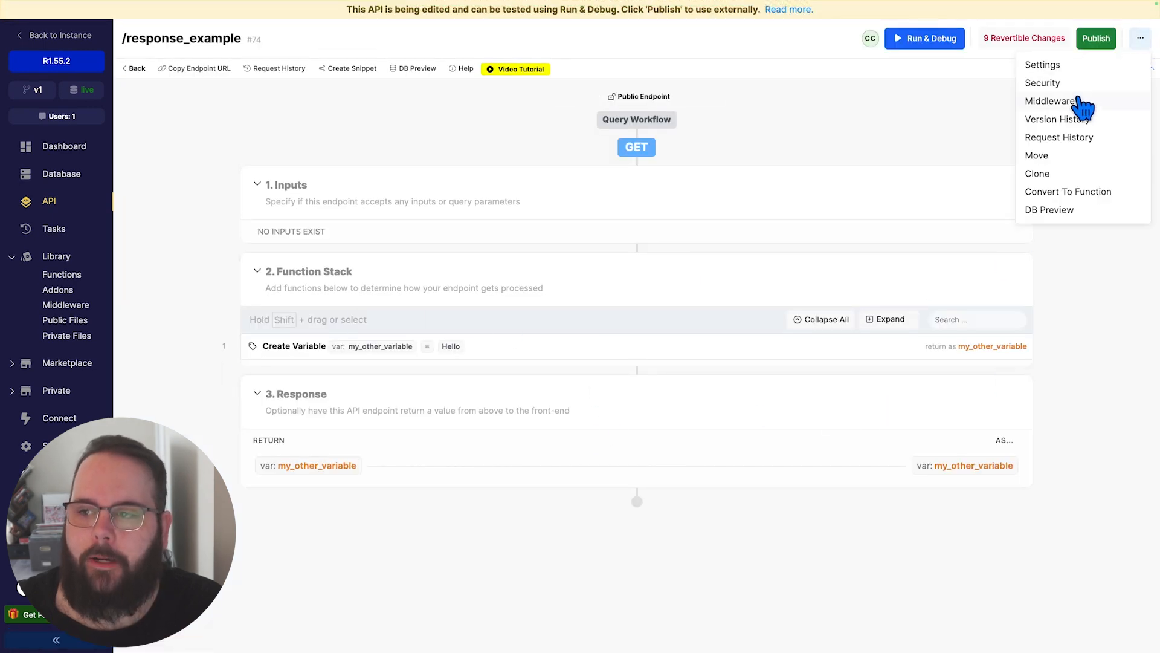
click(1048, 100)
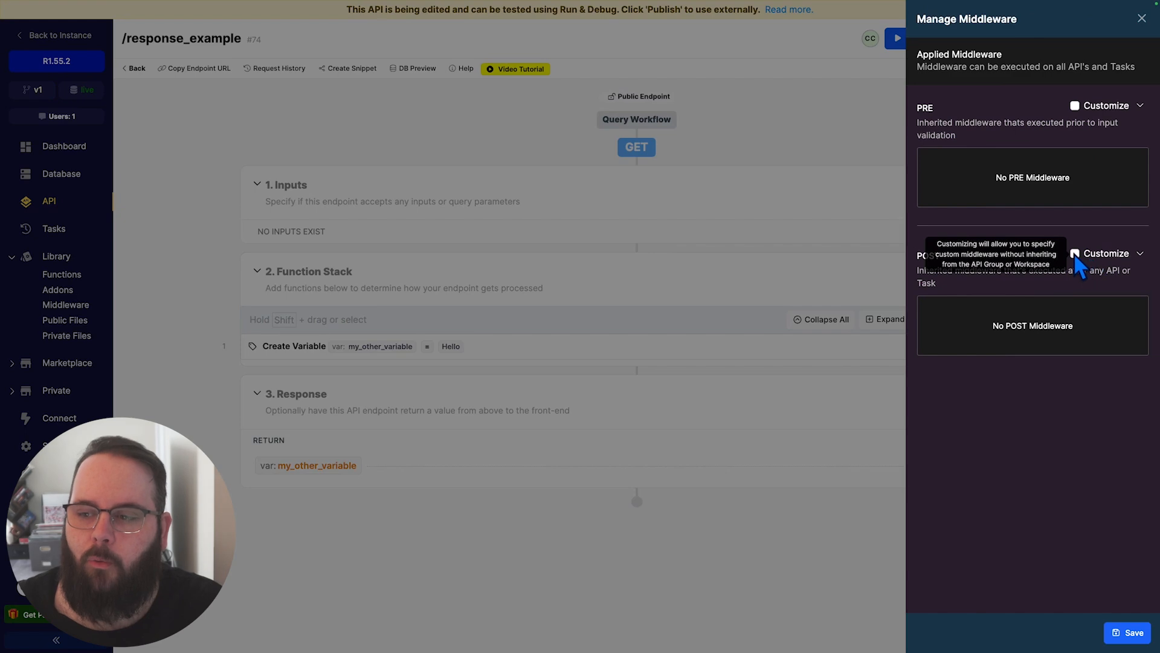
click(1076, 252)
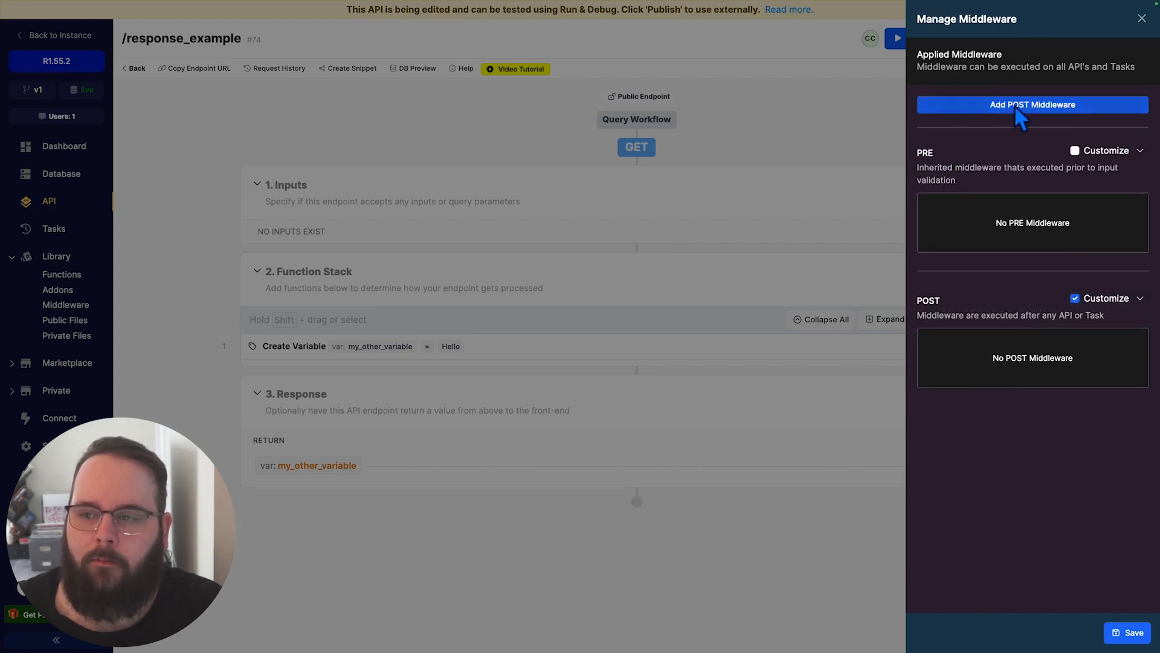
click(1032, 104)
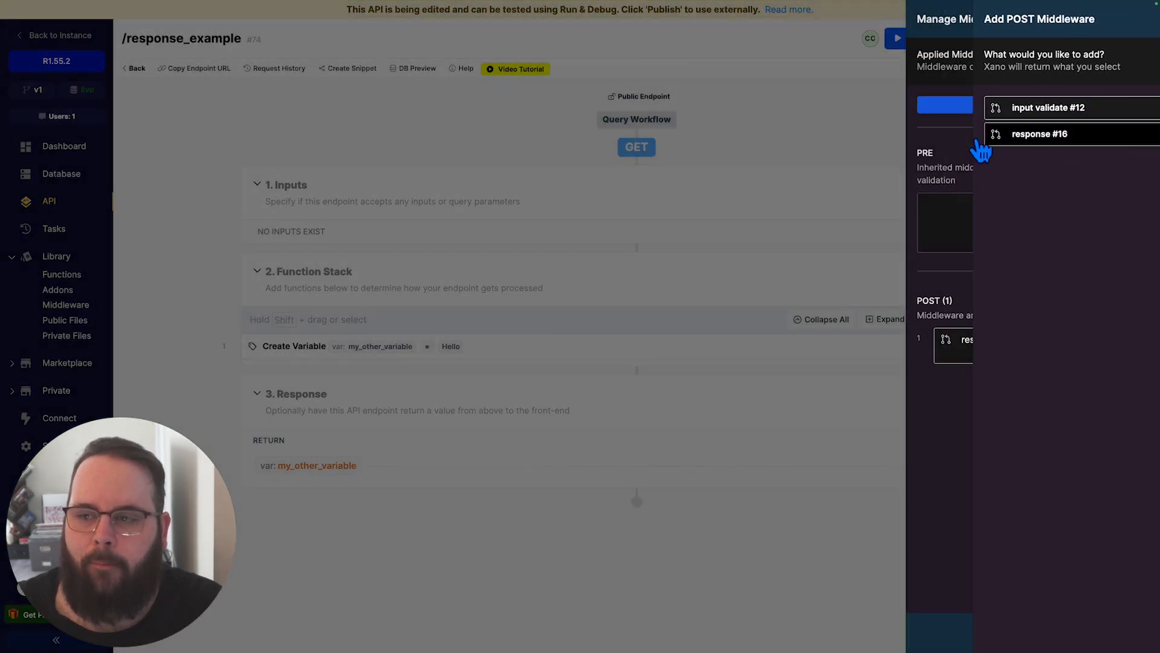
click(1044, 134)
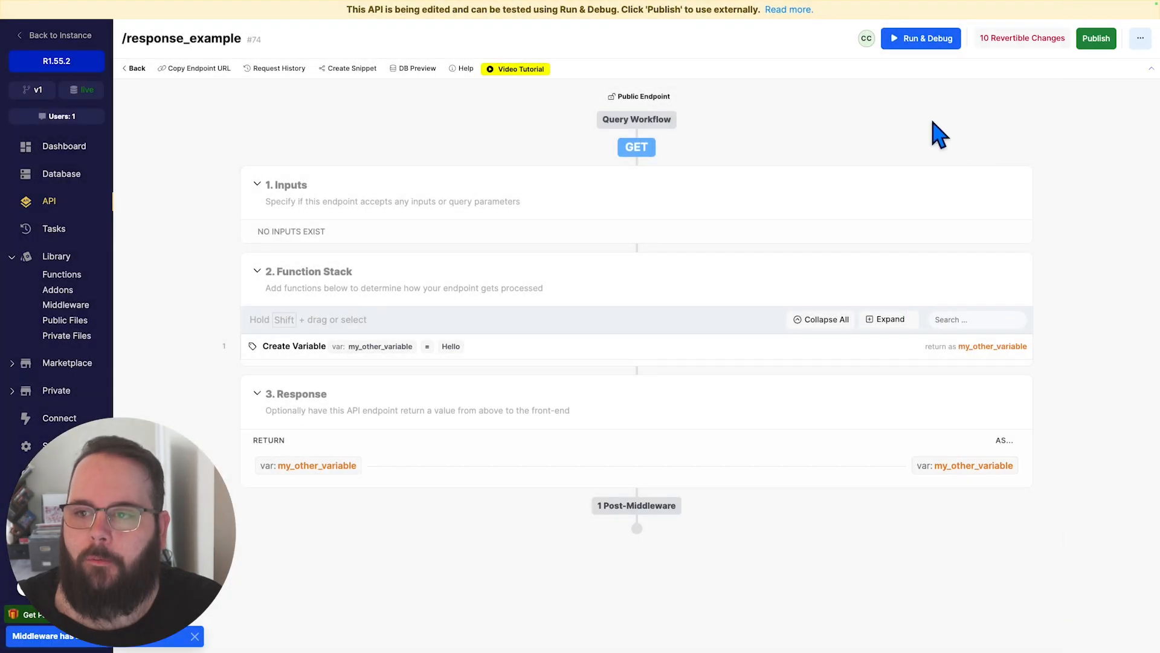
Step: Run /response_example to see Hello plus result1 "Goodbye", then go to the middleware's settings
click(921, 37)
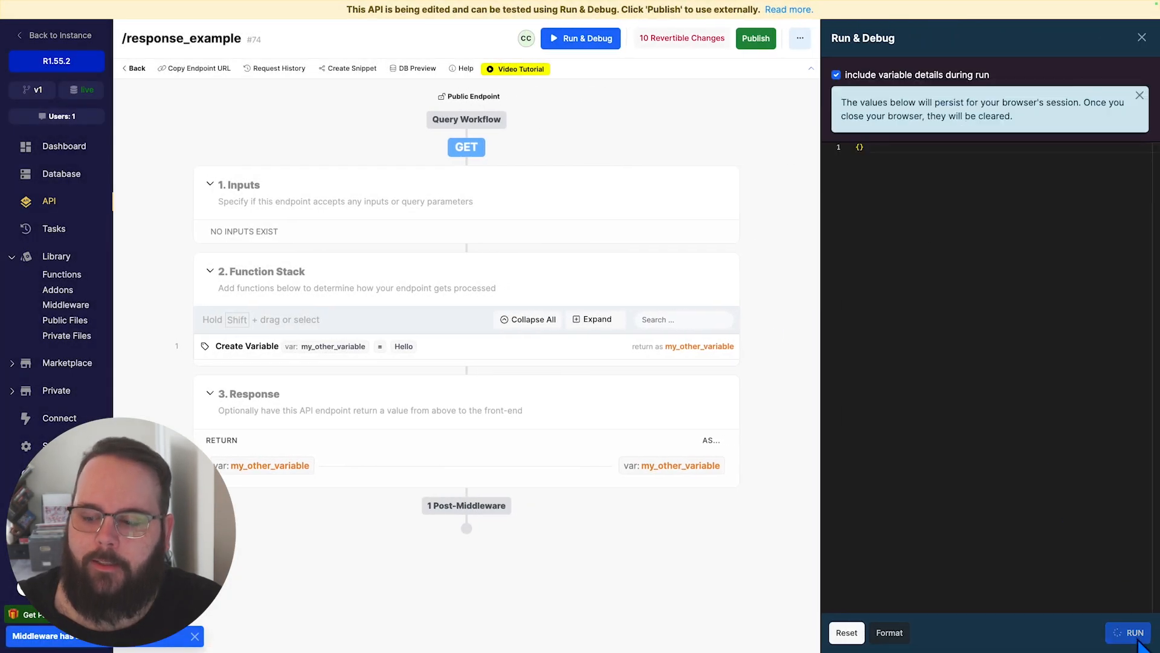
click(1132, 632)
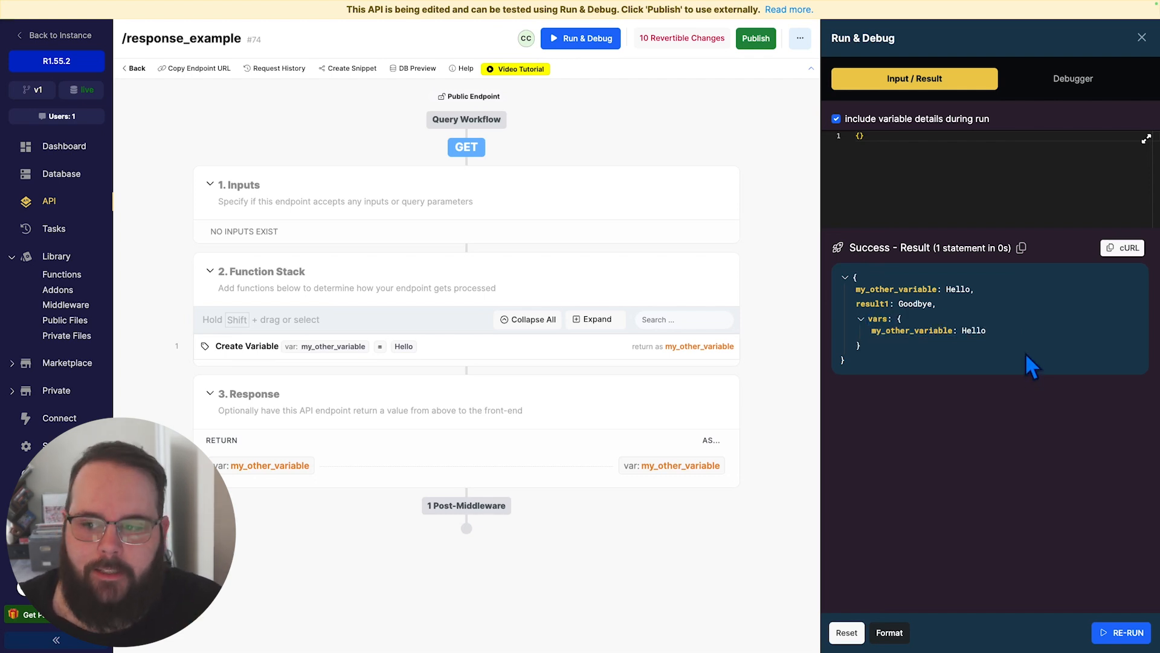
double_click(913, 289)
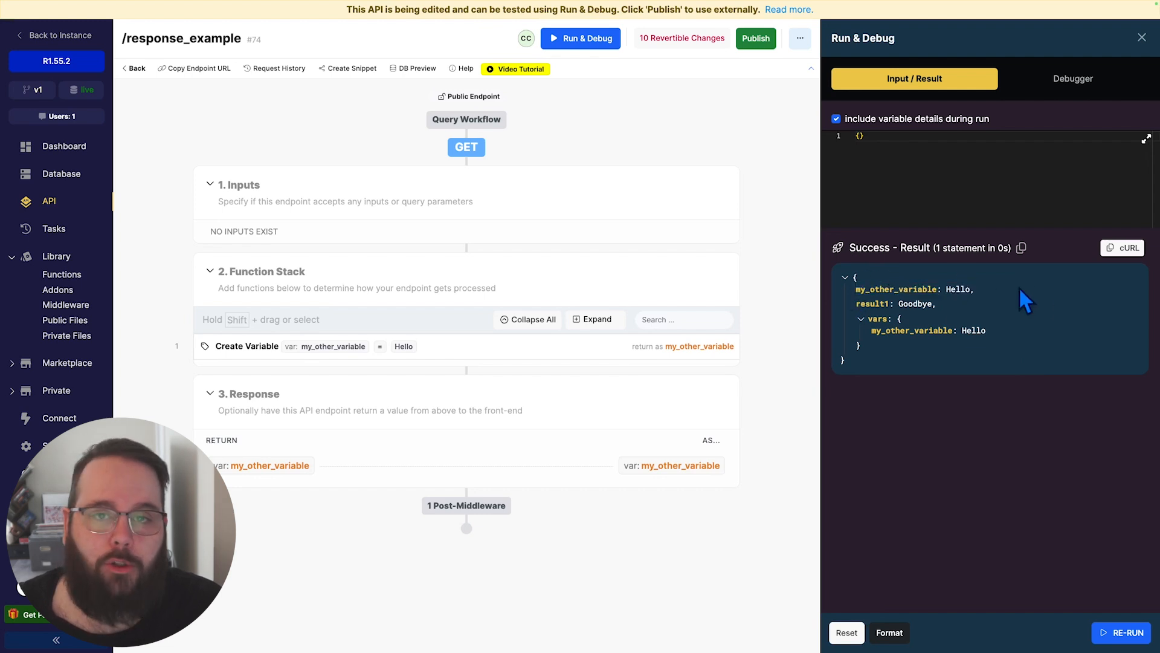
click(65, 285)
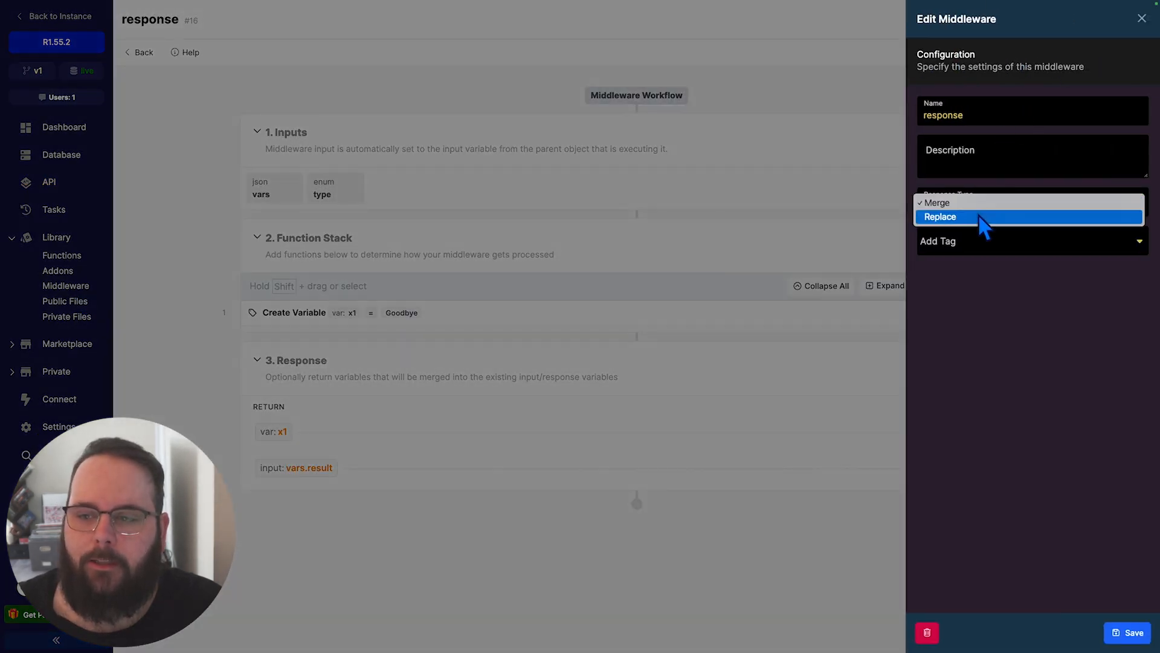
Step: Set the response middleware's Response Type to Replace, publish, and re-run so only result1 "Goodbye" and vars return
click(940, 216)
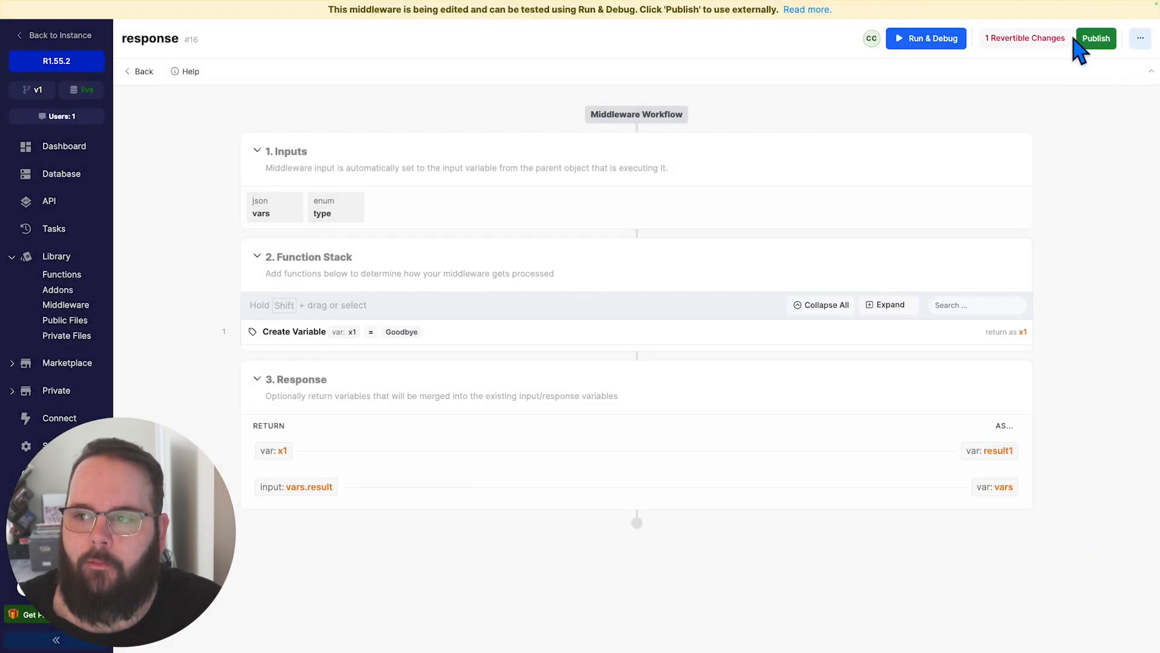
click(1096, 38)
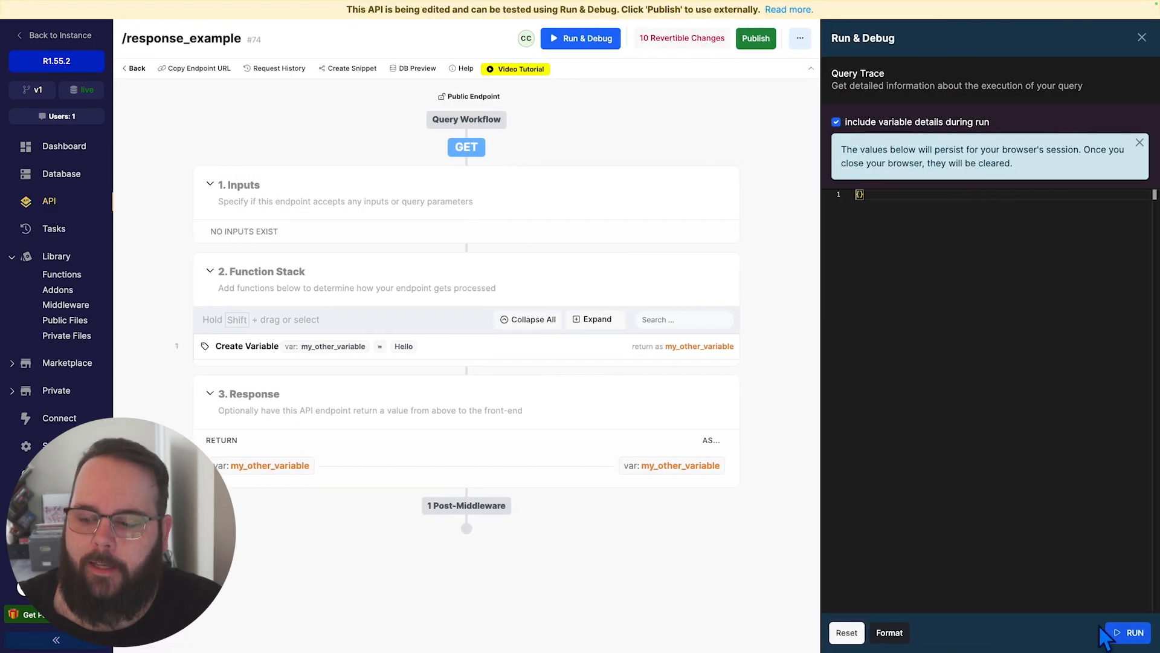
click(1127, 632)
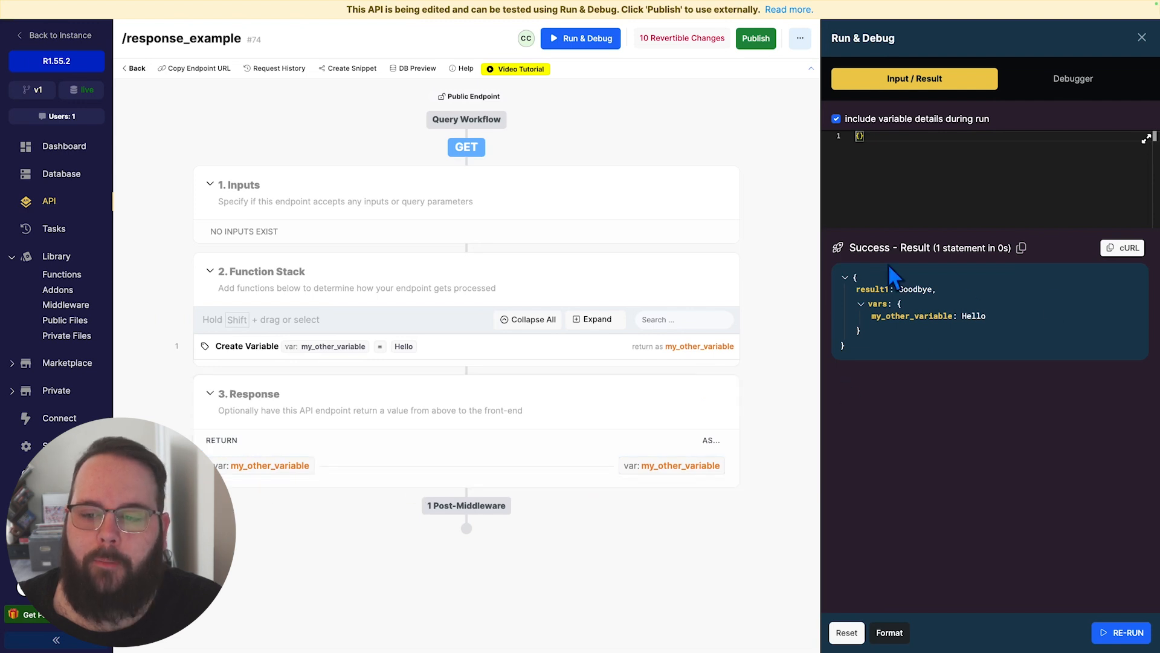
drag(857, 289, 913, 316)
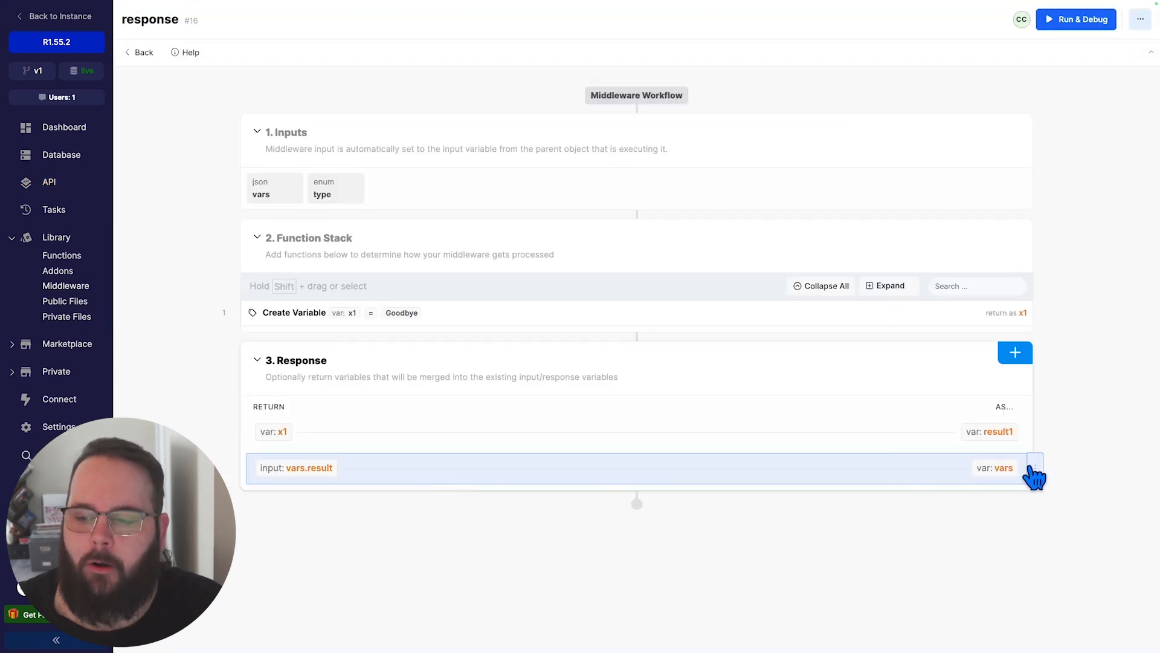
Step: Delete the vars.result response row, publish, and re-run /response_example to get only result1 "Goodbye"
click(1034, 467)
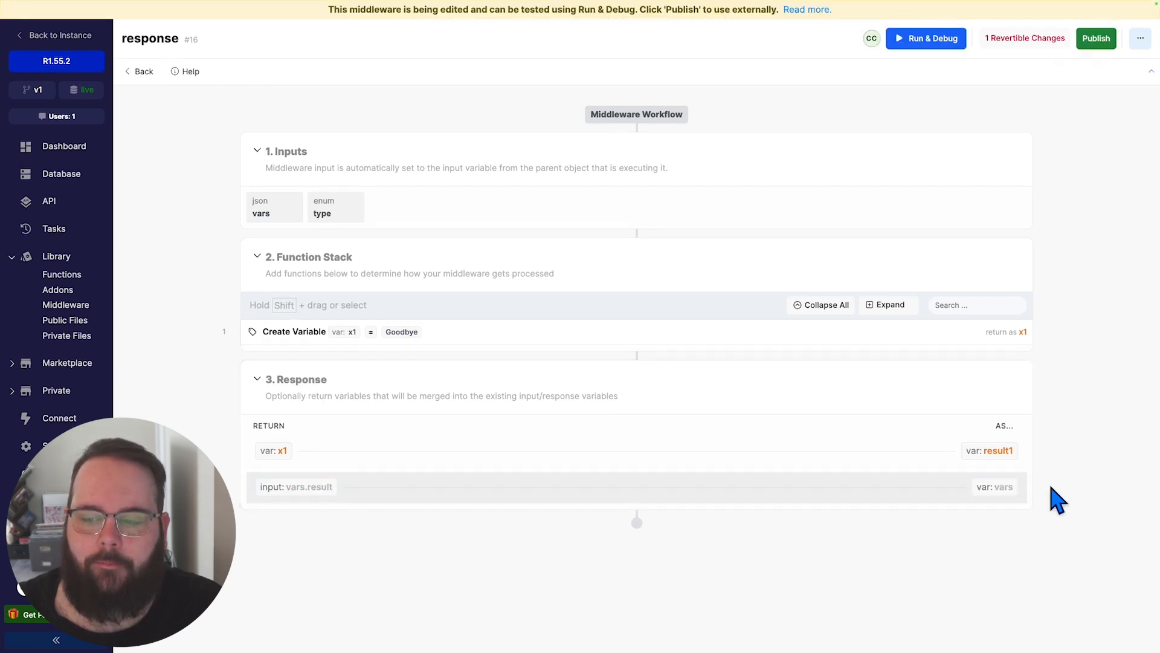
click(1095, 37)
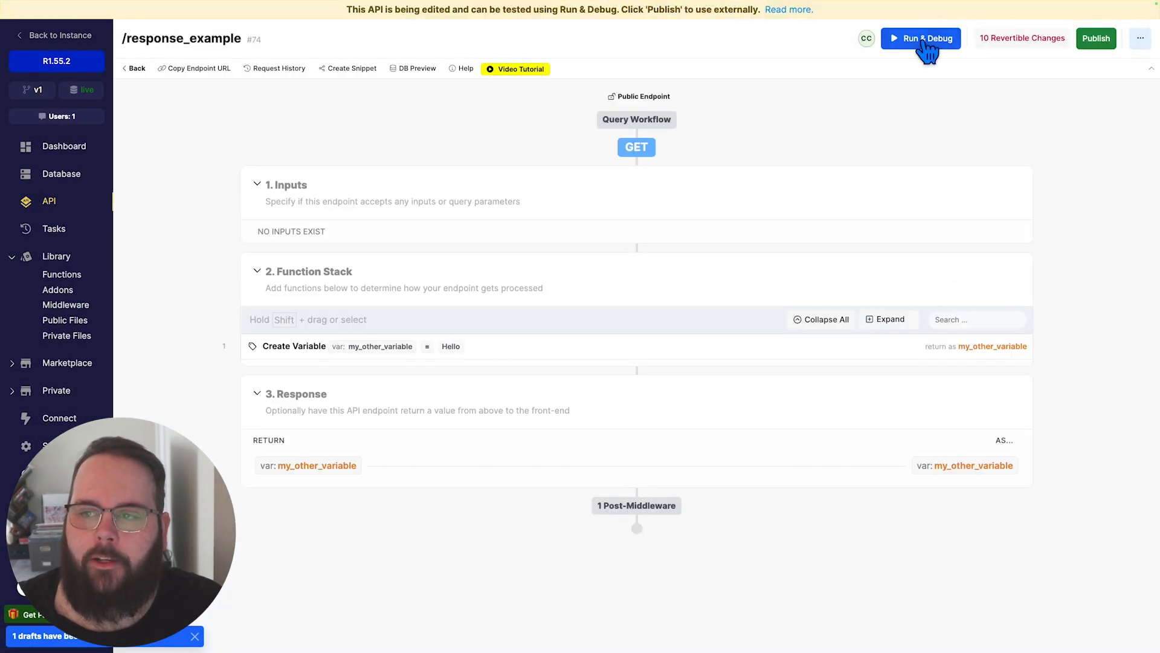
click(921, 37)
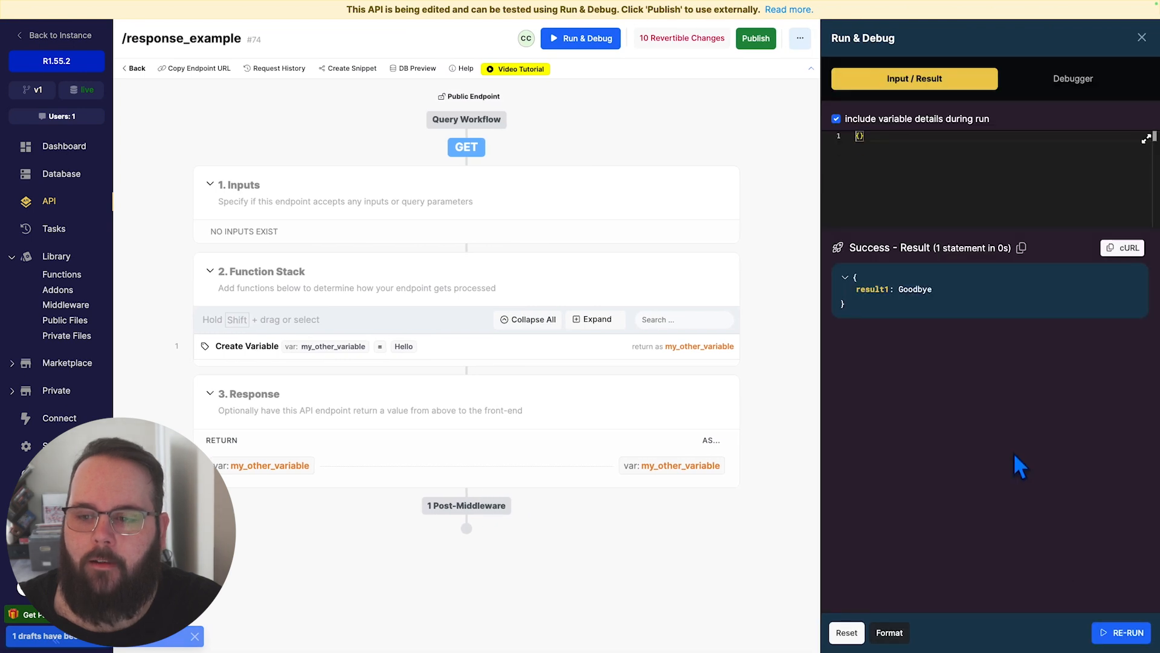
double_click(893, 288)
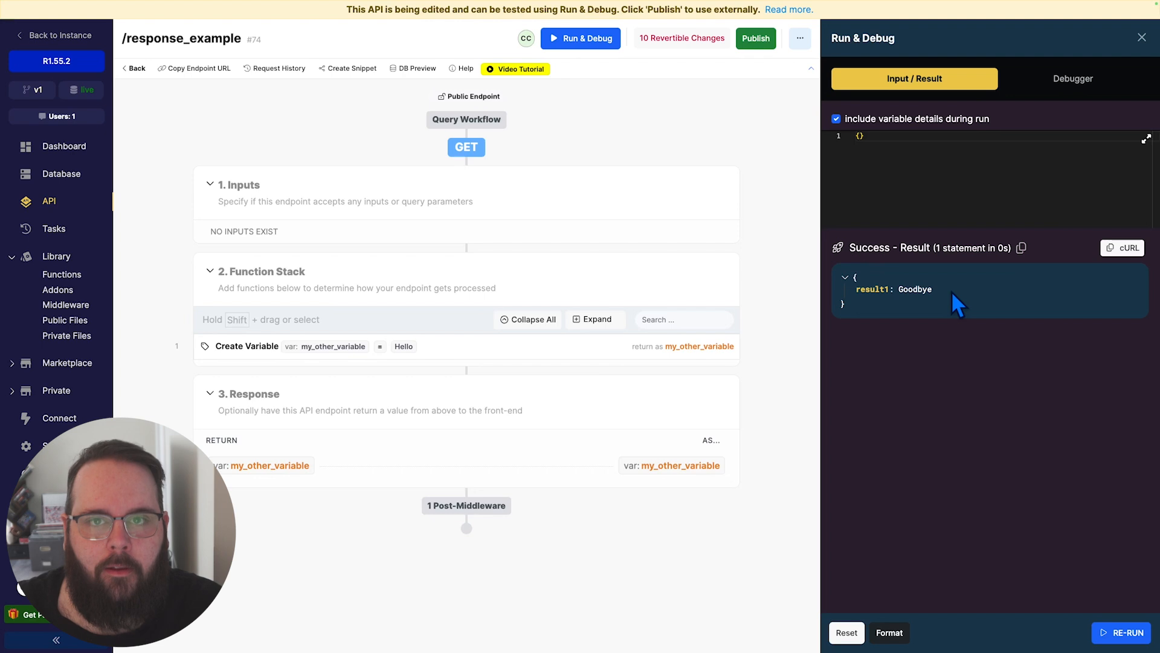
mouse_move(601, 434)
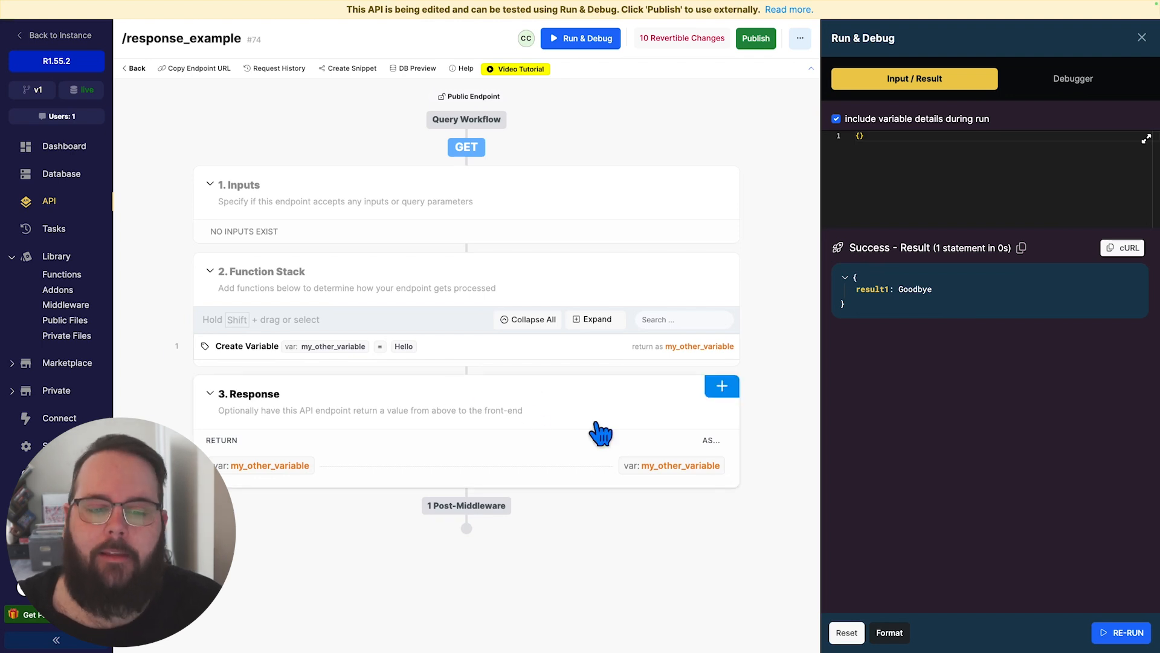
mouse_move(592, 420)
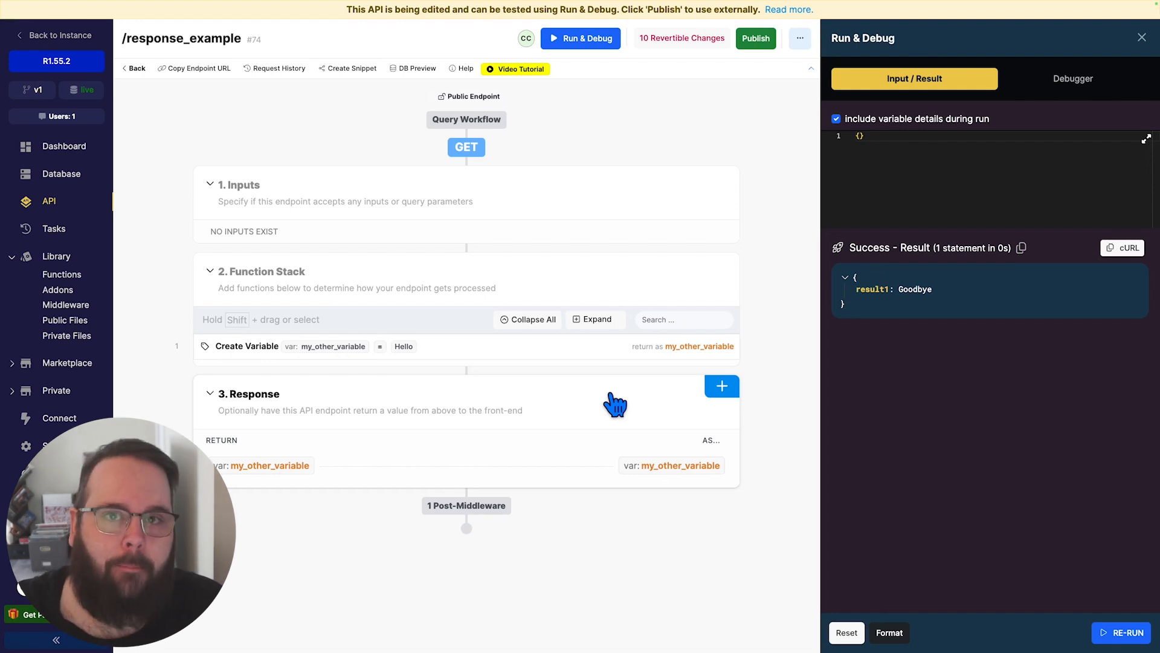
click(64, 127)
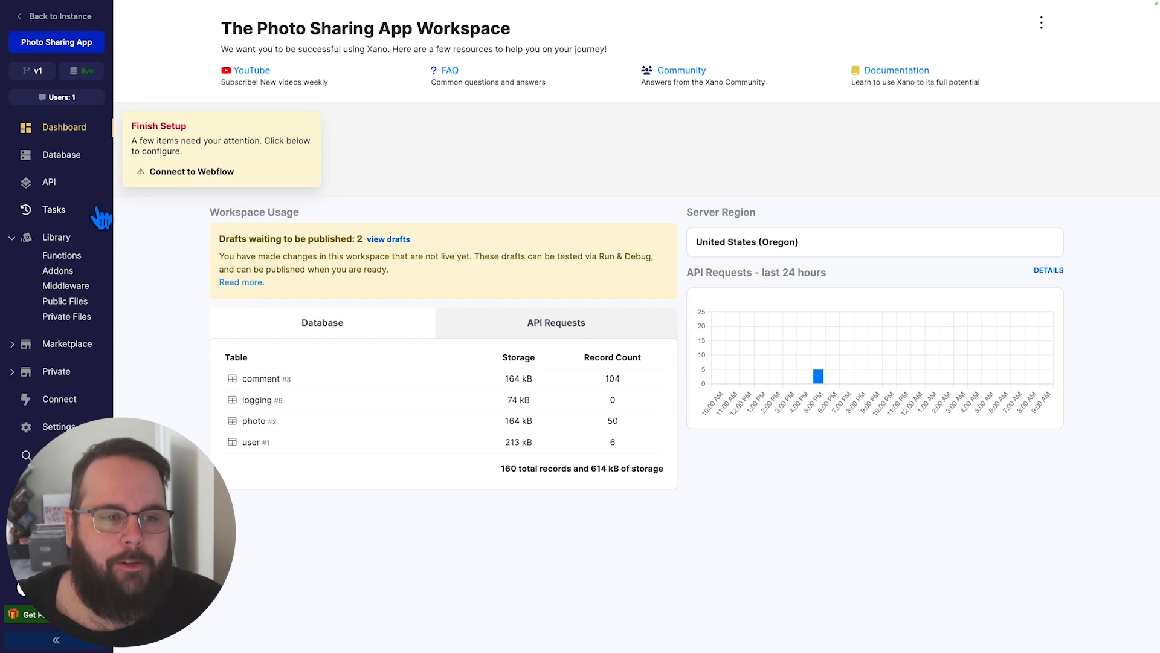
Step: Add a Boolean field named banned to the user table and save it
click(251, 442)
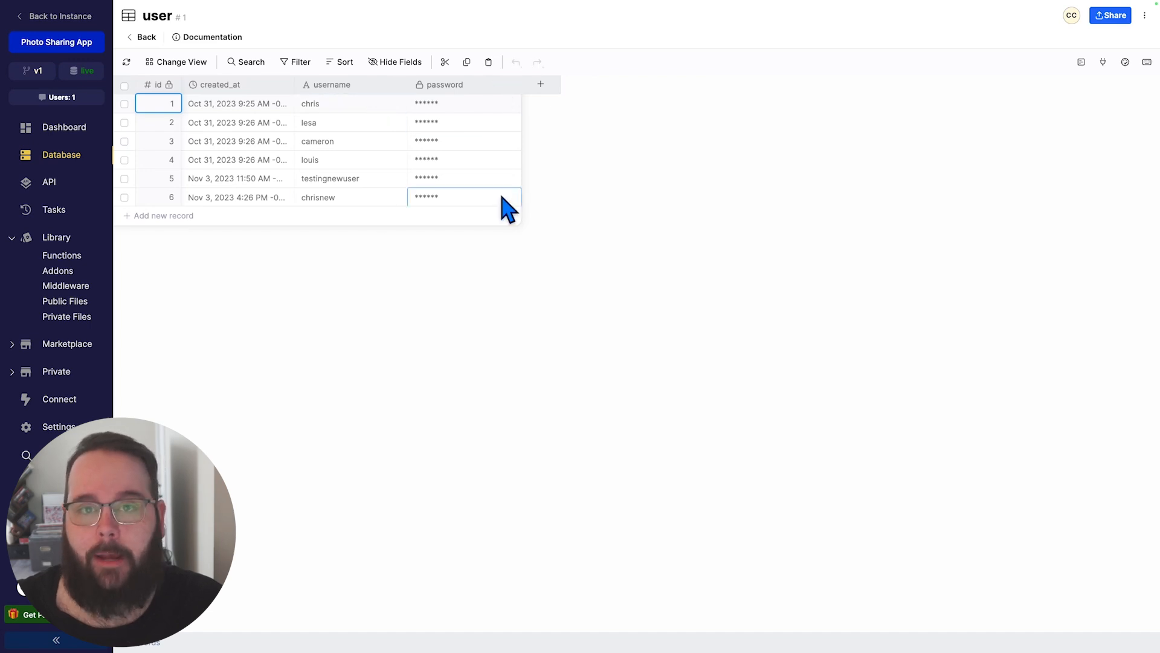
click(540, 85)
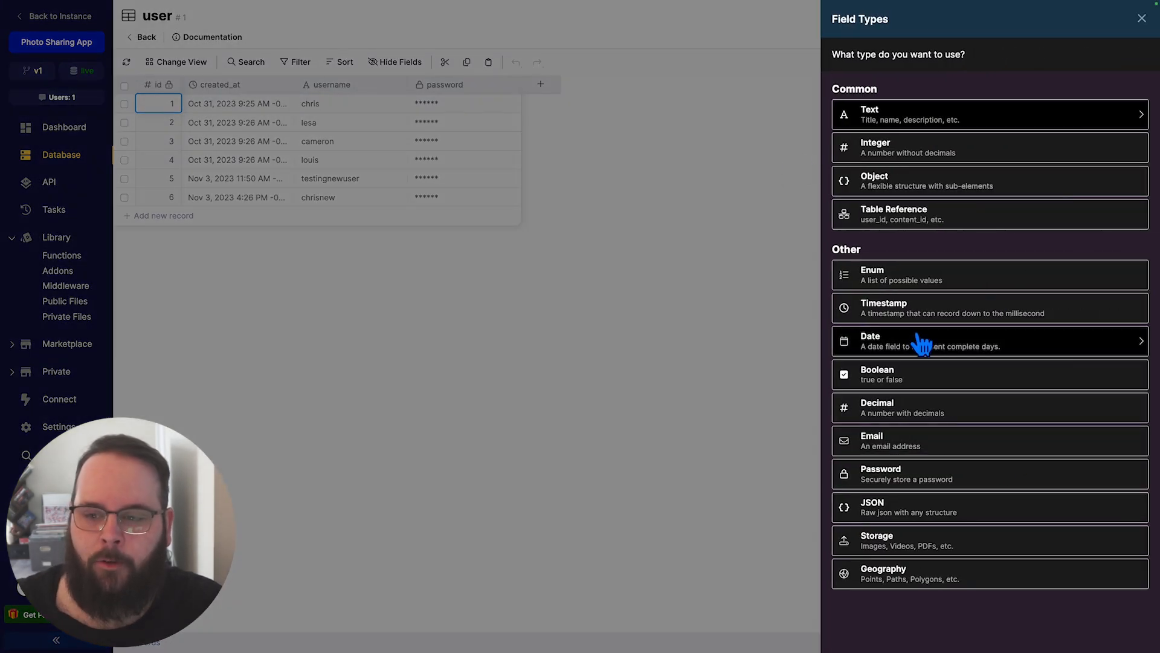
click(878, 375)
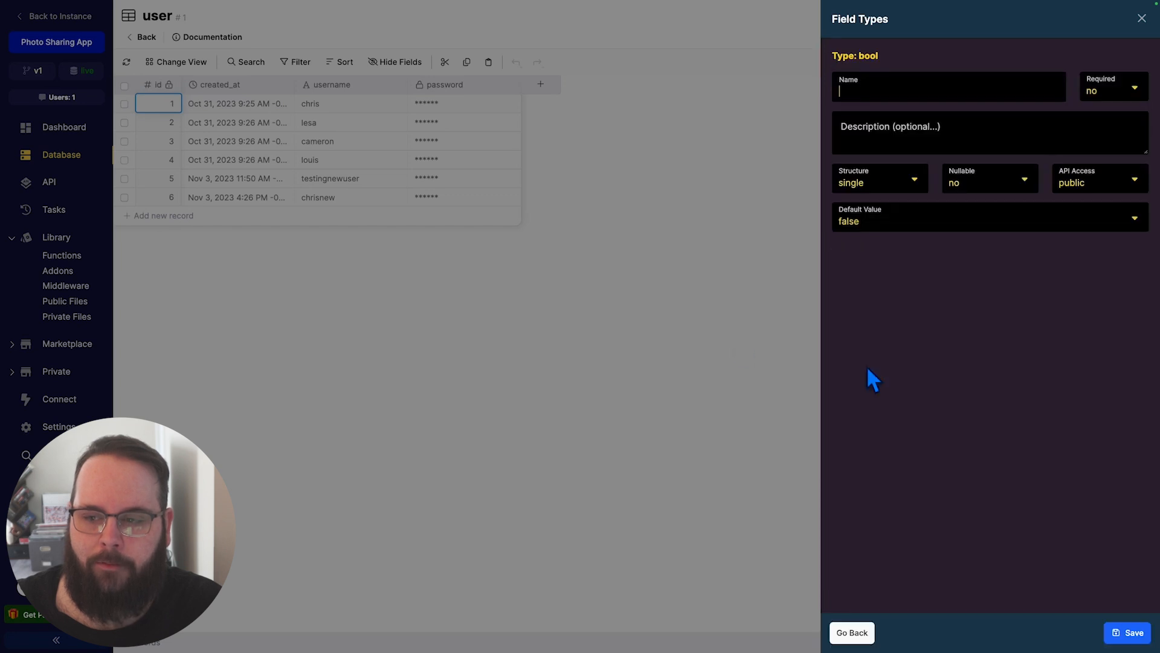
text(banned)
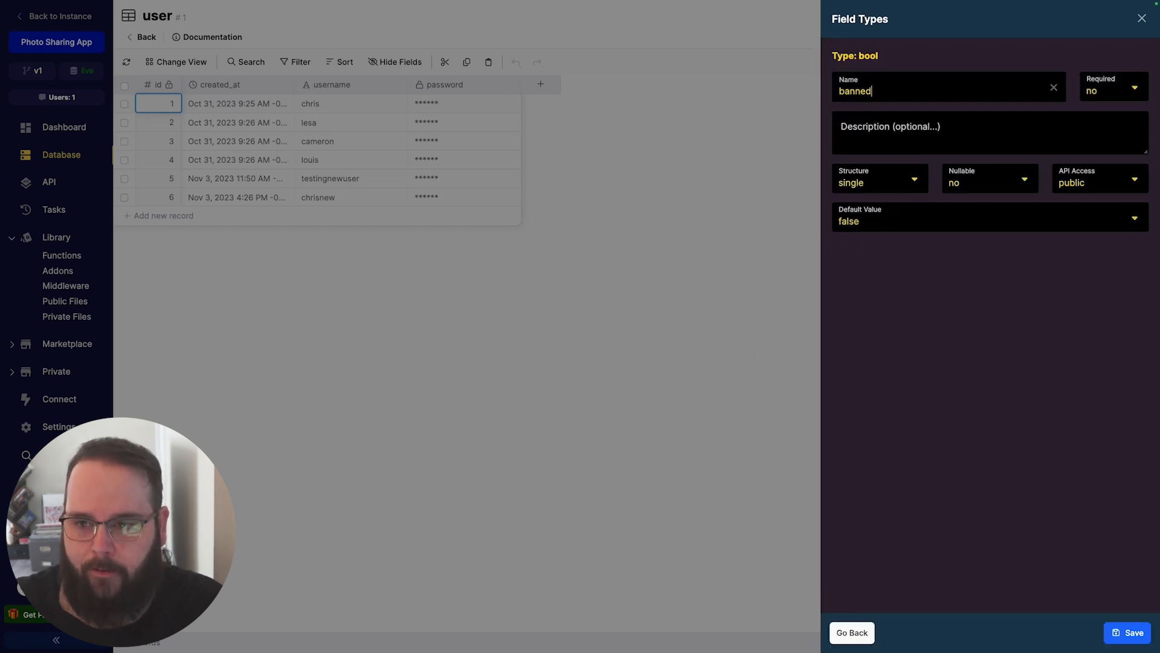
click(1131, 632)
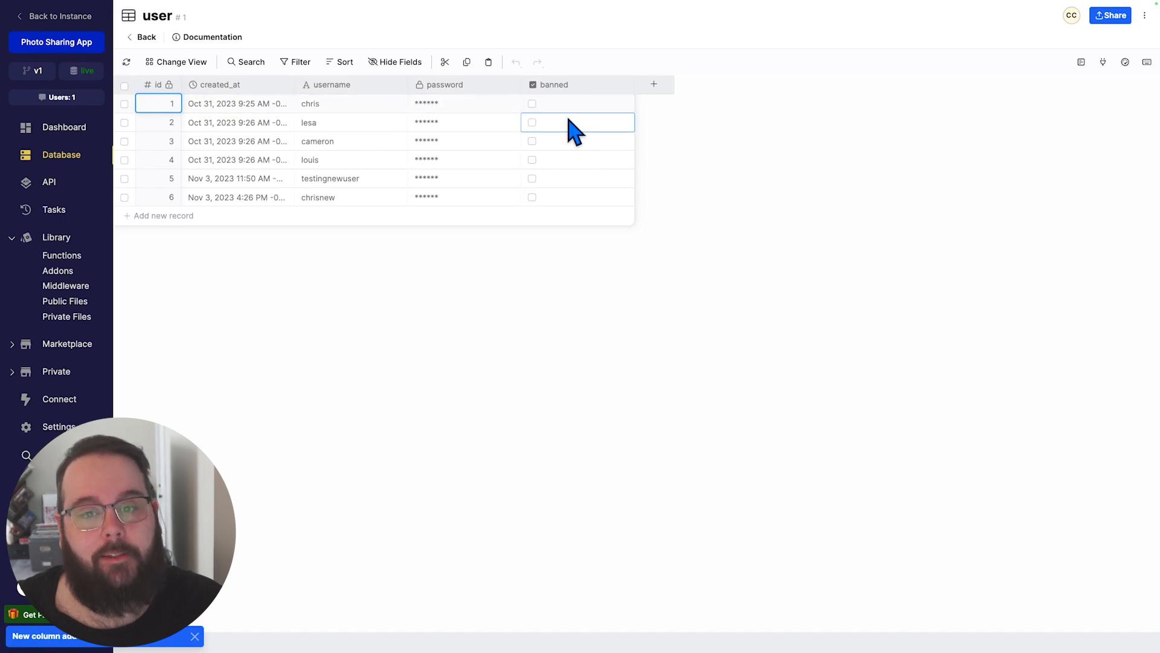
click(532, 104)
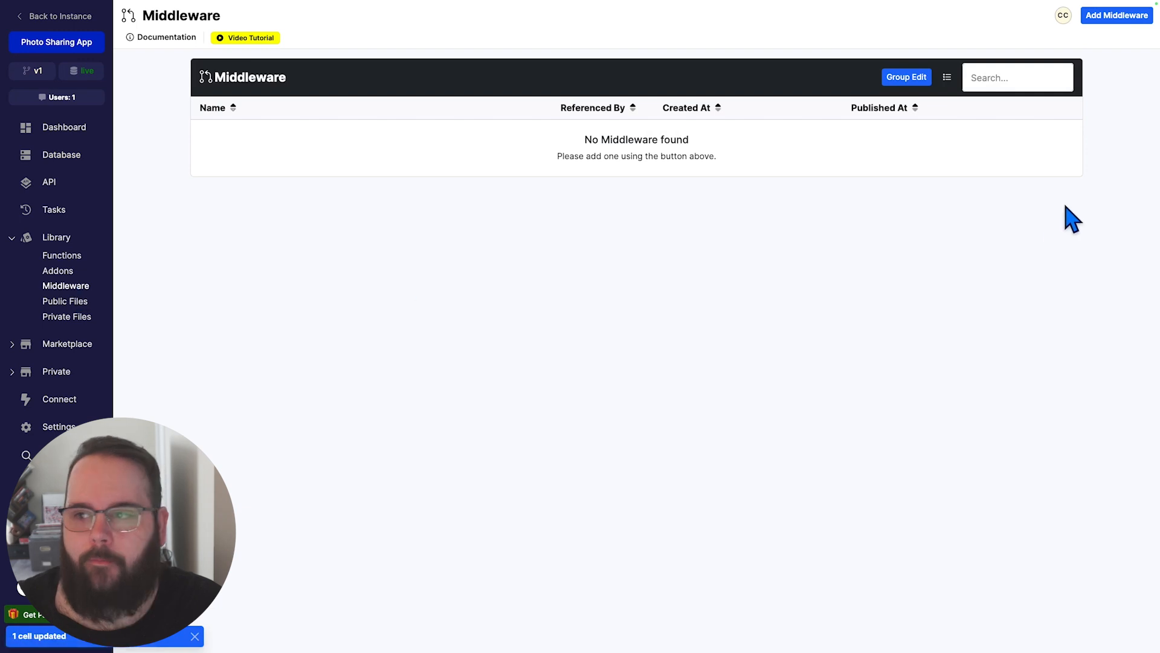
Step: Create a new middleware named banned check
click(1117, 15)
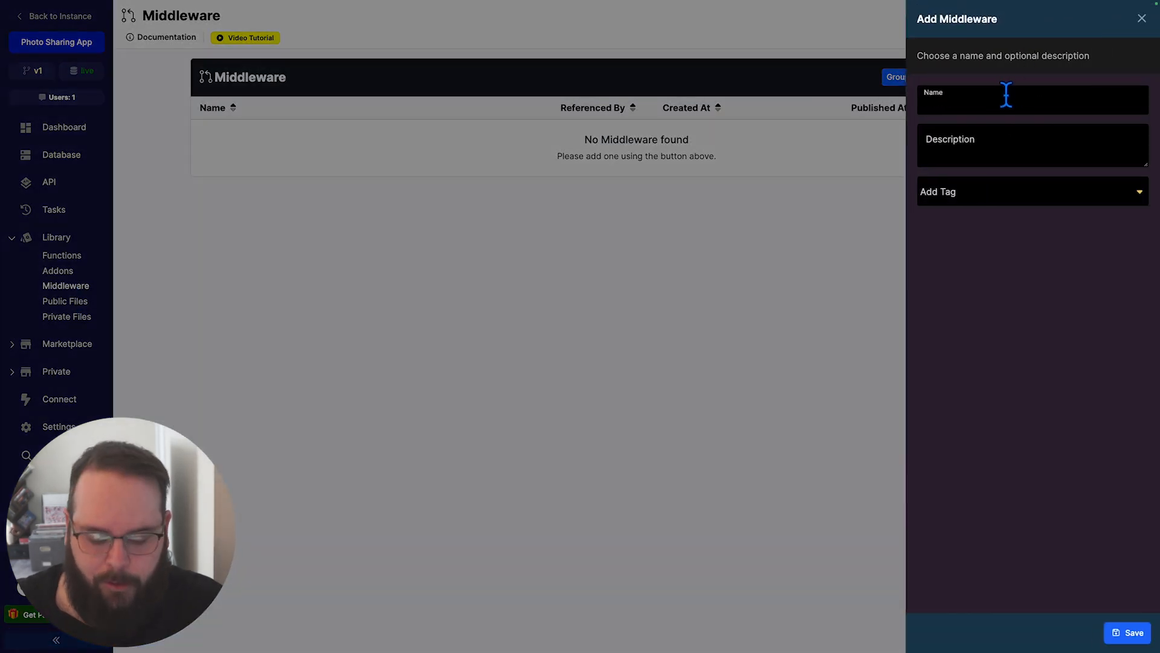
text(banned check)
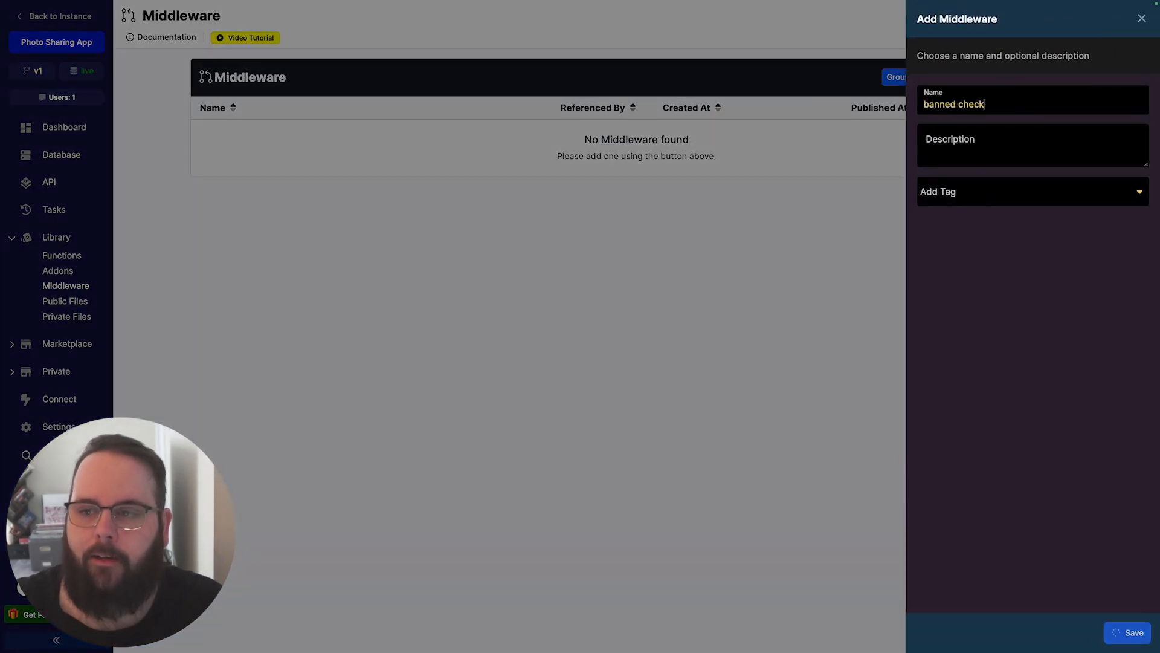
click(1132, 632)
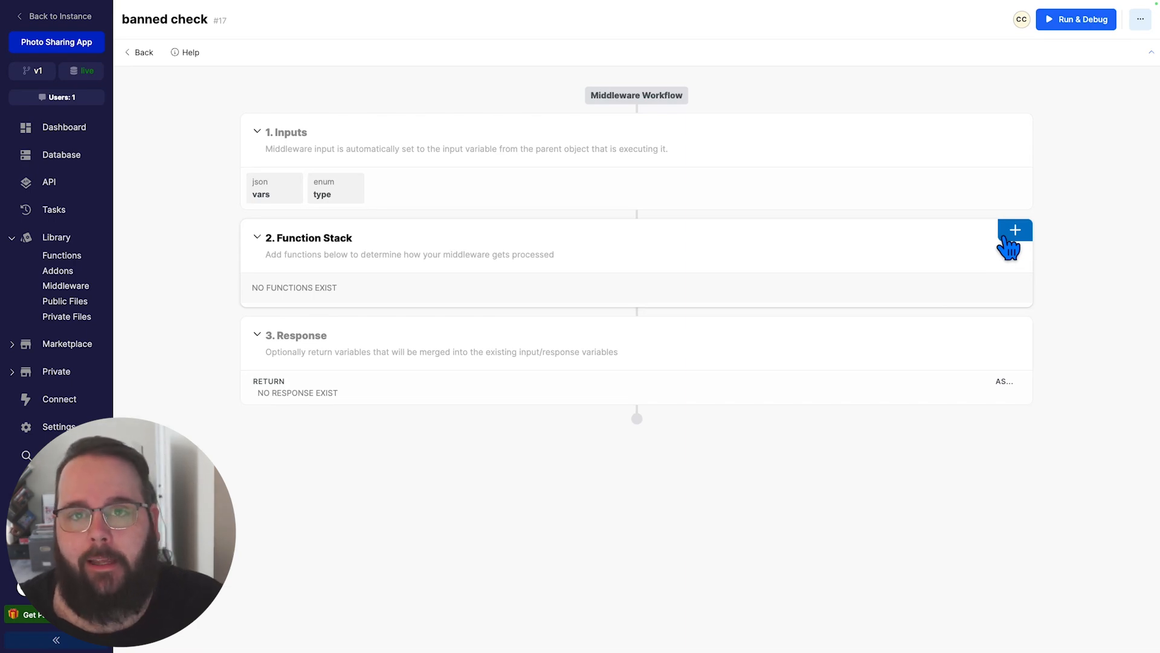
Step: Add a Get Record from user step looking up field_value auth.id
click(1014, 229)
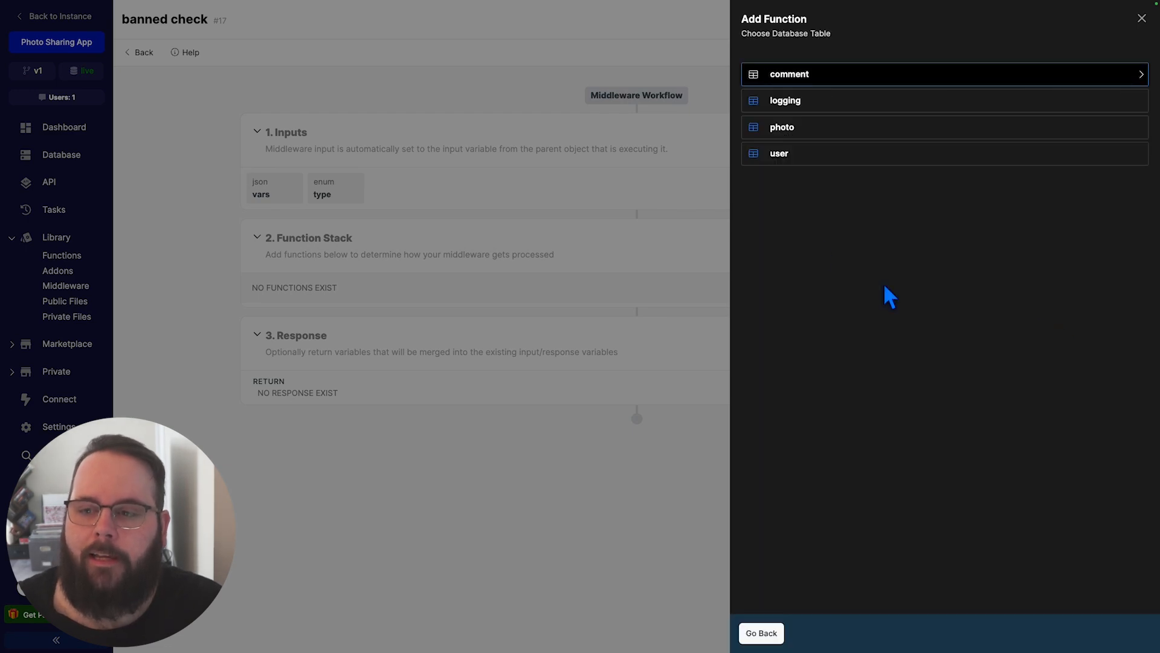
click(778, 154)
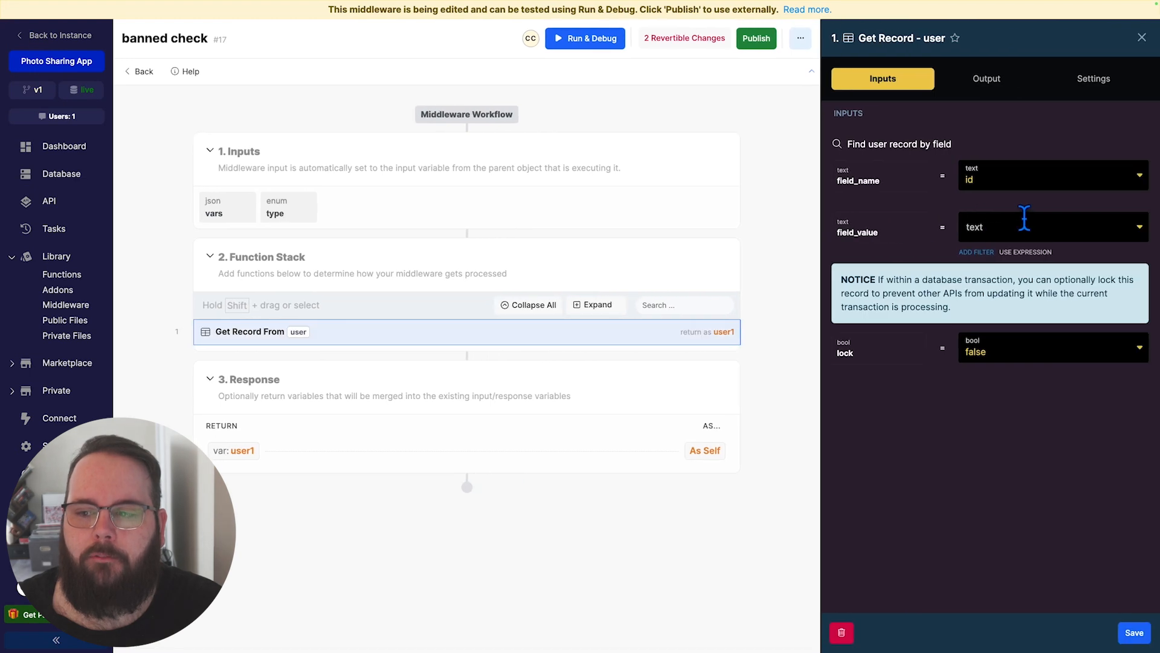
text(auth.id)
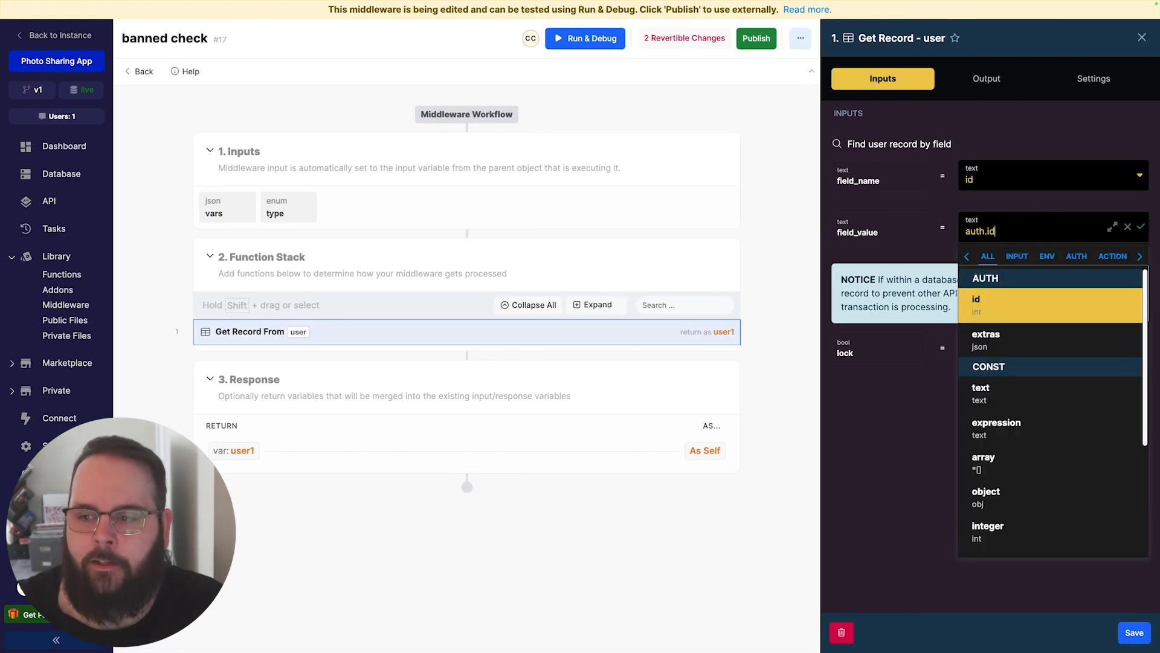
click(977, 304)
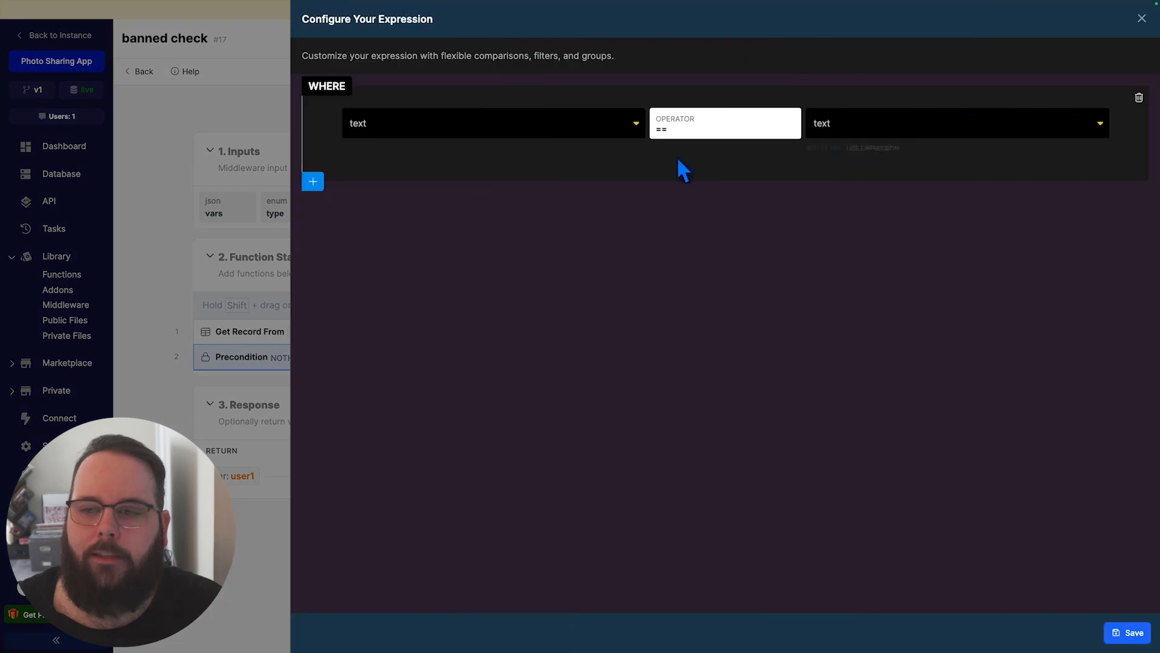
Step: Set the precondition to user1.banned == false
click(488, 123)
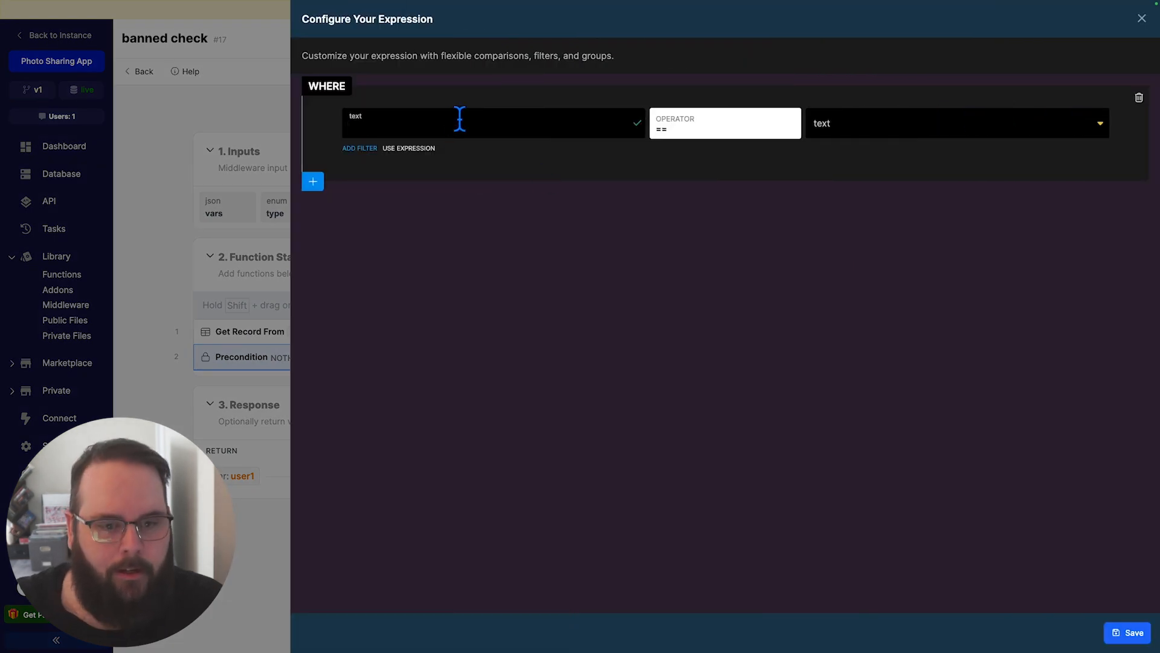
text(user1.)
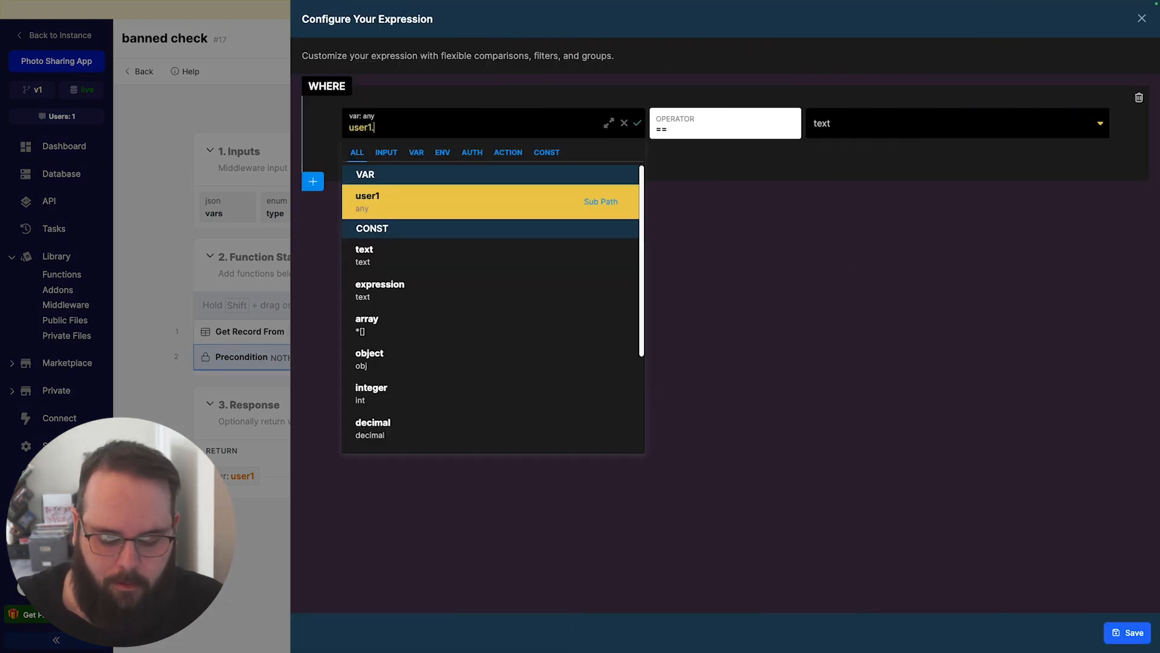
text(banned)
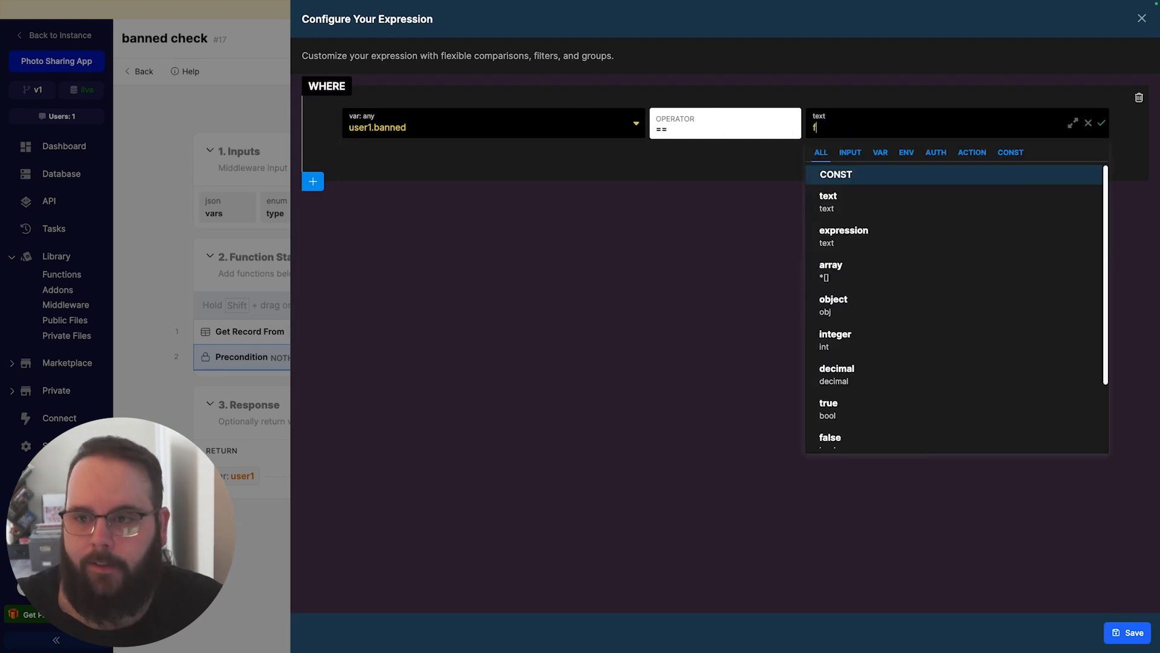
click(829, 437)
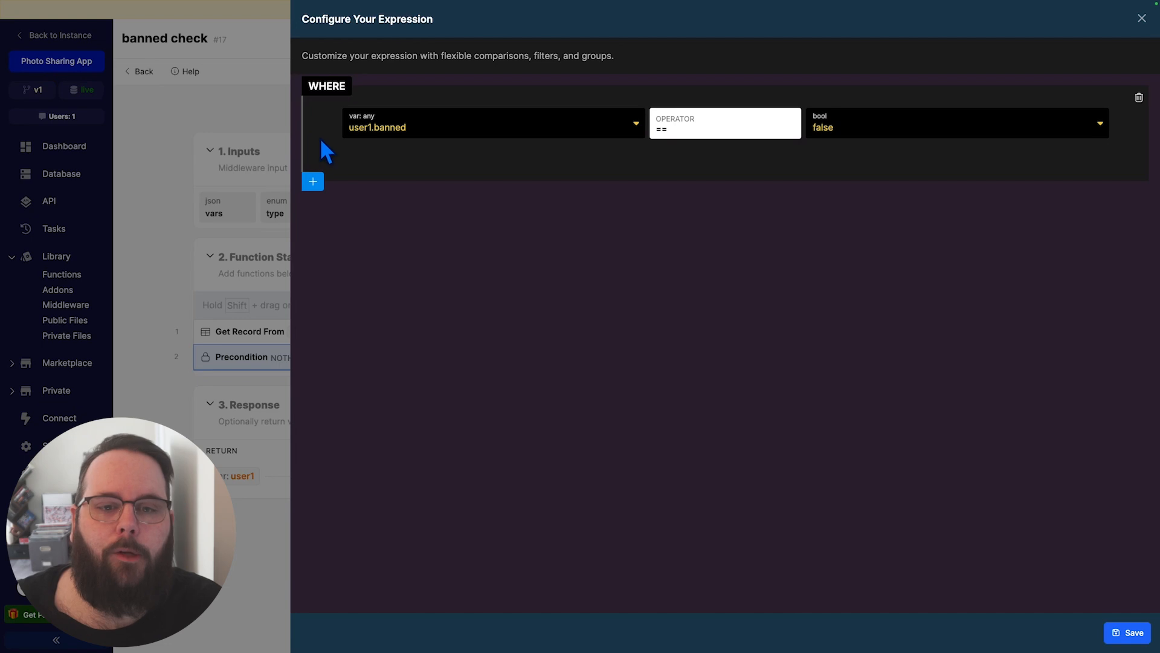
mouse_move(502, 228)
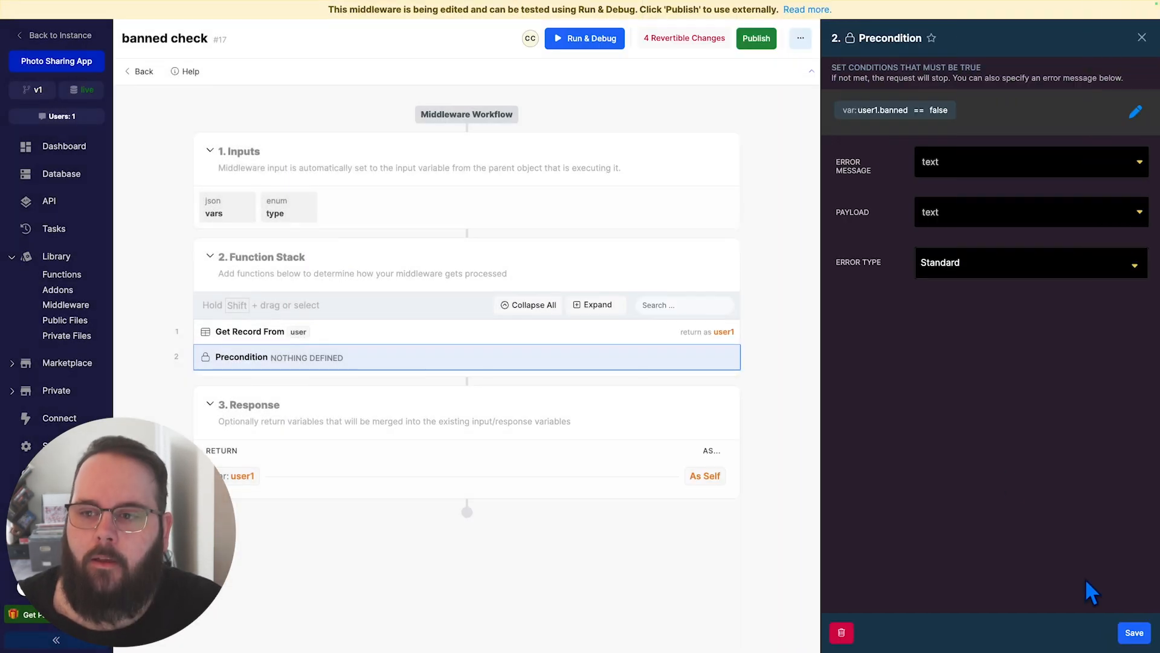
Step: Enter the 'reach out to support' error message with Unauthorized error type and save the precondition
click(1029, 161)
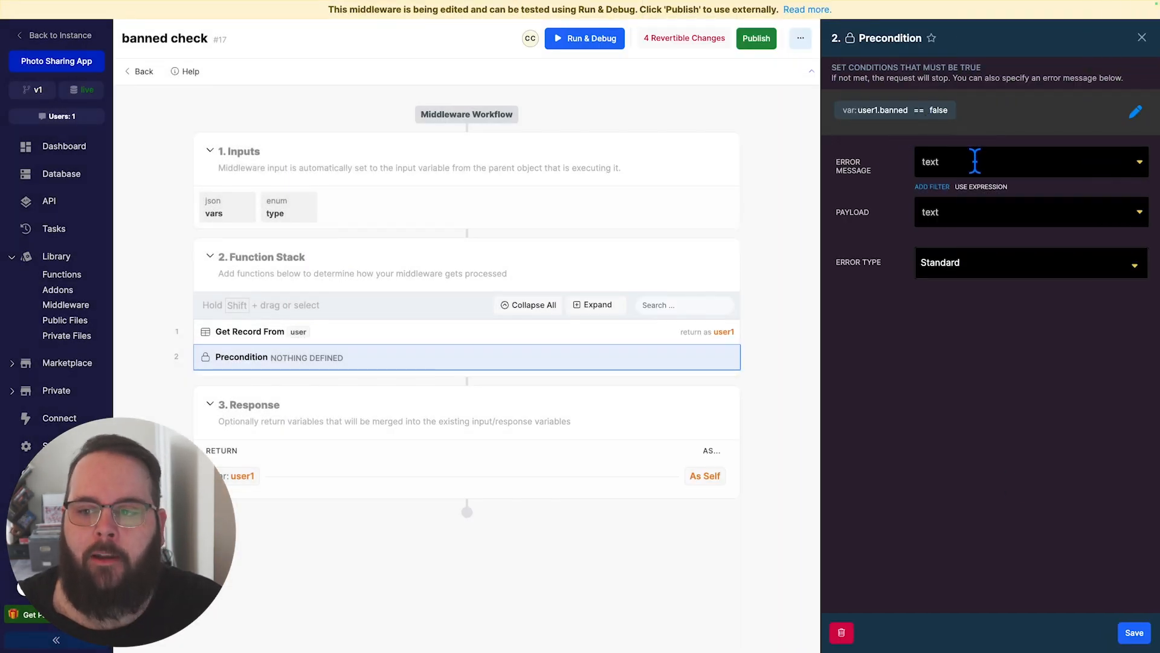
click(1028, 161)
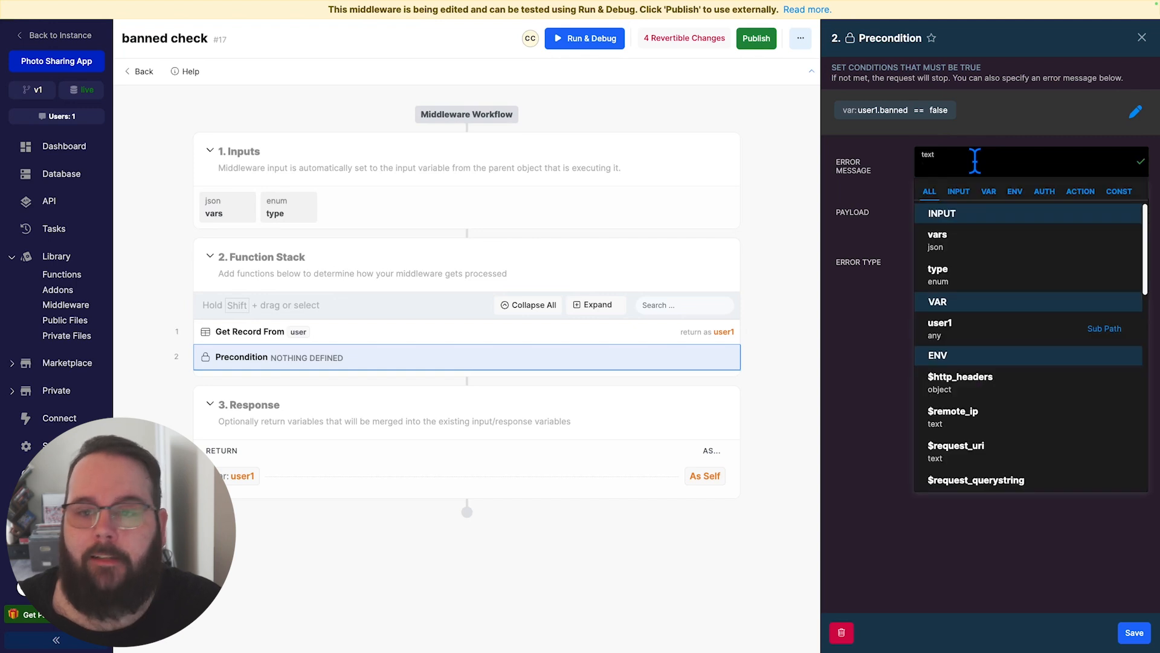
text(You have been restricted. Please)
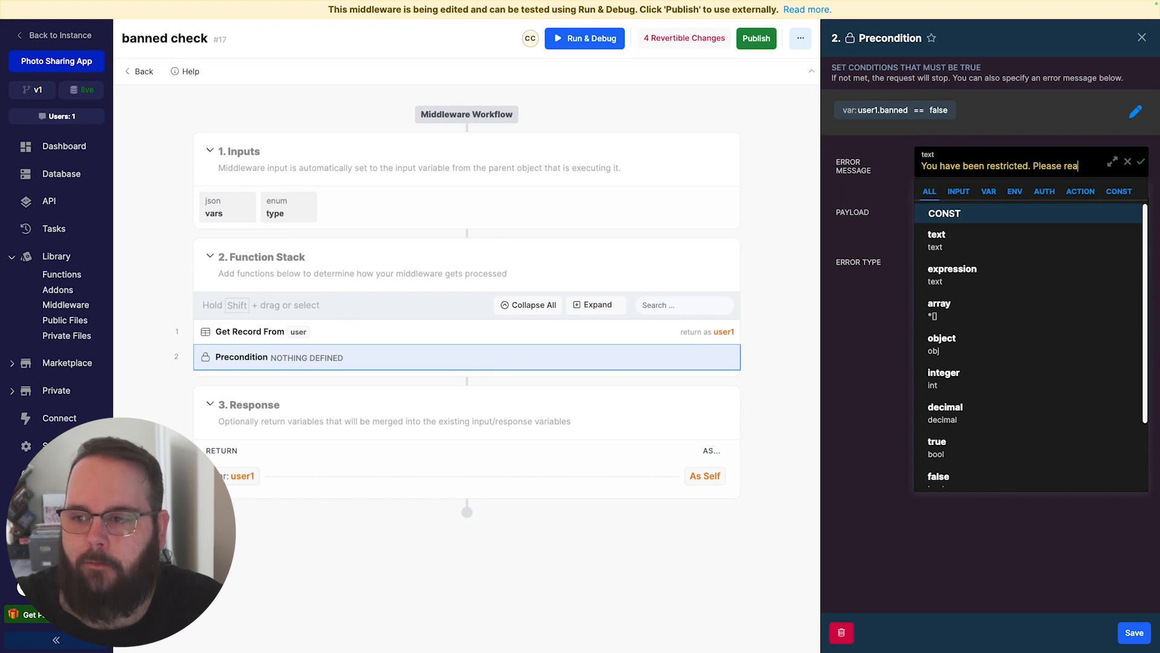
text(reach out to support)
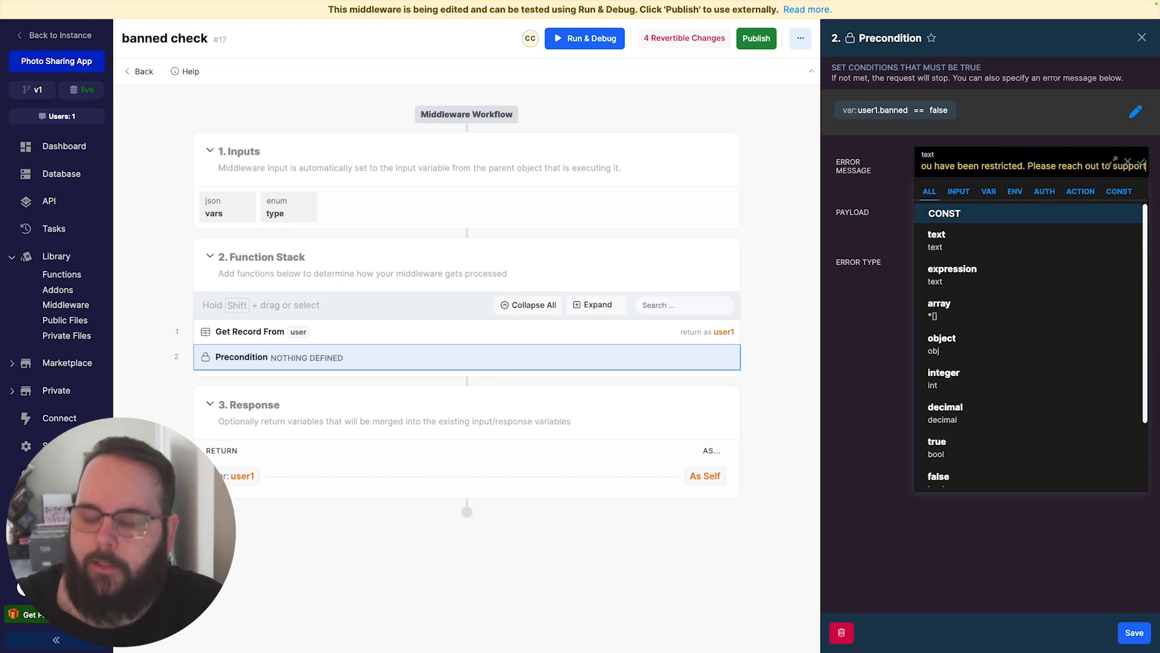
click(1028, 261)
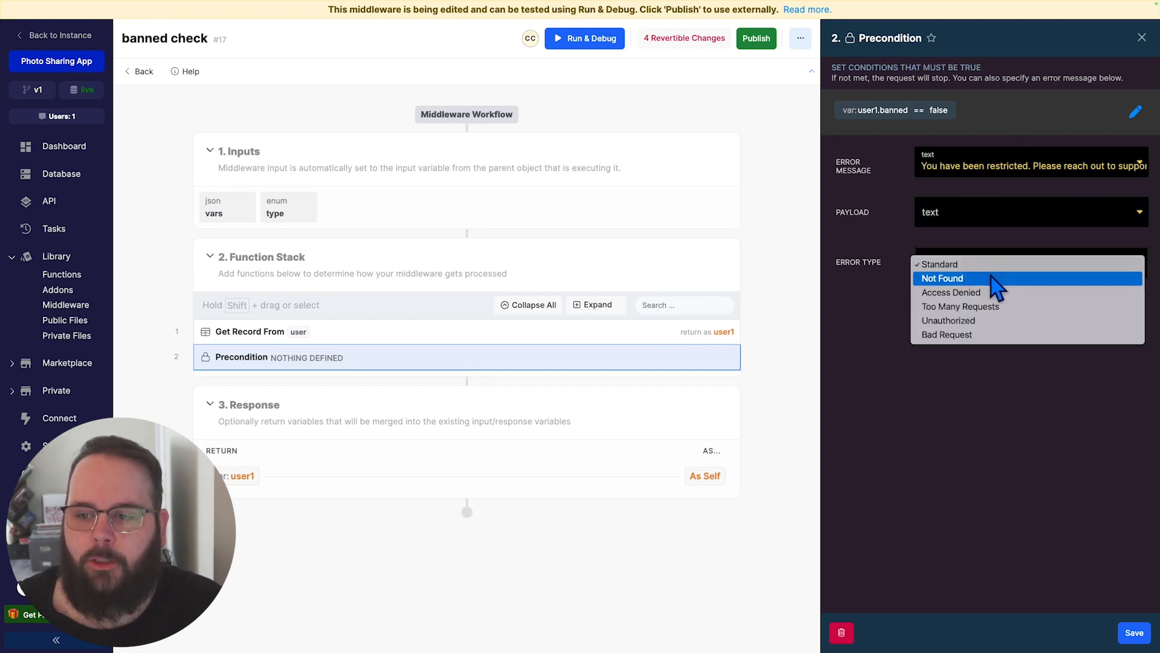
click(948, 320)
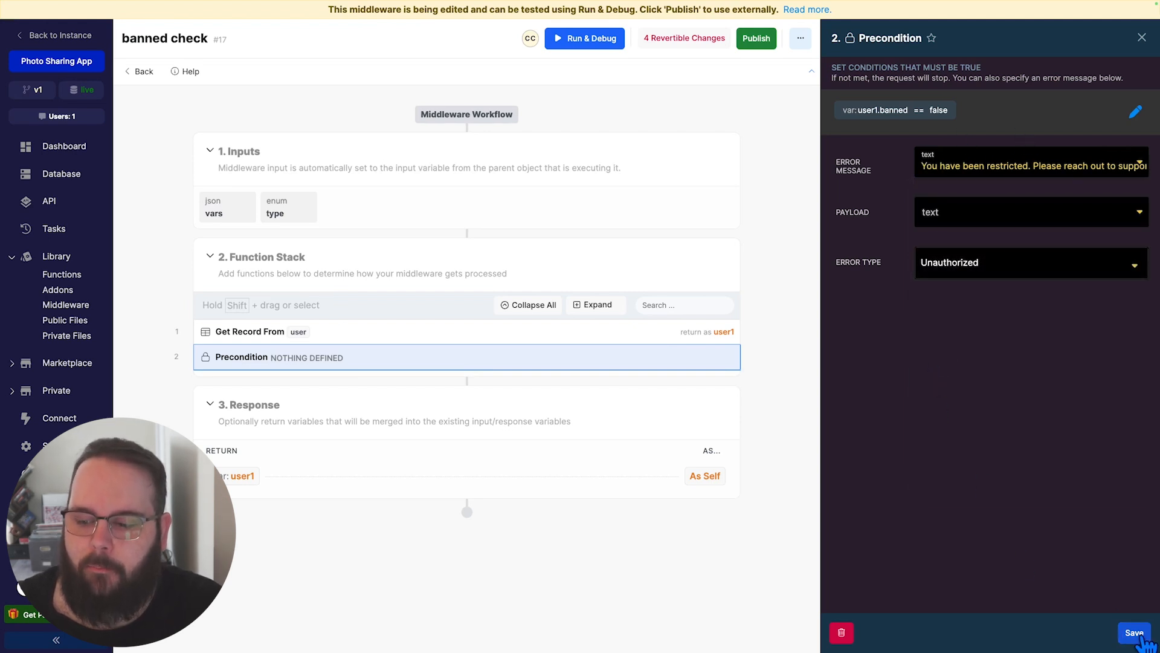
click(1133, 632)
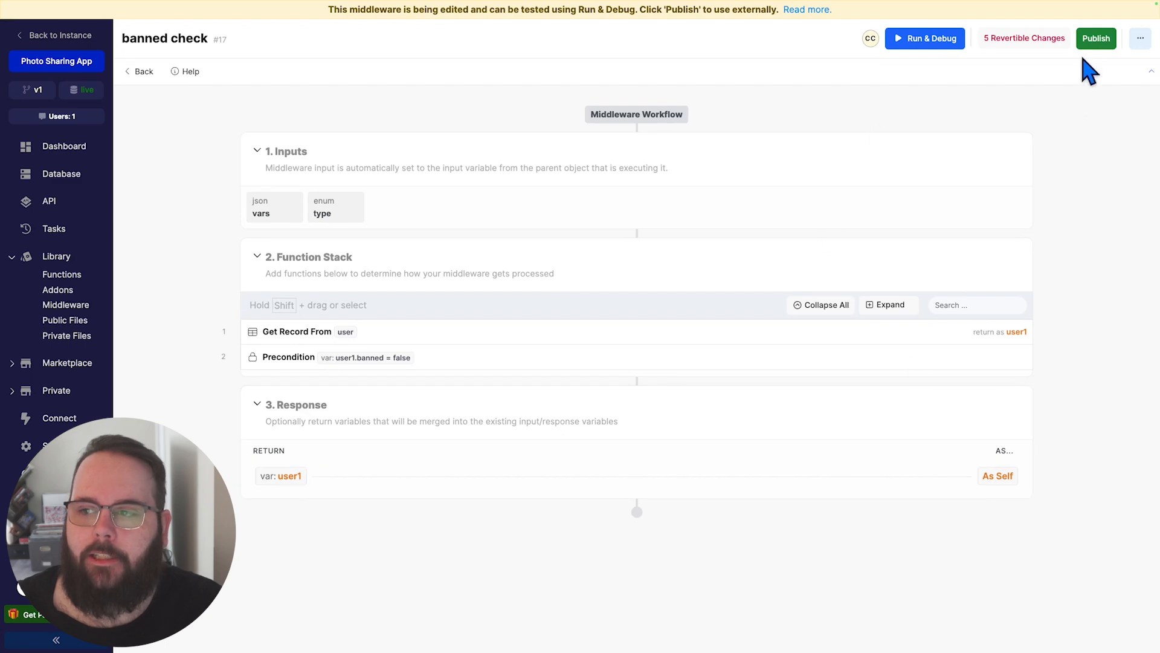
Step: Publish banned check and add 'banned check #17' as workspace-wide PRE middleware in Manage Middleware
click(1096, 37)
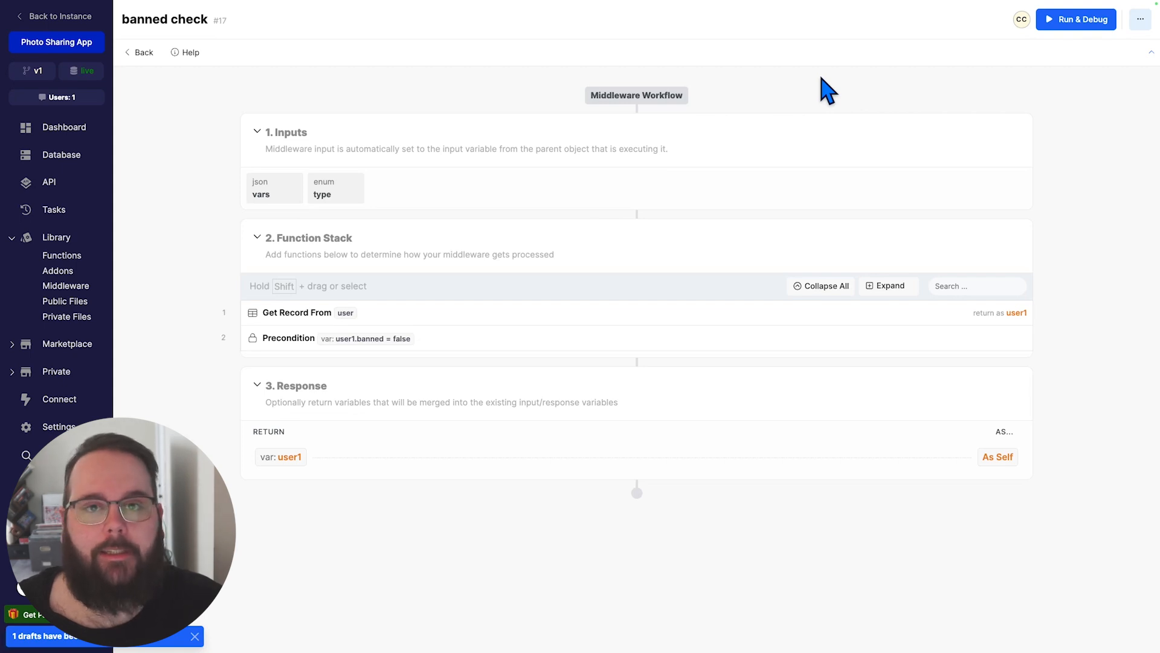
click(64, 127)
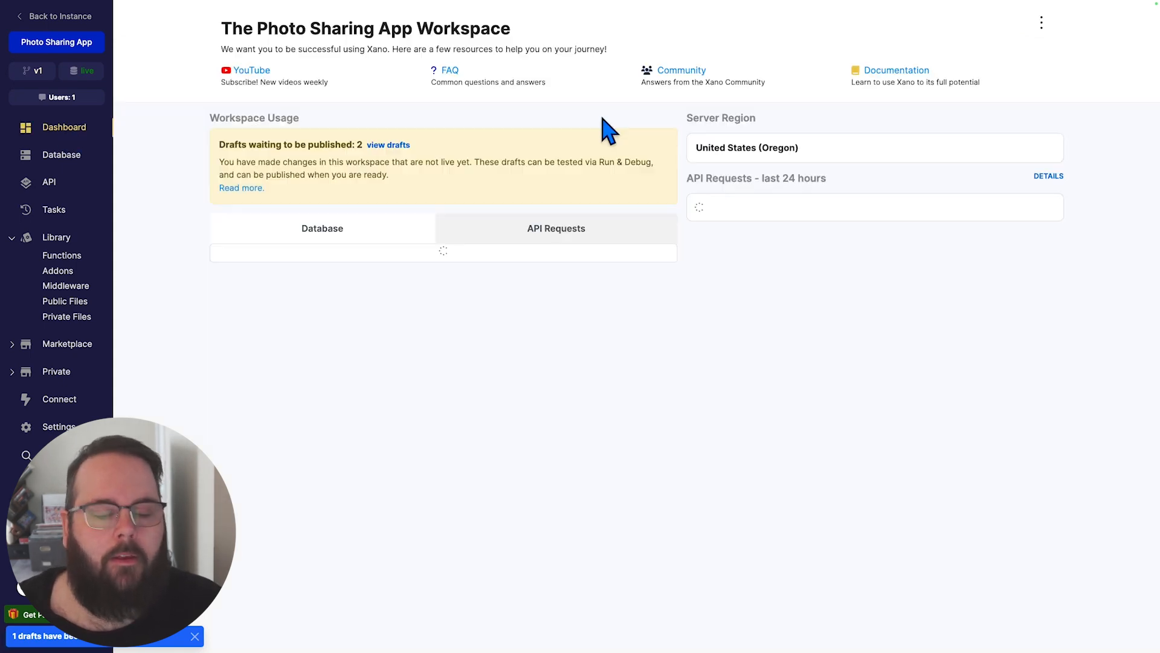
click(1040, 22)
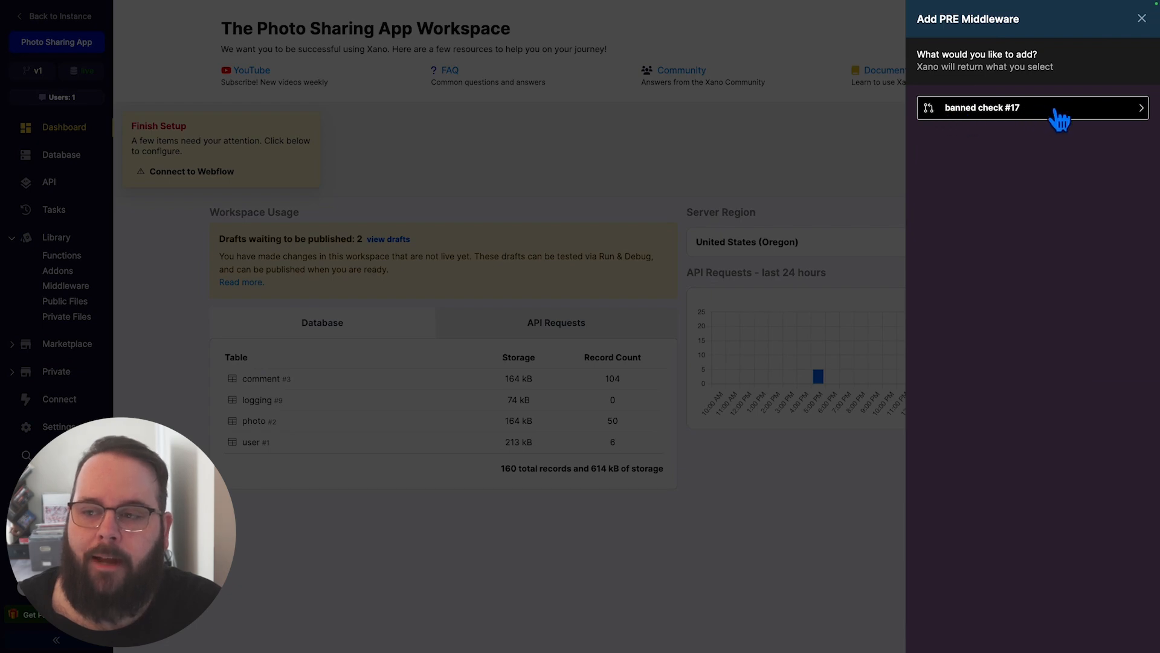
click(981, 108)
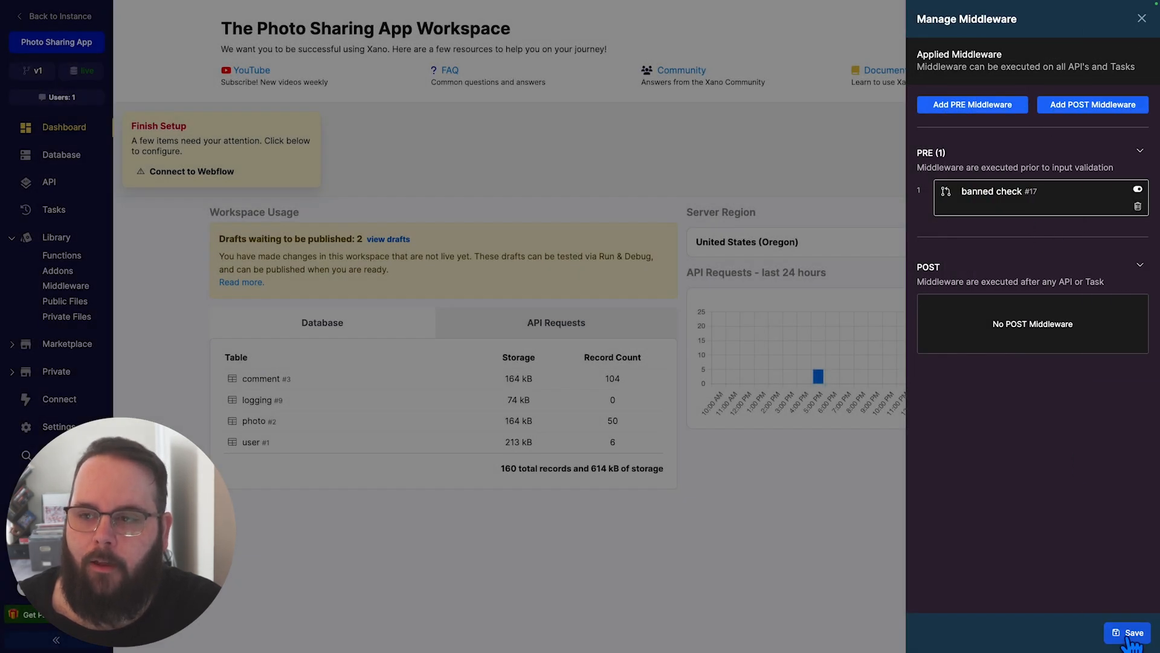
click(1131, 632)
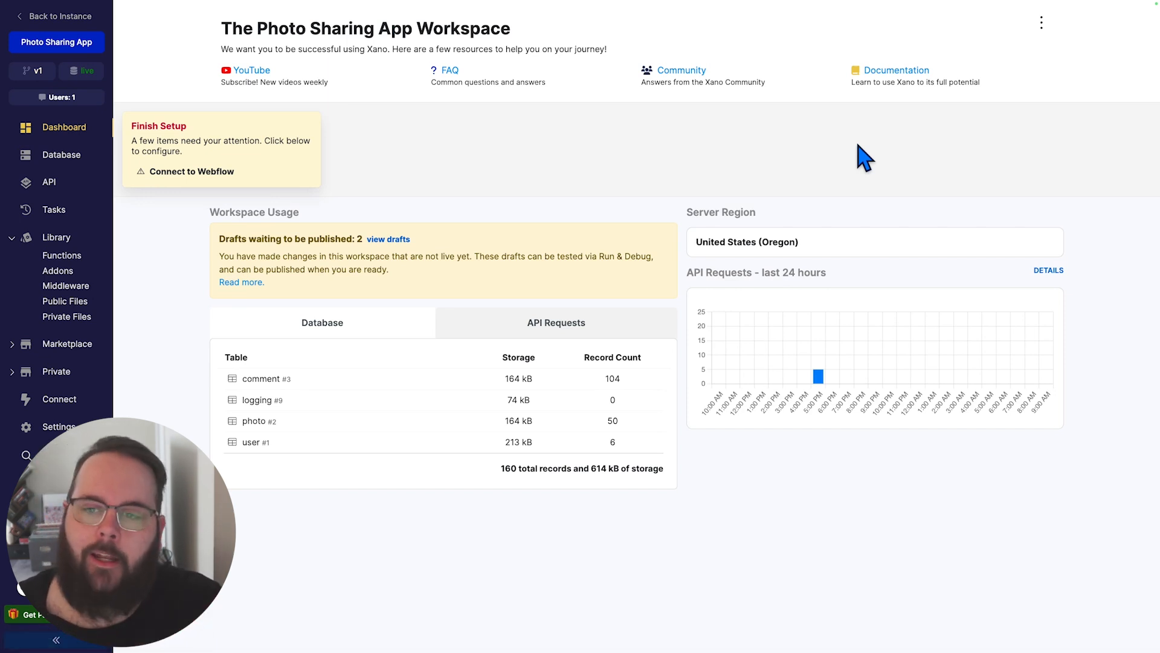
mouse_move(661, 224)
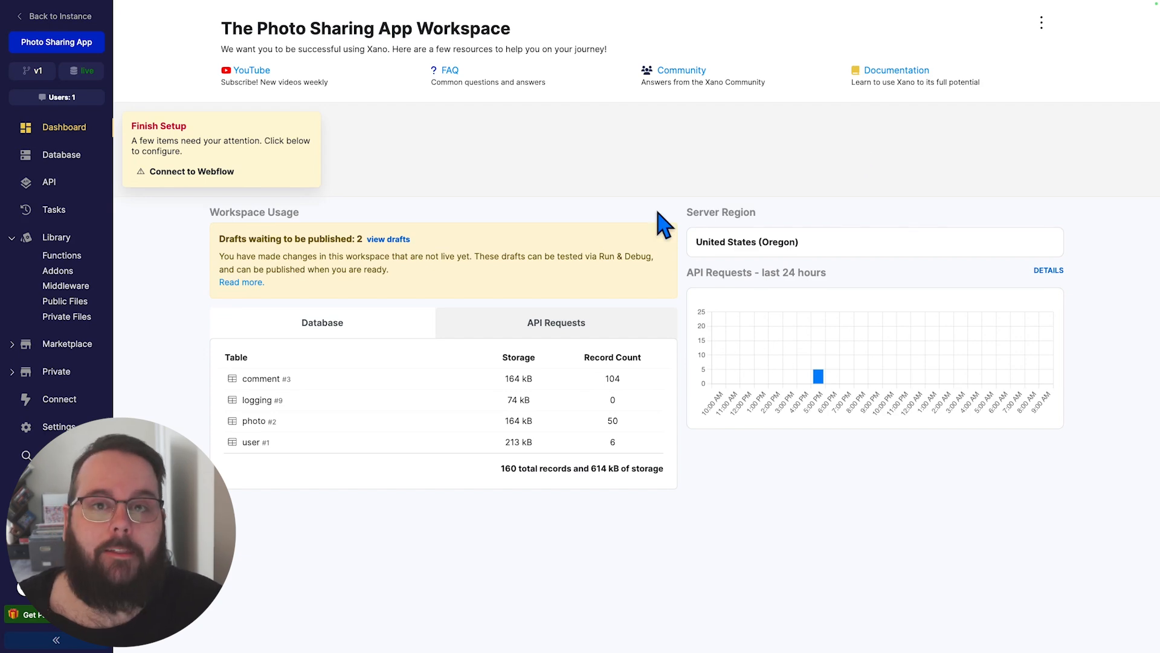
Step: Inspect the 1 Pre-Middleware inherited by /auth/me
click(48, 182)
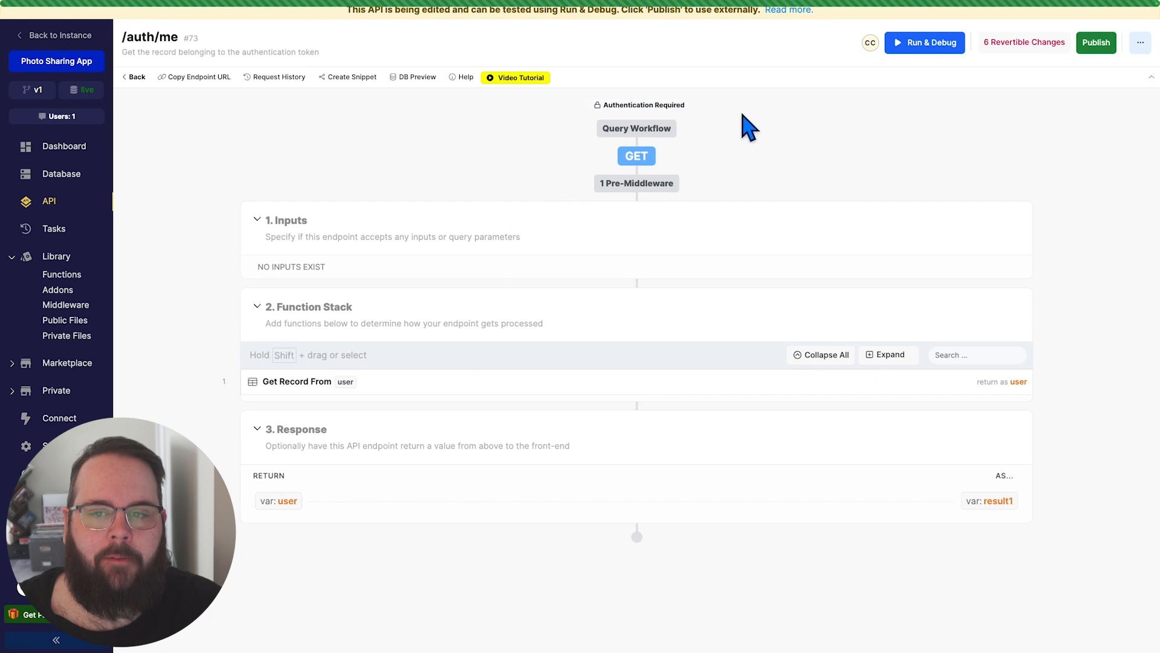
mouse_move(619, 118)
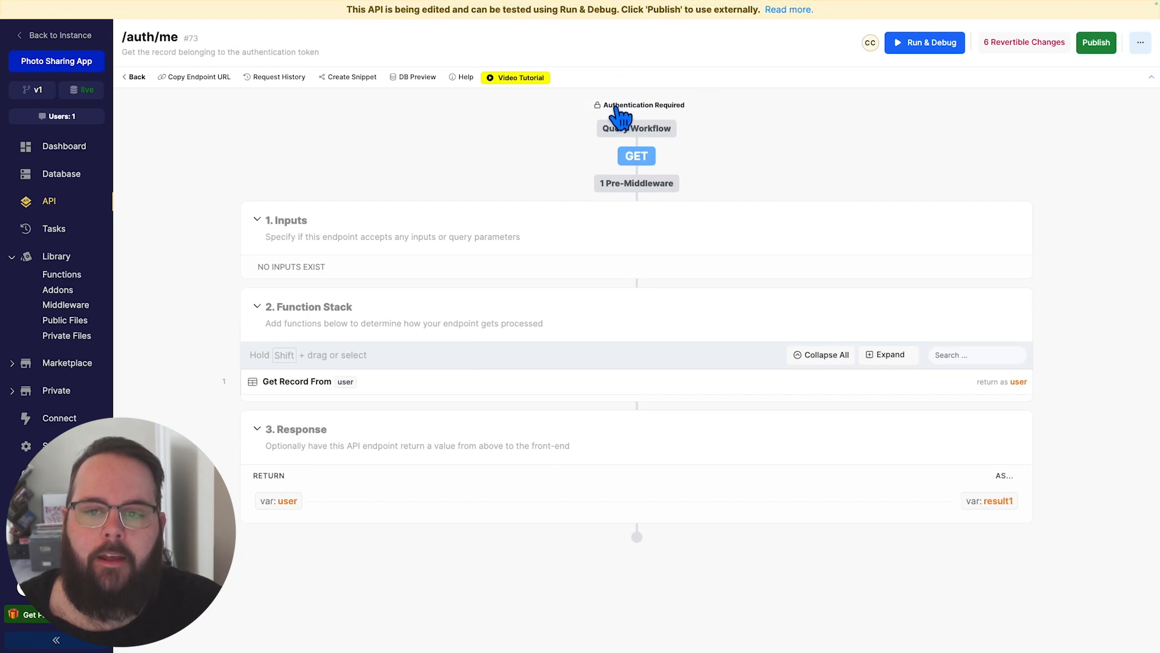
mouse_move(752, 119)
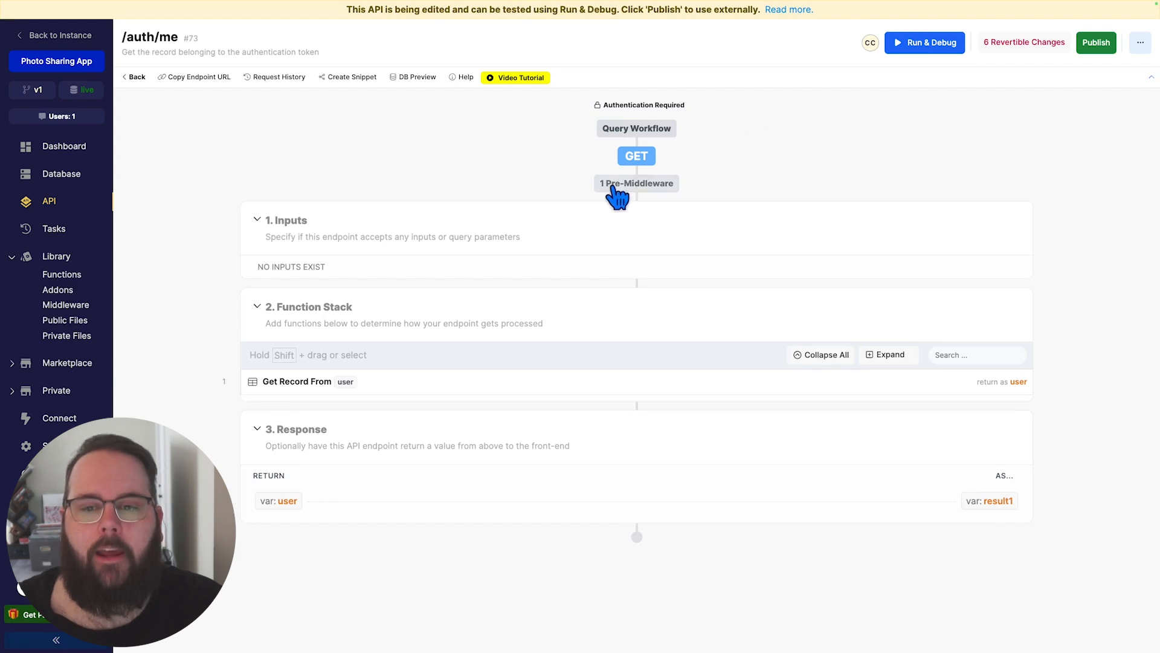
click(635, 183)
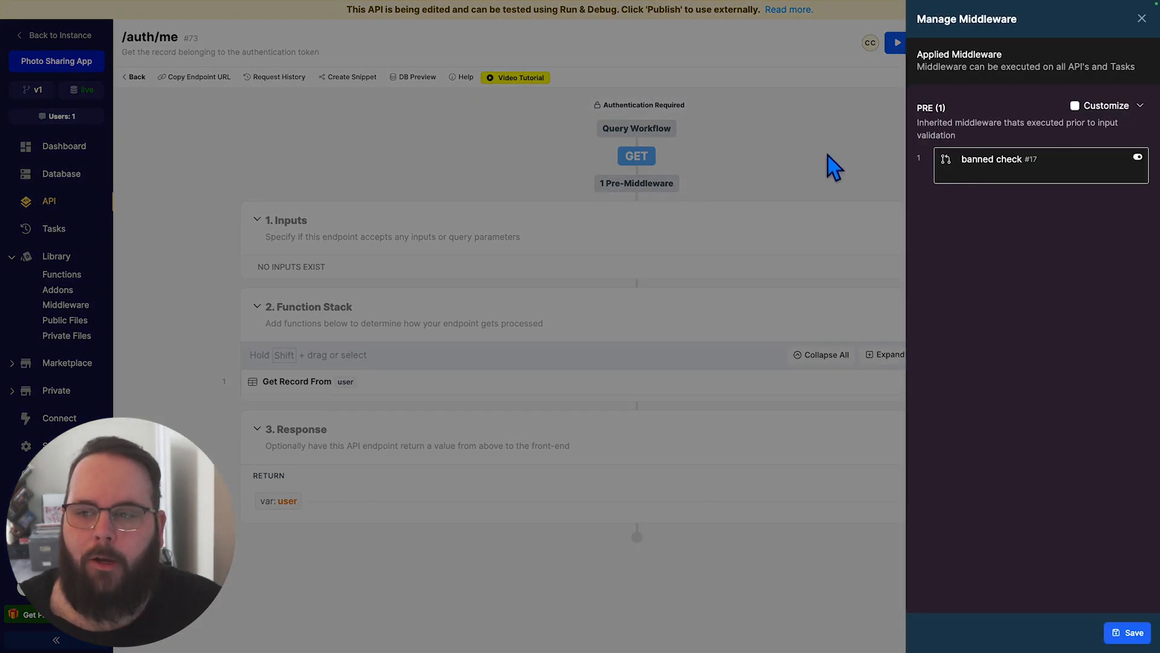
click(1142, 18)
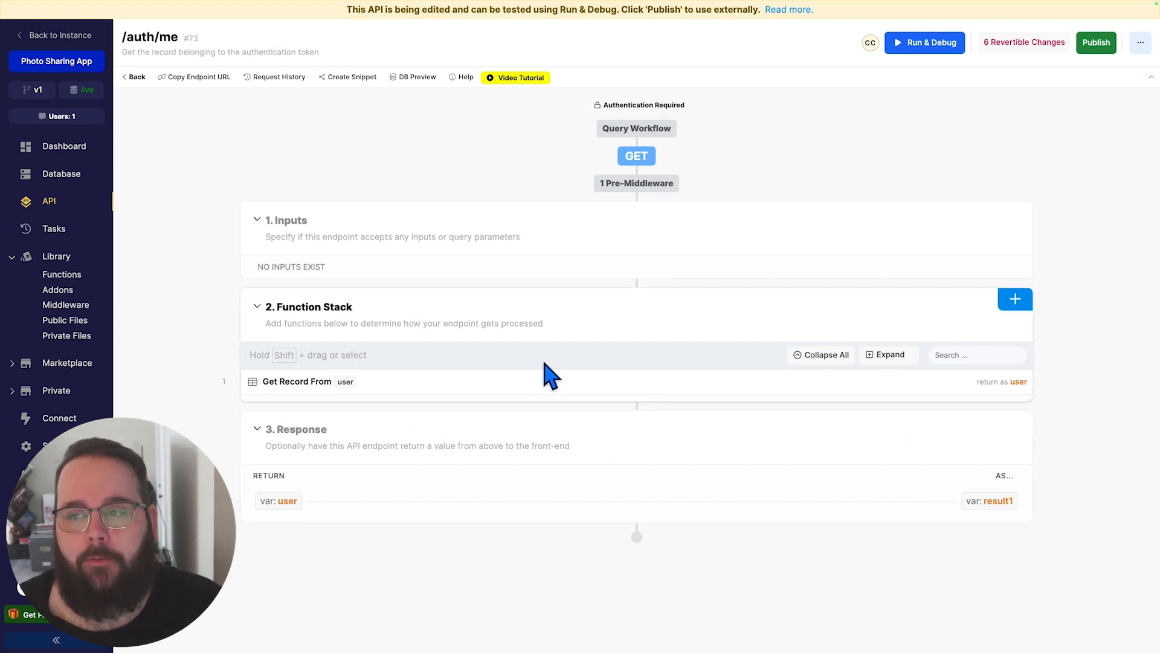
Step: Run /auth/me to get the restriction error, then re-run with another Auth token returning banned false
click(924, 42)
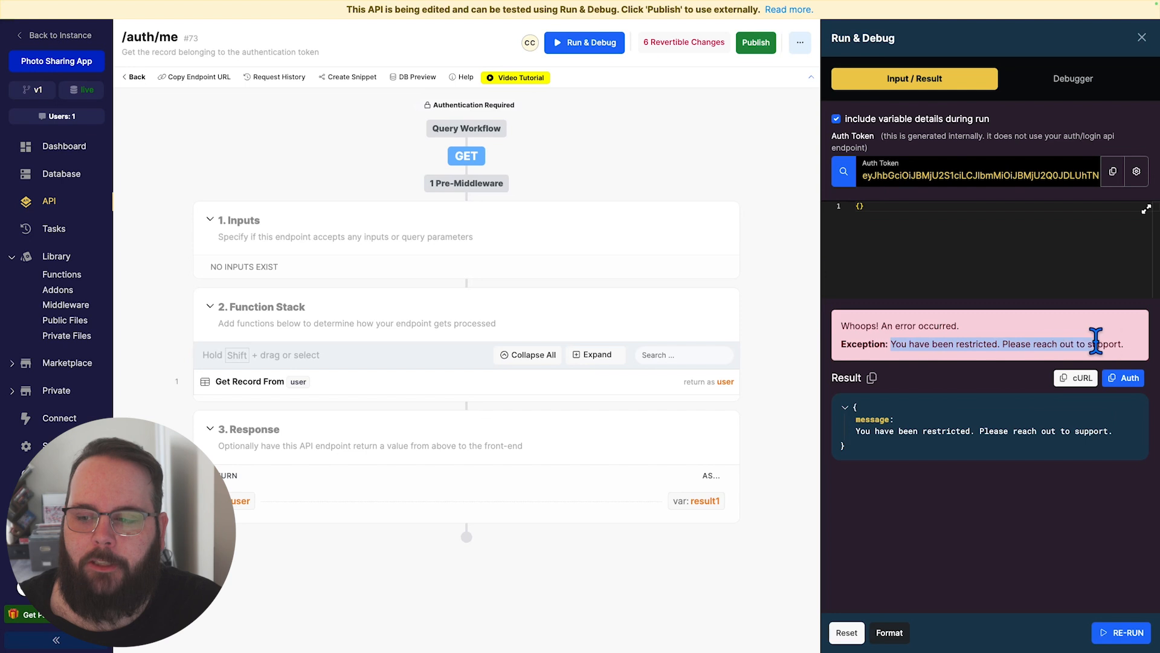
click(842, 170)
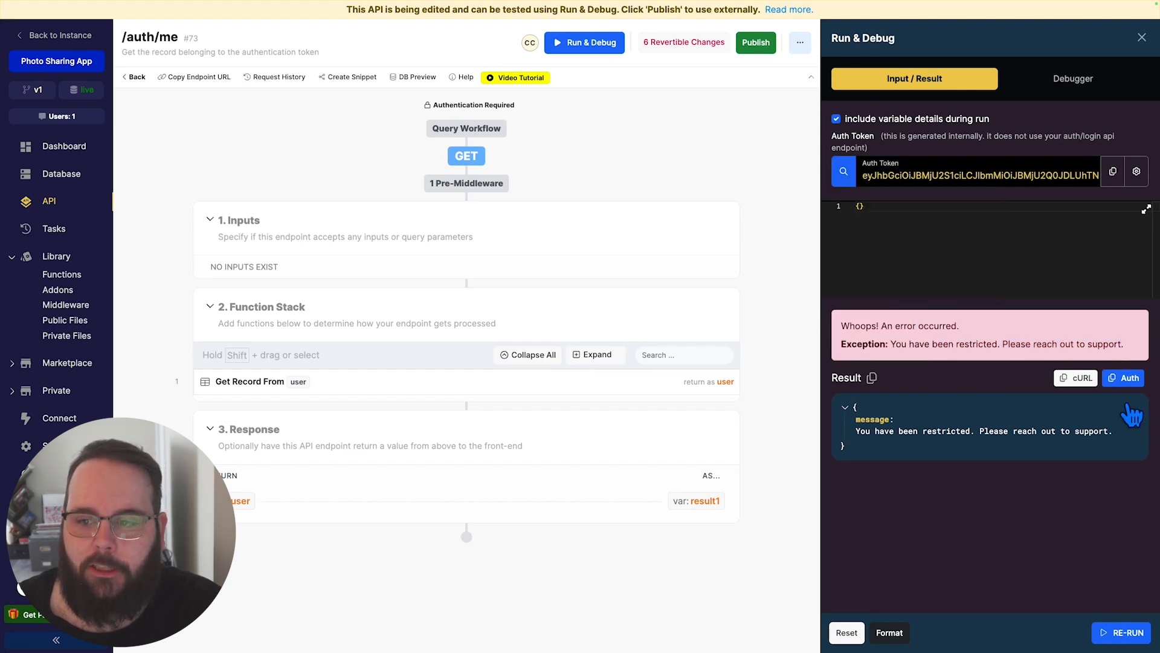
click(1122, 632)
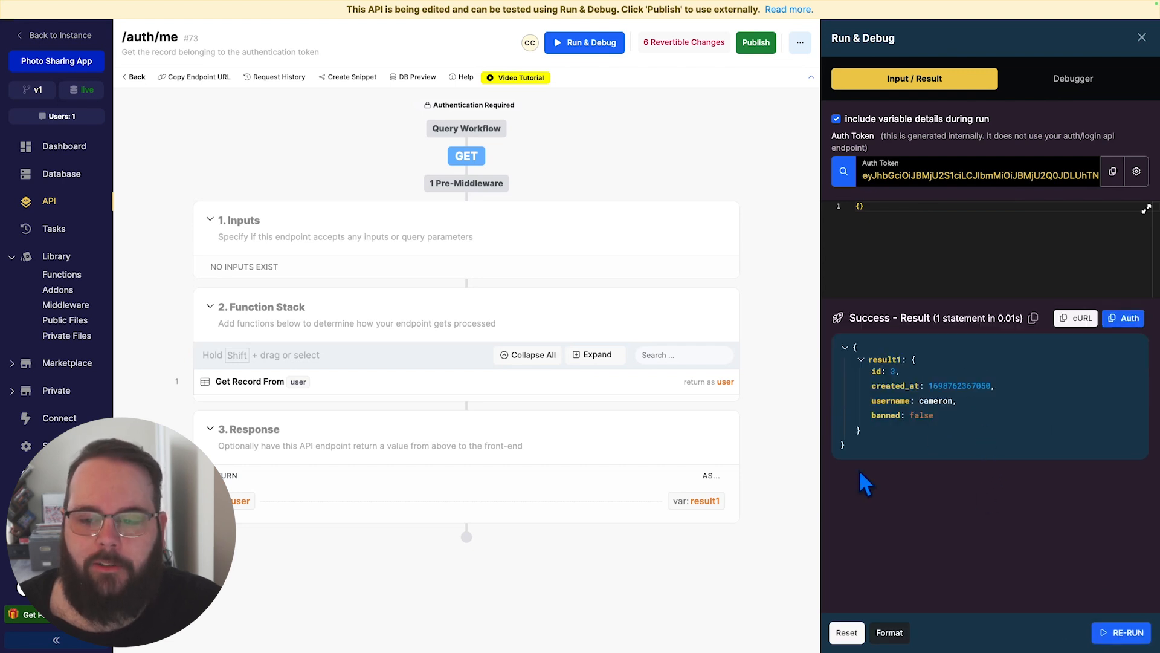
mouse_move(813, 481)
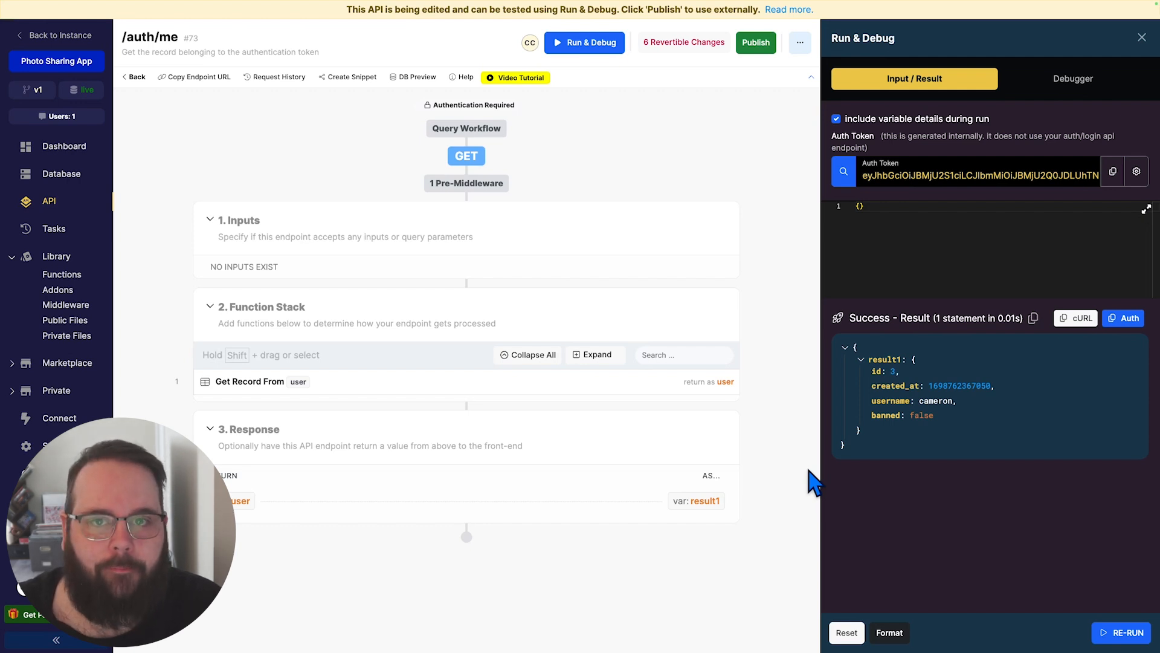
mouse_move(334, 183)
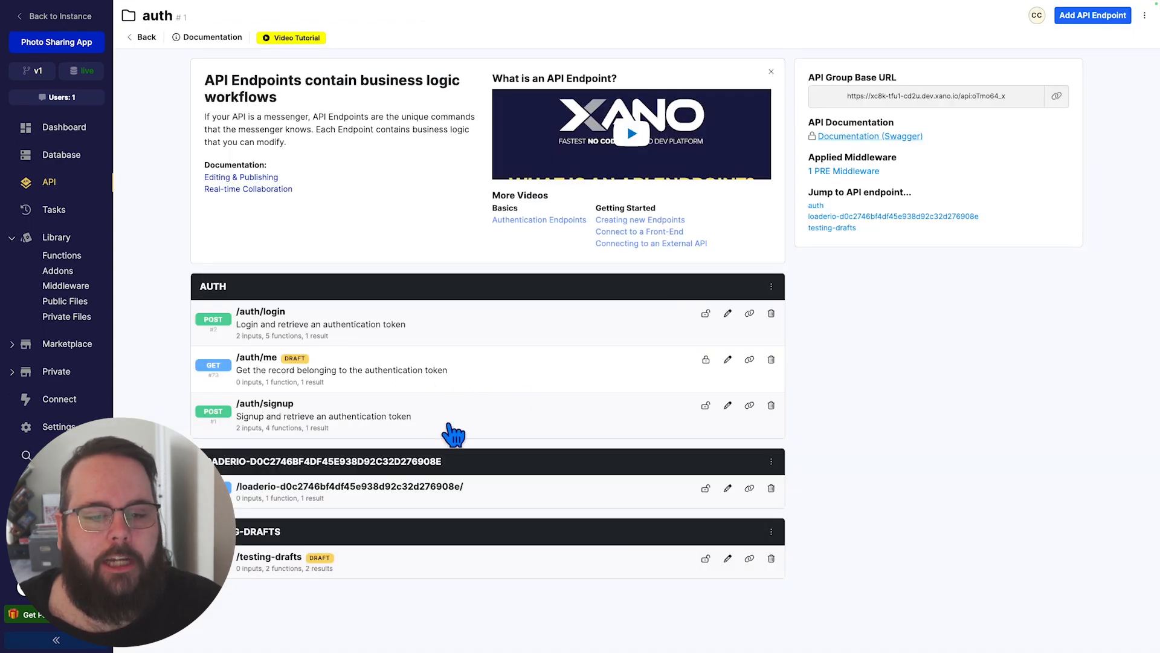
click(265, 404)
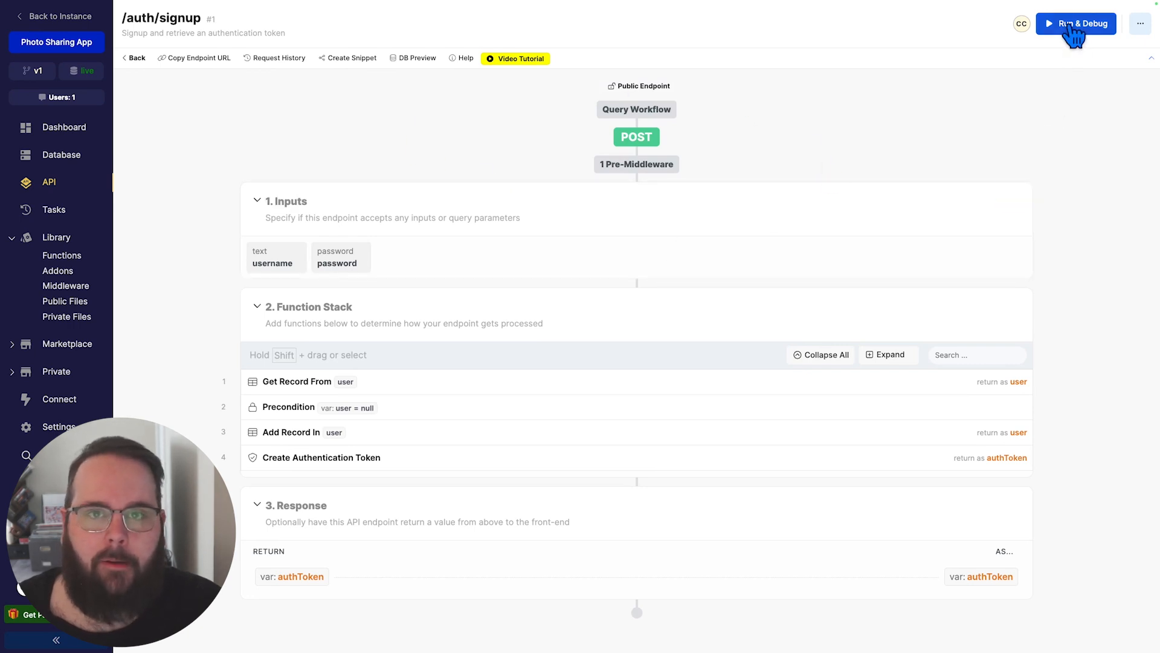
click(1080, 23)
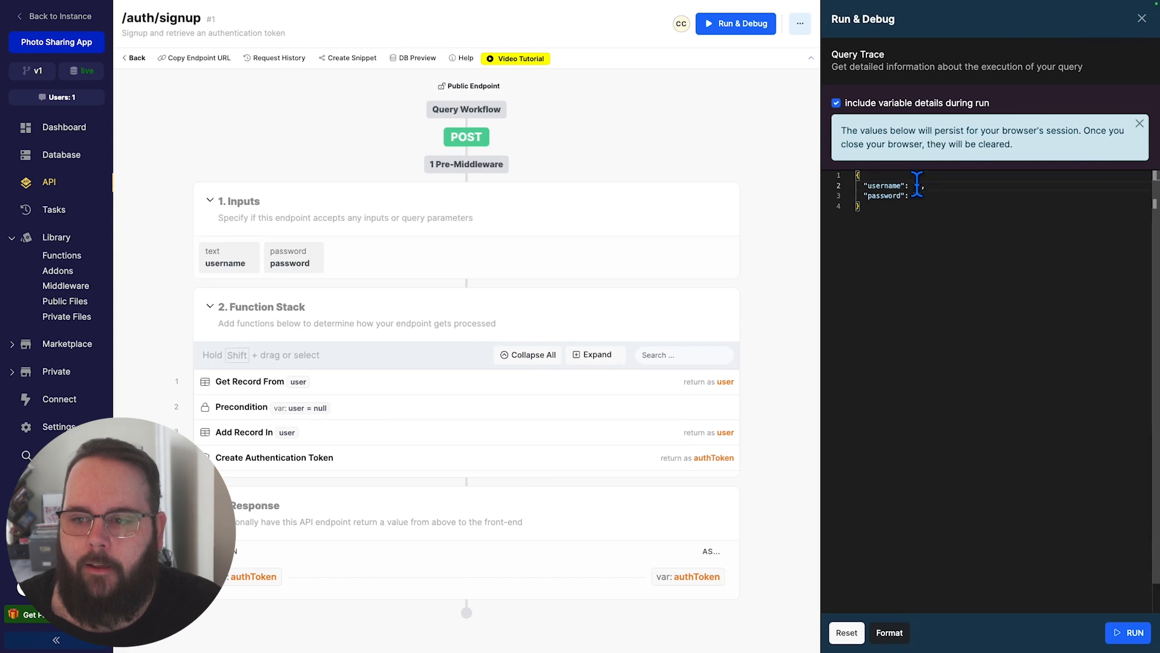
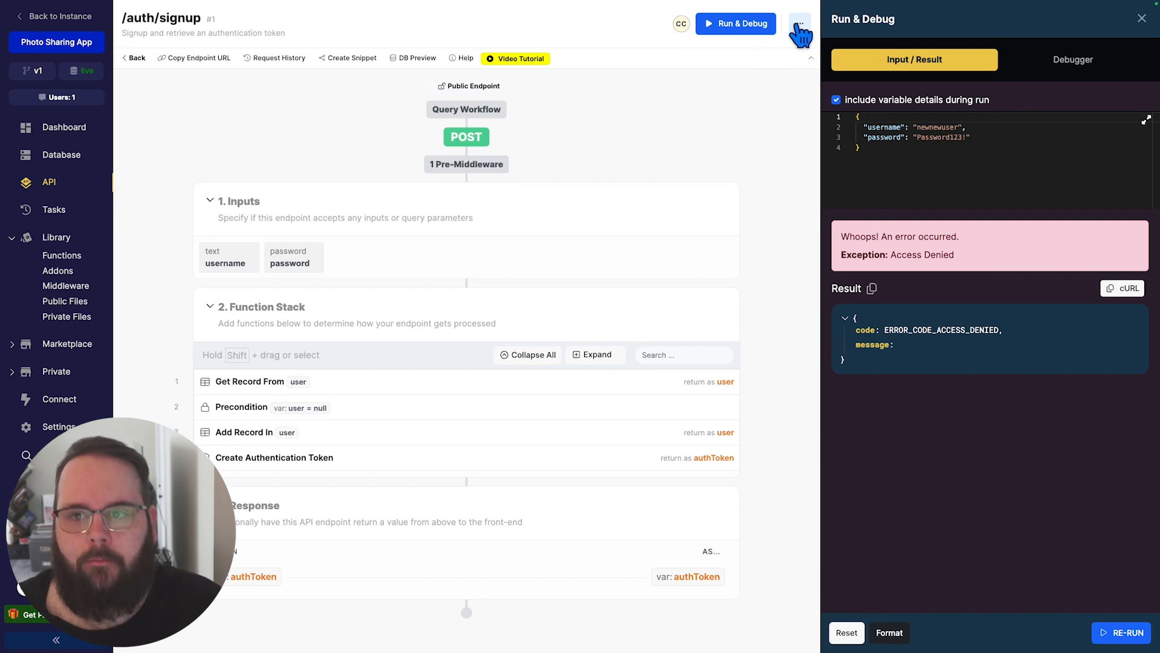
Step: Disable the inherited banned-check pre-middleware on /auth/signup and re-run to get an authToken
click(800, 23)
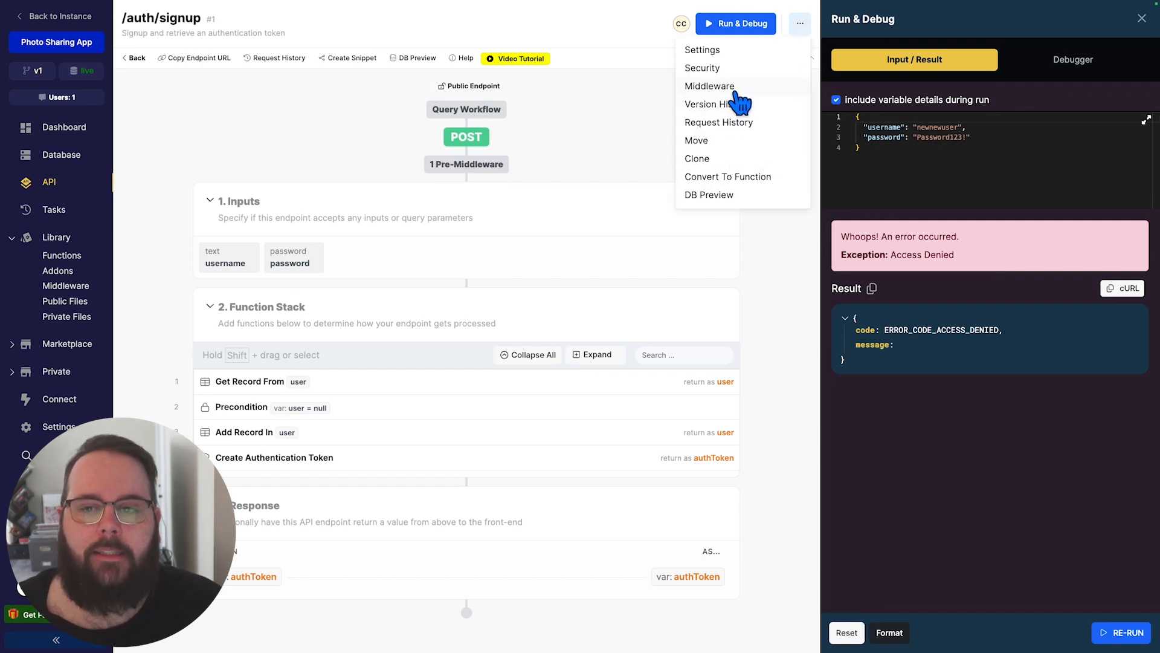
mouse_move(445, 156)
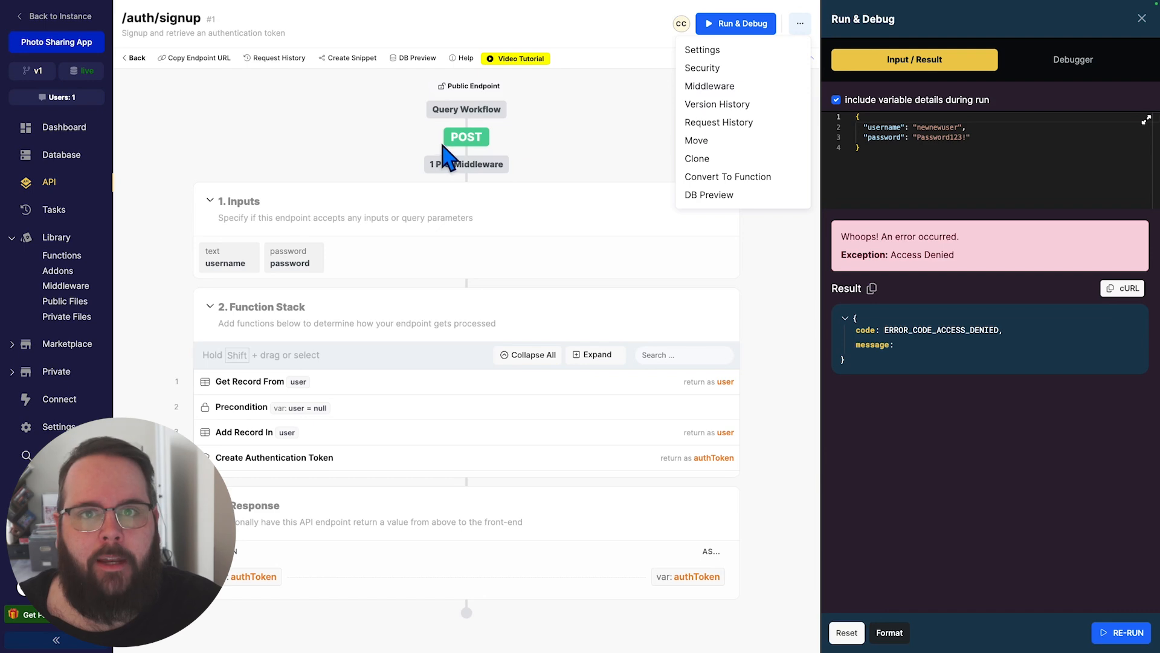
mouse_move(670, 144)
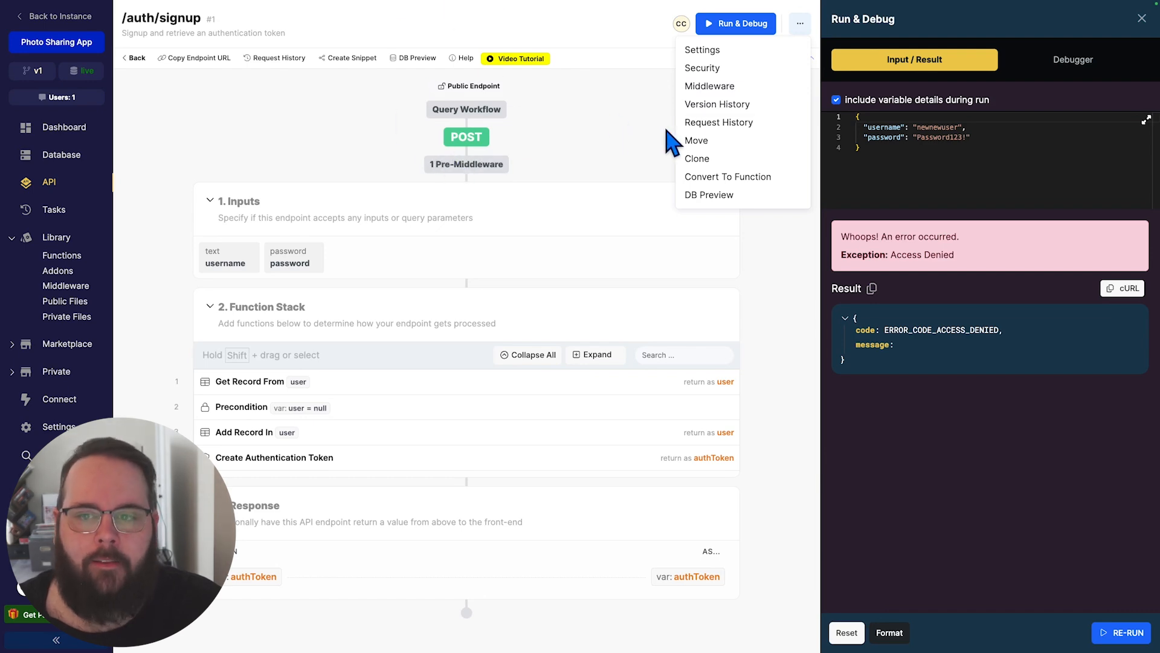
click(709, 86)
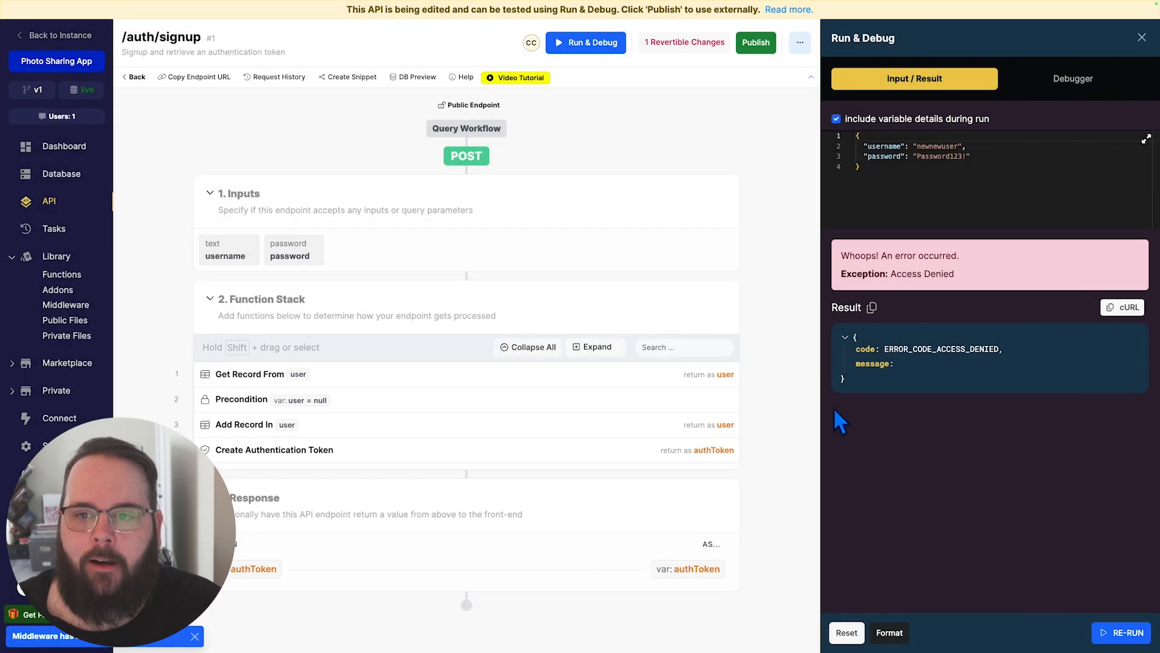
click(1123, 632)
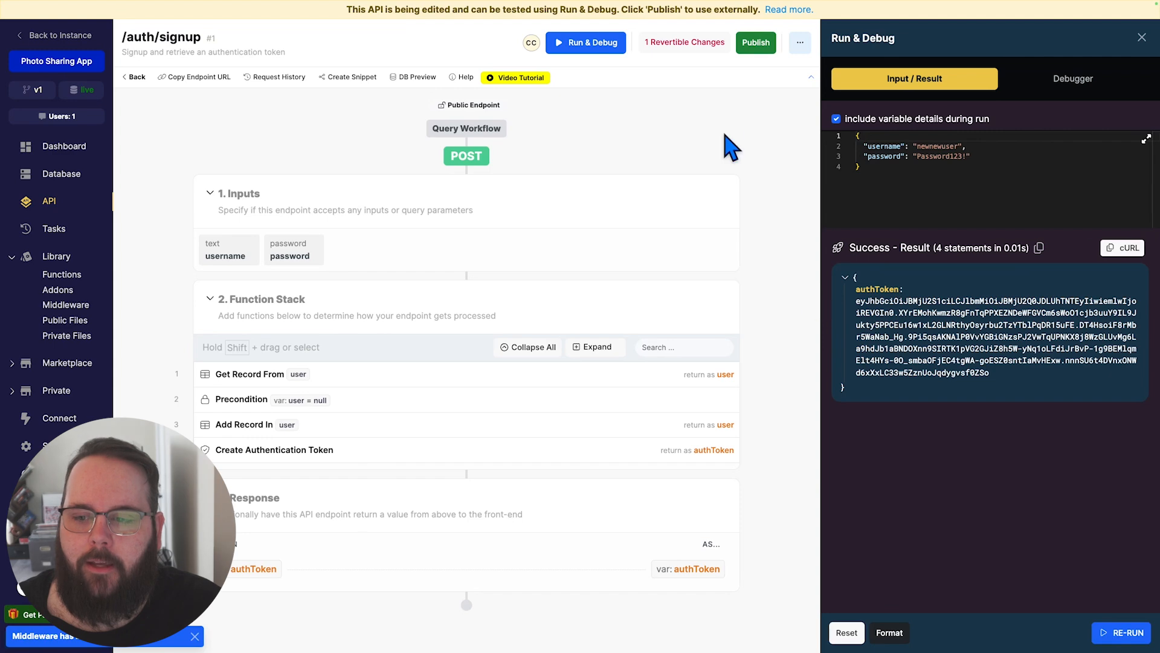
Step: Publish the /auth/signup middleware change
click(754, 43)
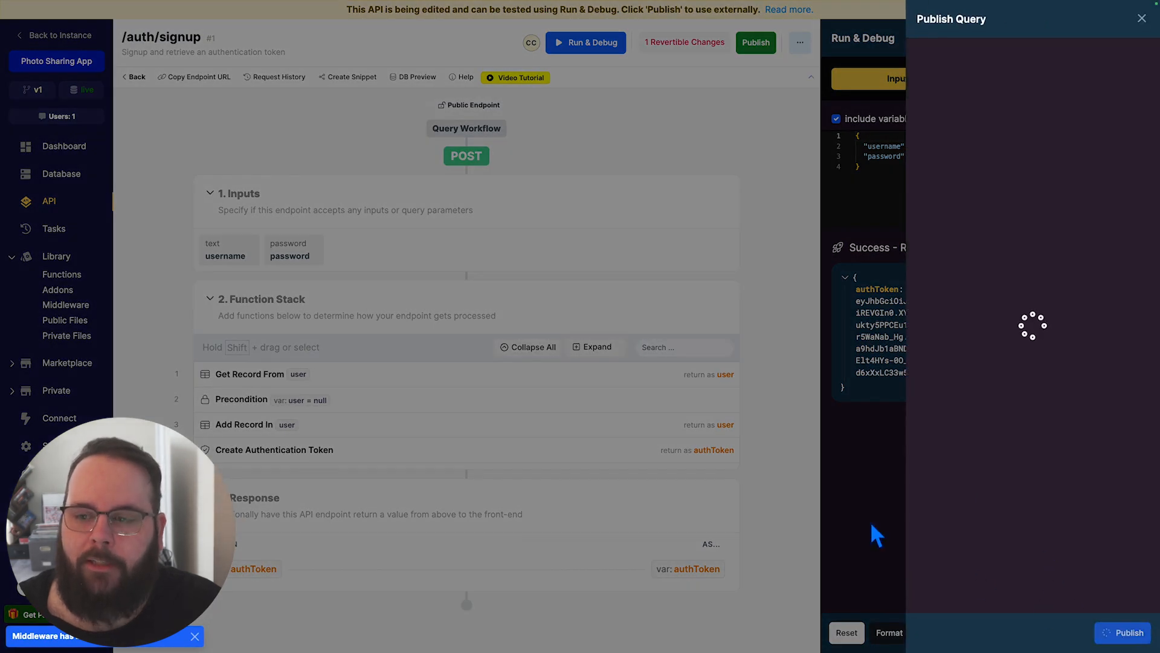
click(1142, 18)
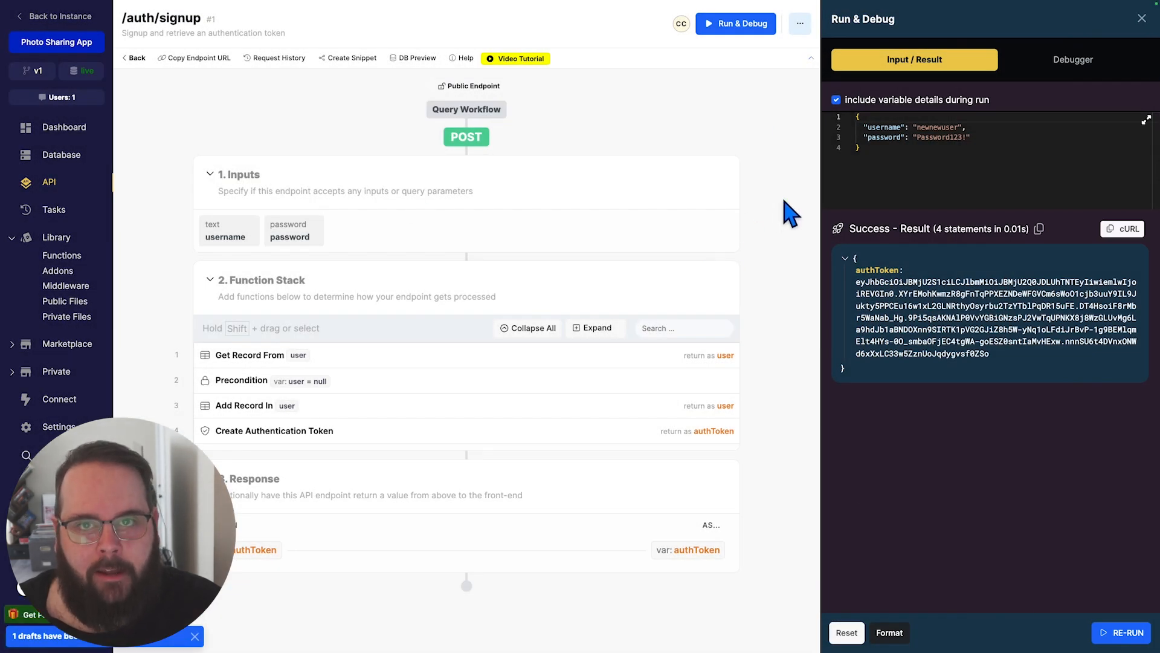